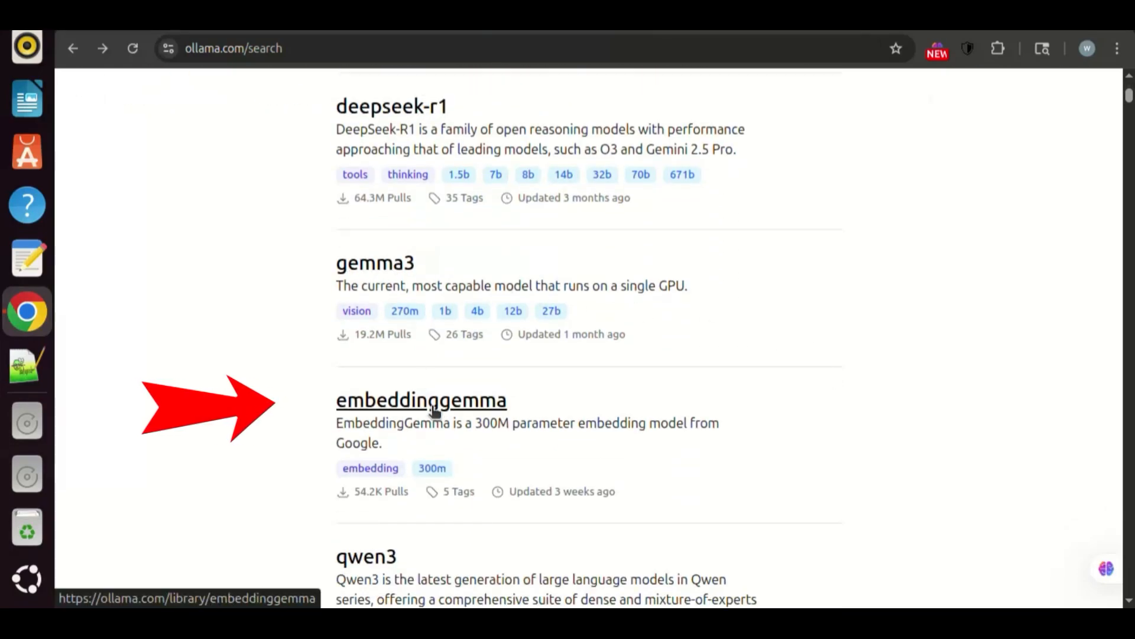
{"action": "mouse_move", "coordinate": [511, 418]}
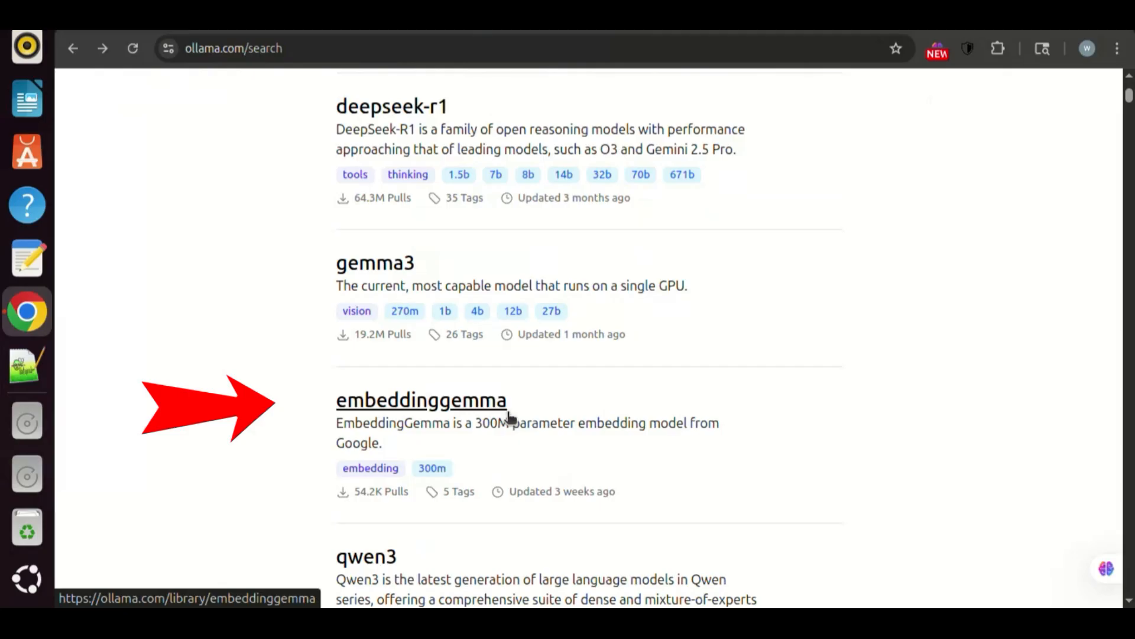
Browse the embeddinggemma model page and read through its readme.
{"action": "left_click", "coordinate": [421, 400]}
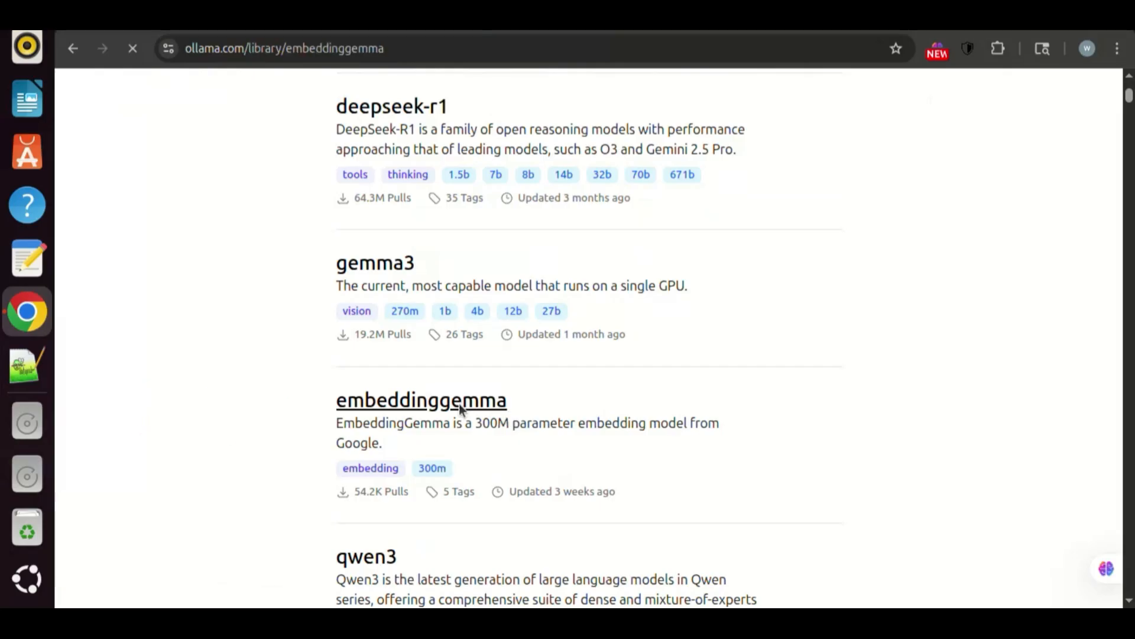
{"action": "left_click", "coordinate": [421, 399]}
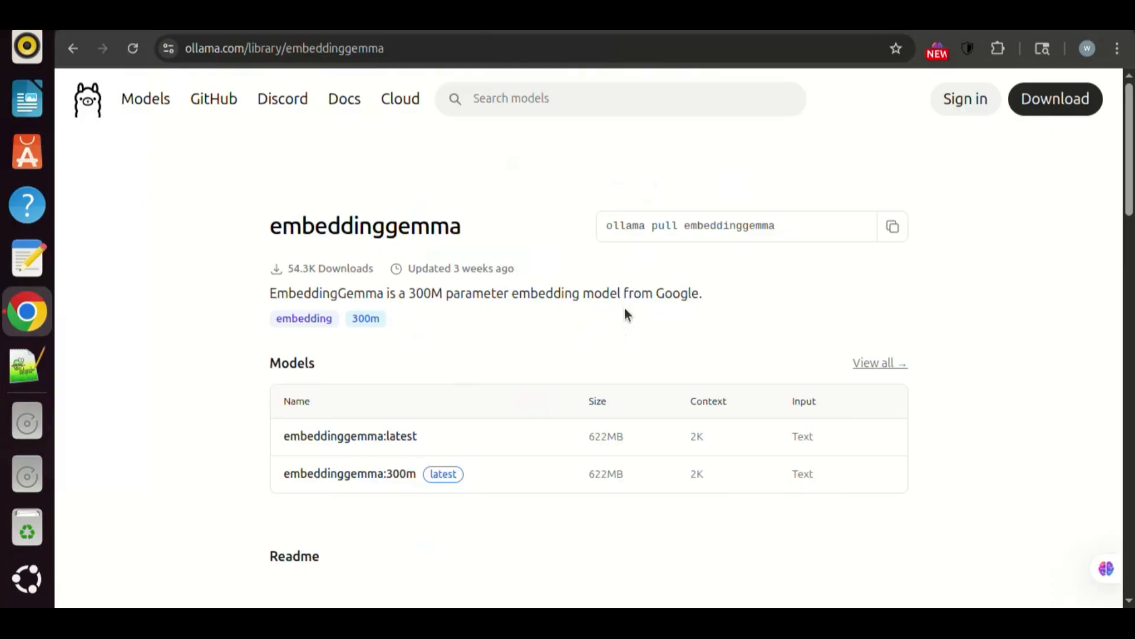
{"action": "mouse_move", "coordinate": [864, 386]}
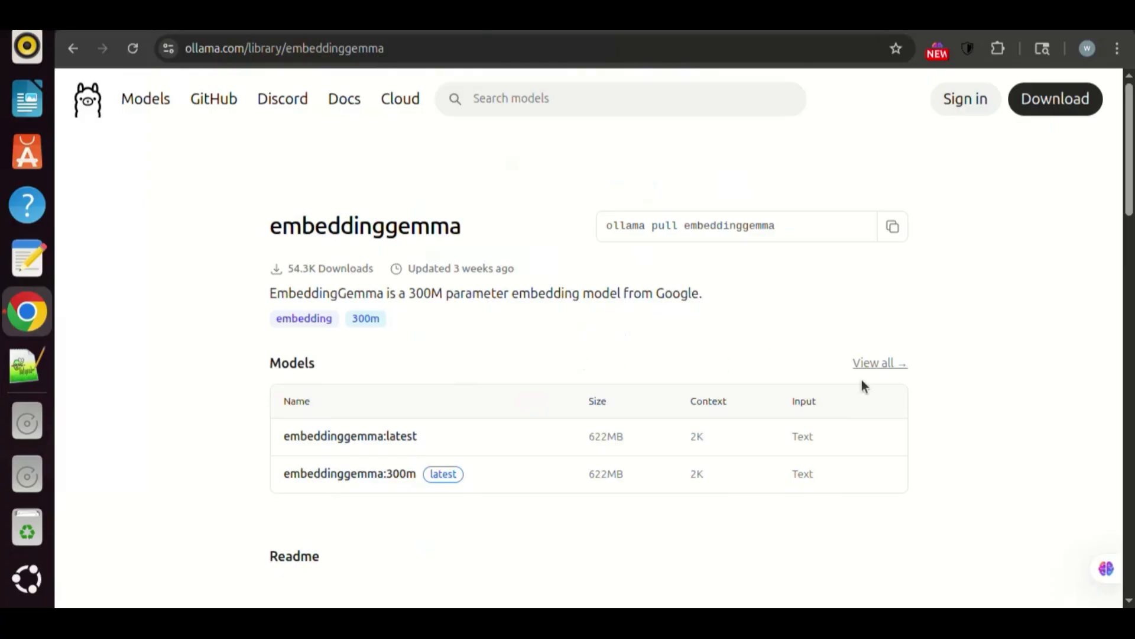
{"action": "mouse_move", "coordinate": [970, 467]}
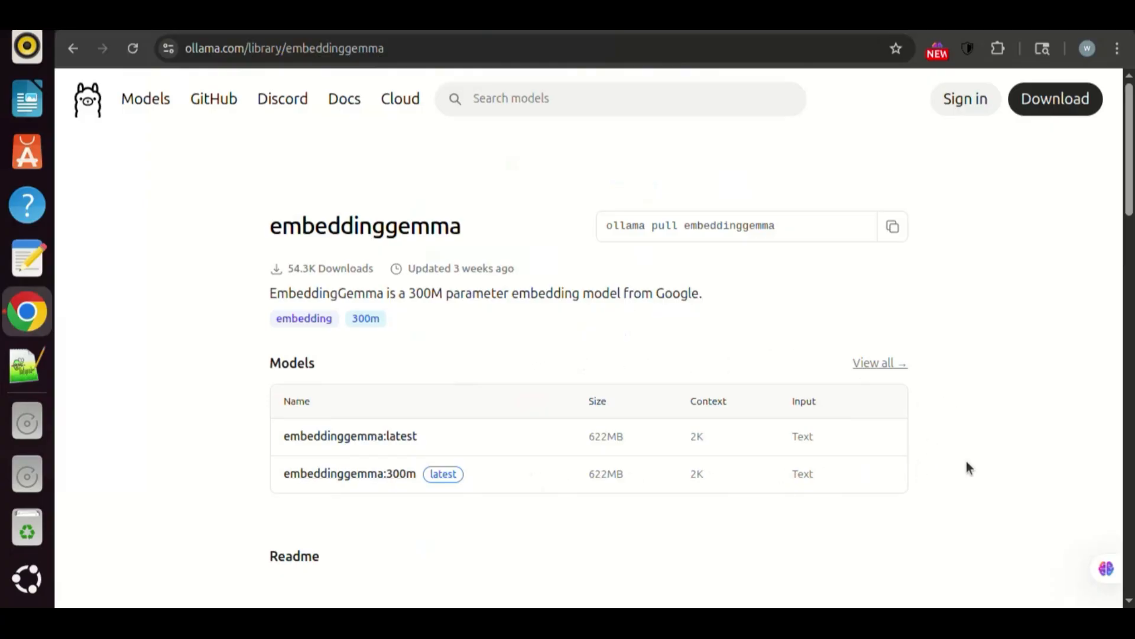
{"action": "scroll", "scroll_direction": "down", "scroll_amount": 3}
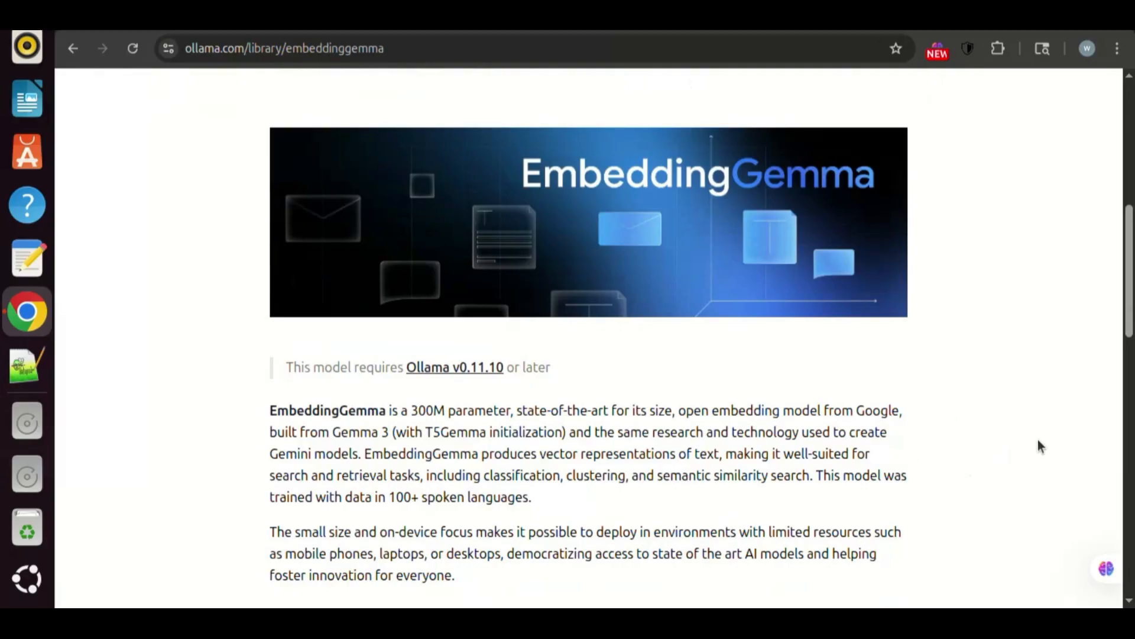
{"action": "scroll", "scroll_direction": "down", "scroll_amount": 3}
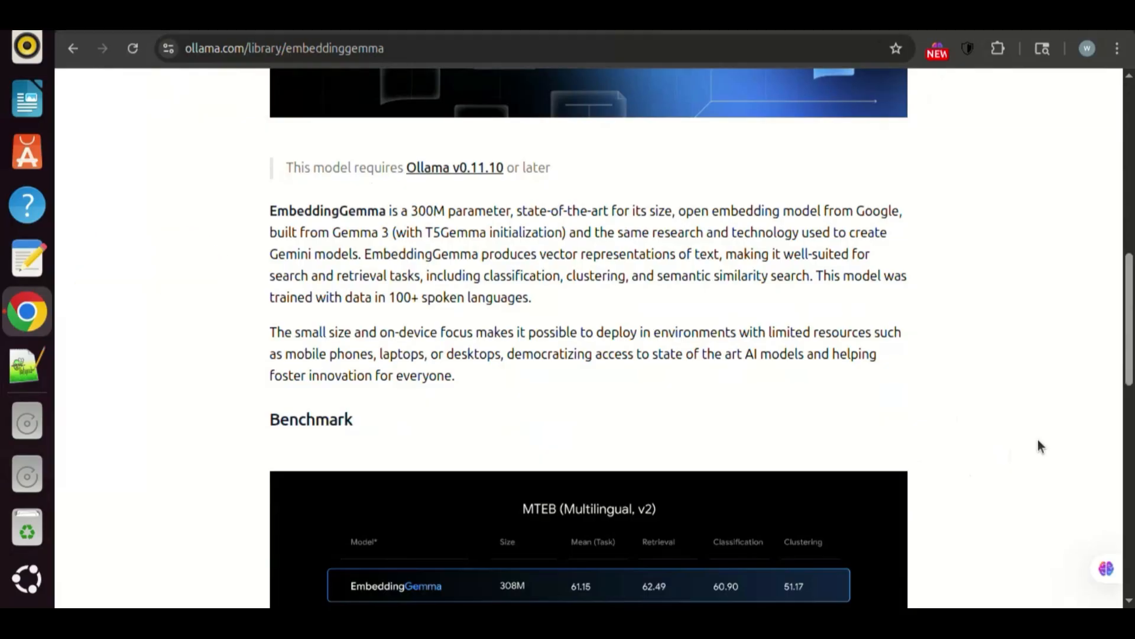
{"action": "scroll", "scroll_direction": "down", "scroll_amount": 3}
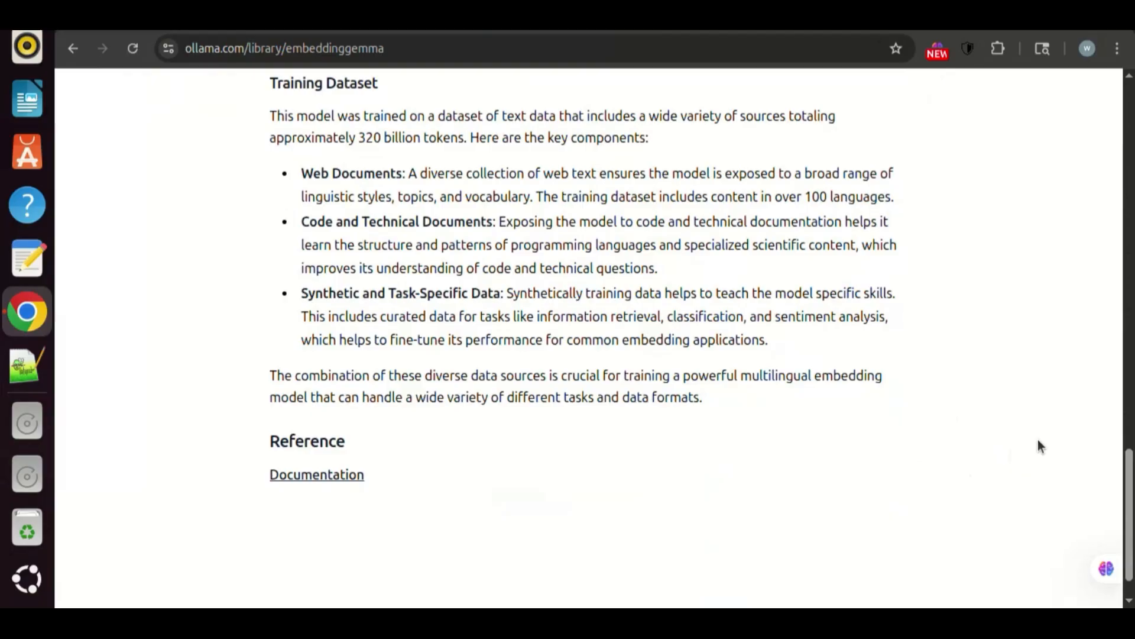
{"action": "scroll", "scroll_direction": "up", "scroll_amount": 3}
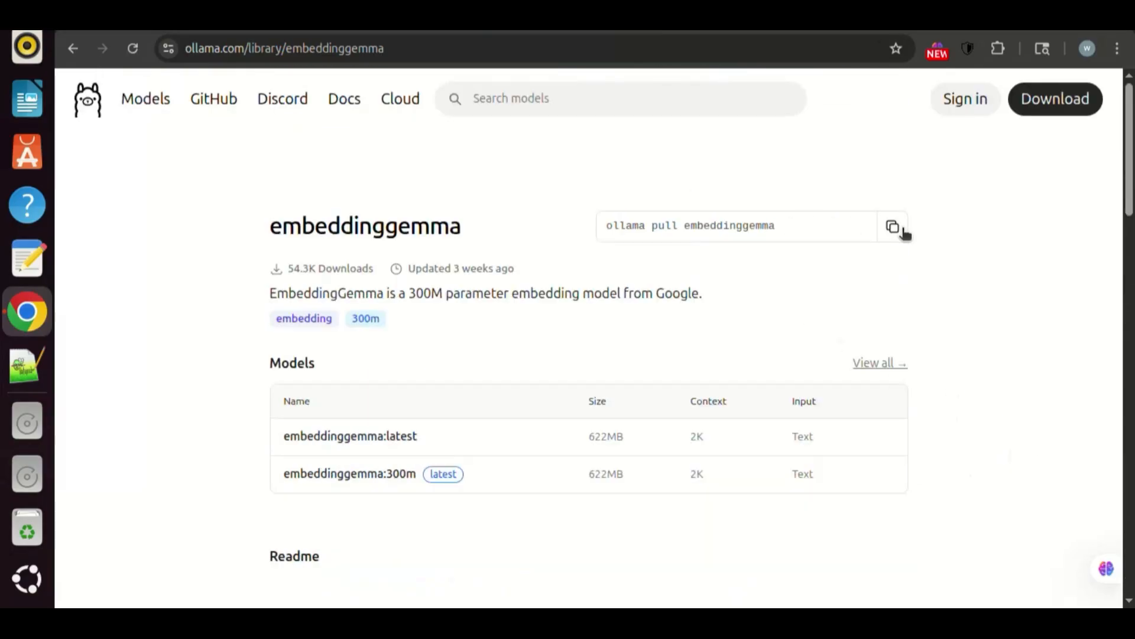
Copy the embeddinggemma pull command and switch to the terminal.
{"action": "left_click", "coordinate": [894, 227]}
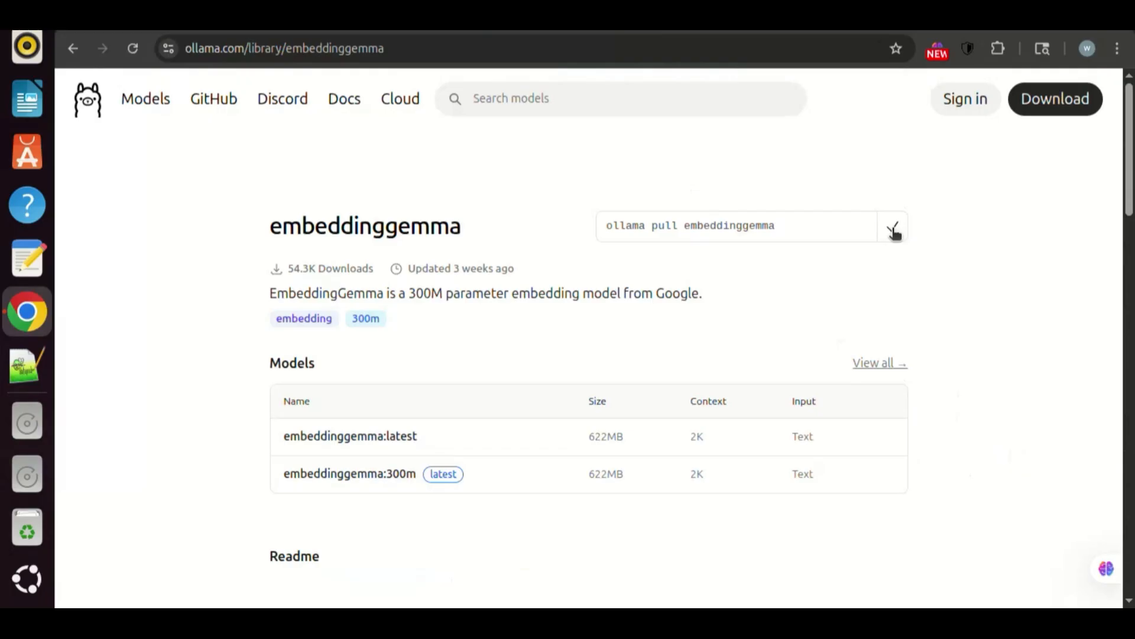
{"action": "left_click", "coordinate": [27, 423]}
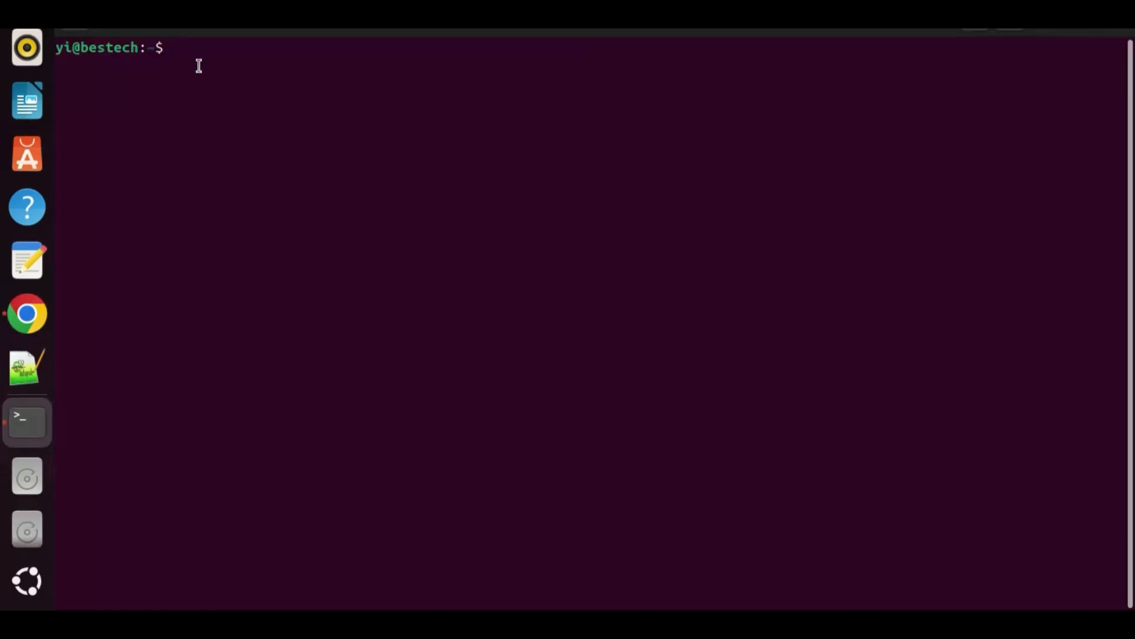
Paste the copied embeddinggemma pull command at the terminal prompt.
{"action": "right_click", "coordinate": [199, 65]}
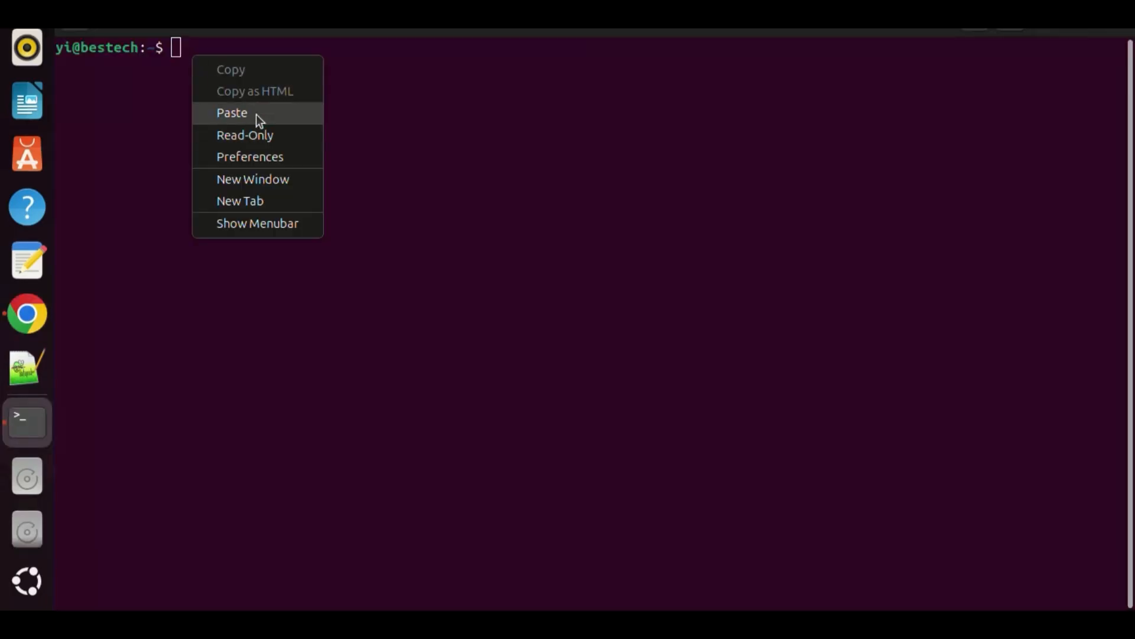
{"action": "left_click", "coordinate": [232, 112]}
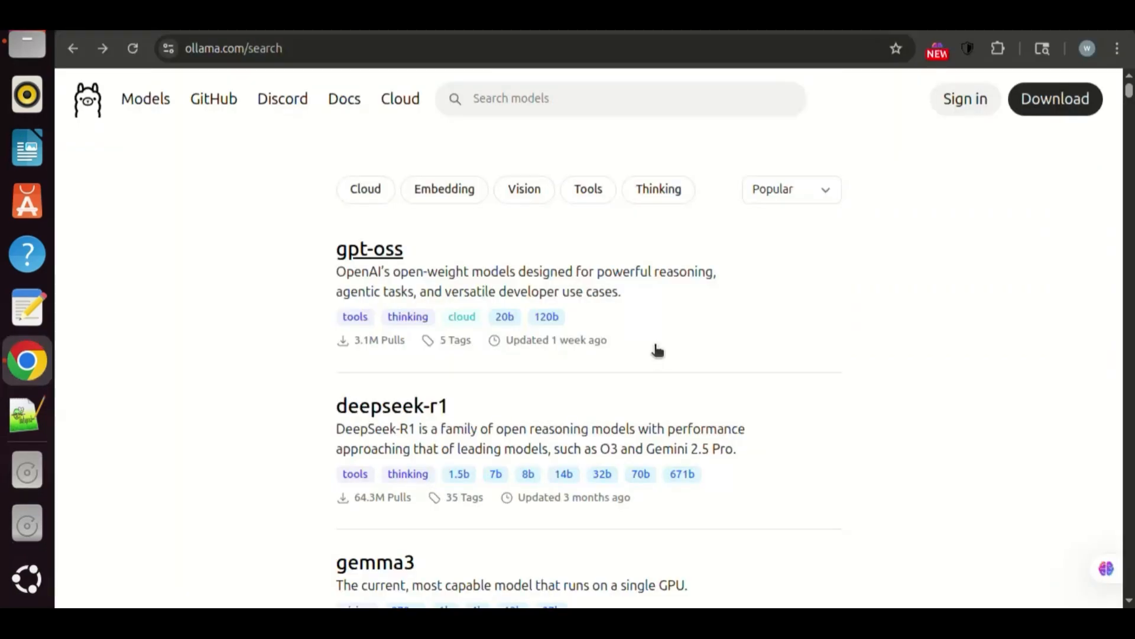
{"action": "mouse_move", "coordinate": [931, 378]}
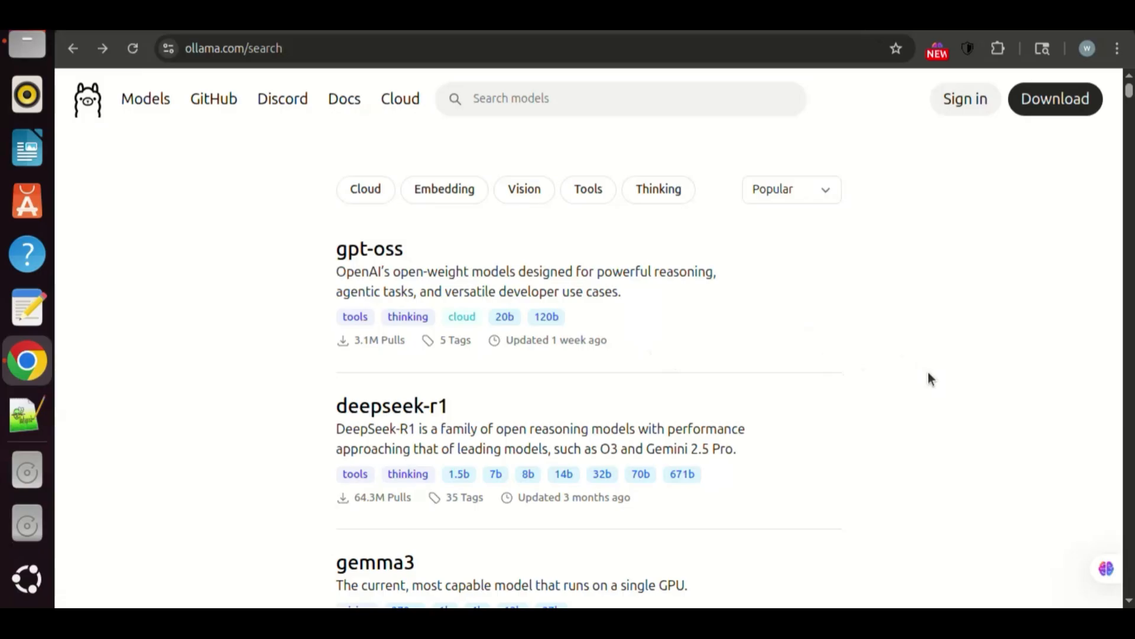
Navigate from the gemma3 model page to its gemma3:1b variant and review its details.
{"action": "scroll", "scroll_direction": "down", "scroll_amount": 3}
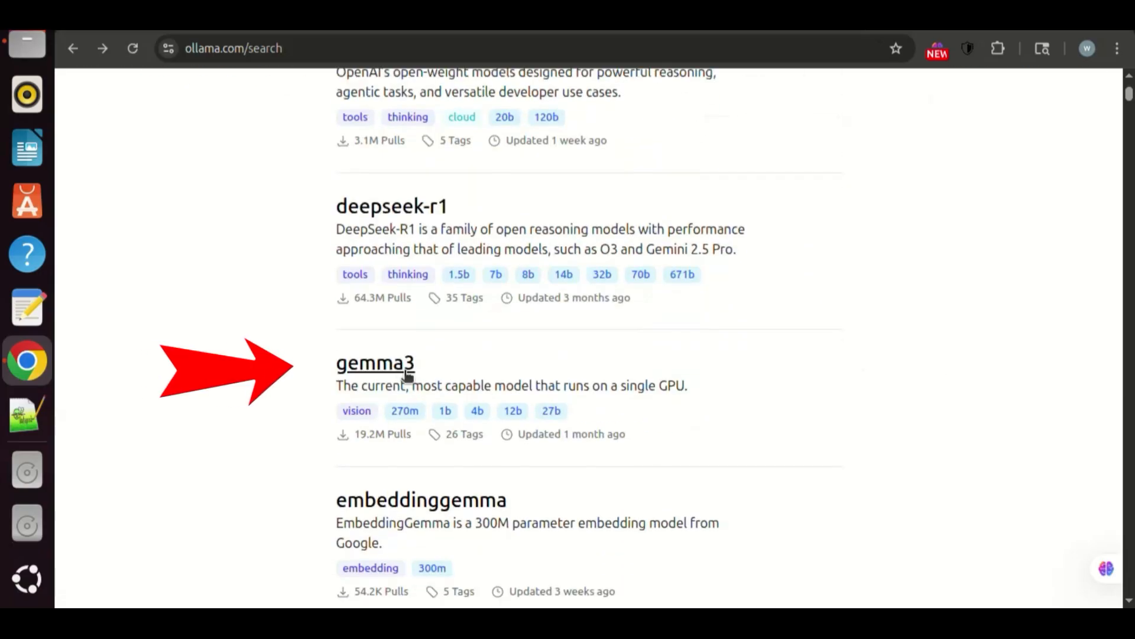
{"action": "left_click", "coordinate": [375, 363]}
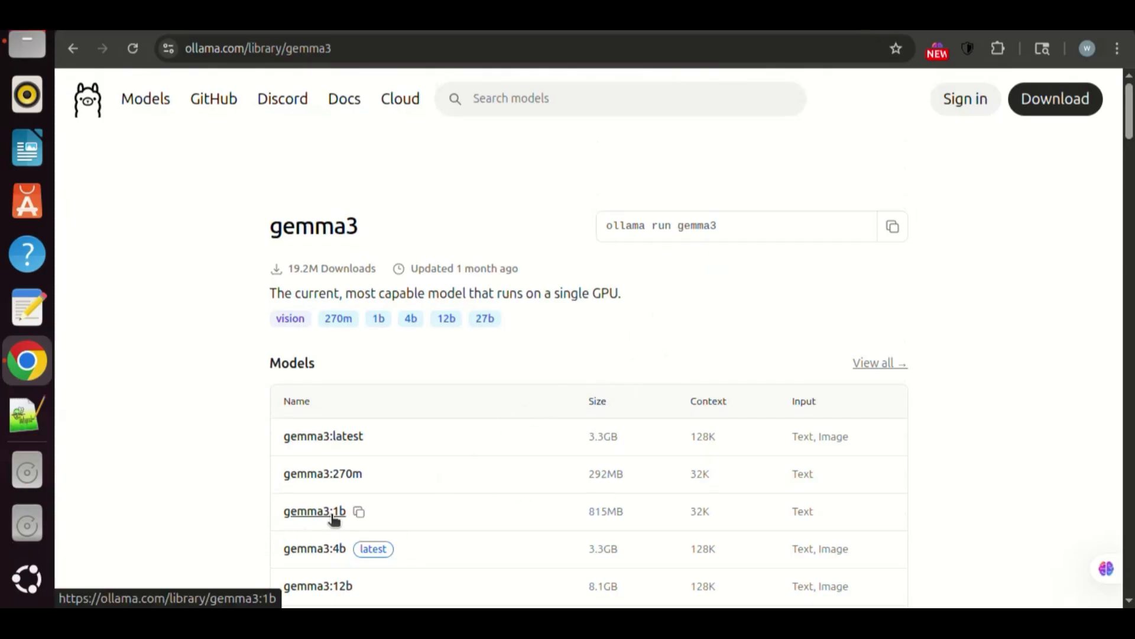
{"action": "left_click", "coordinate": [315, 510]}
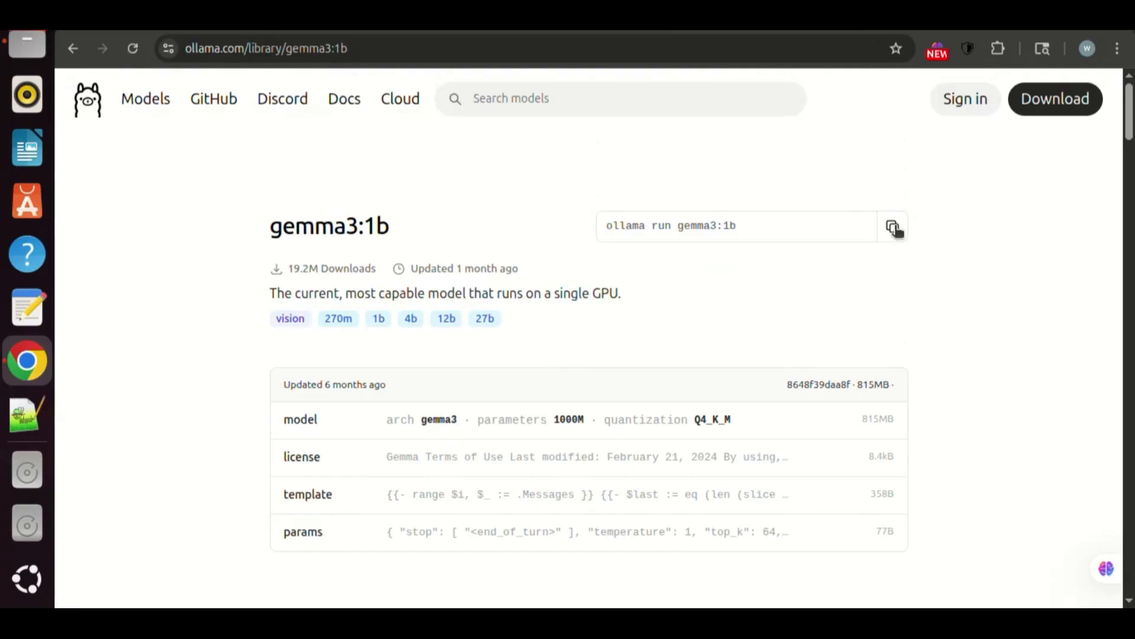
{"action": "mouse_move", "coordinate": [889, 262]}
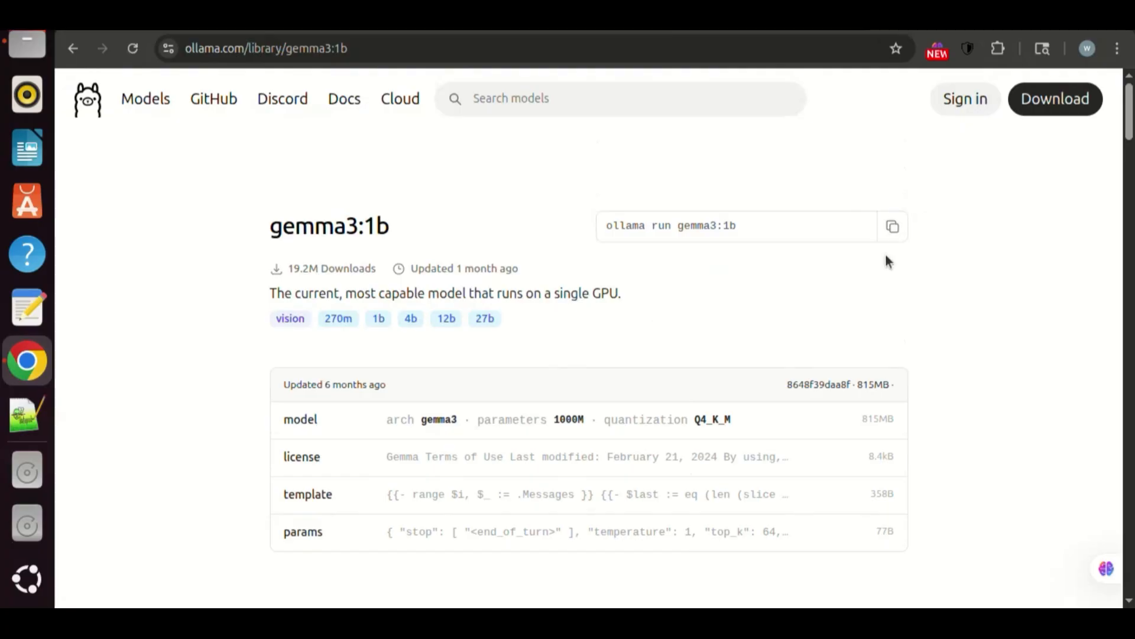
{"action": "scroll", "scroll_direction": "down", "scroll_amount": 3}
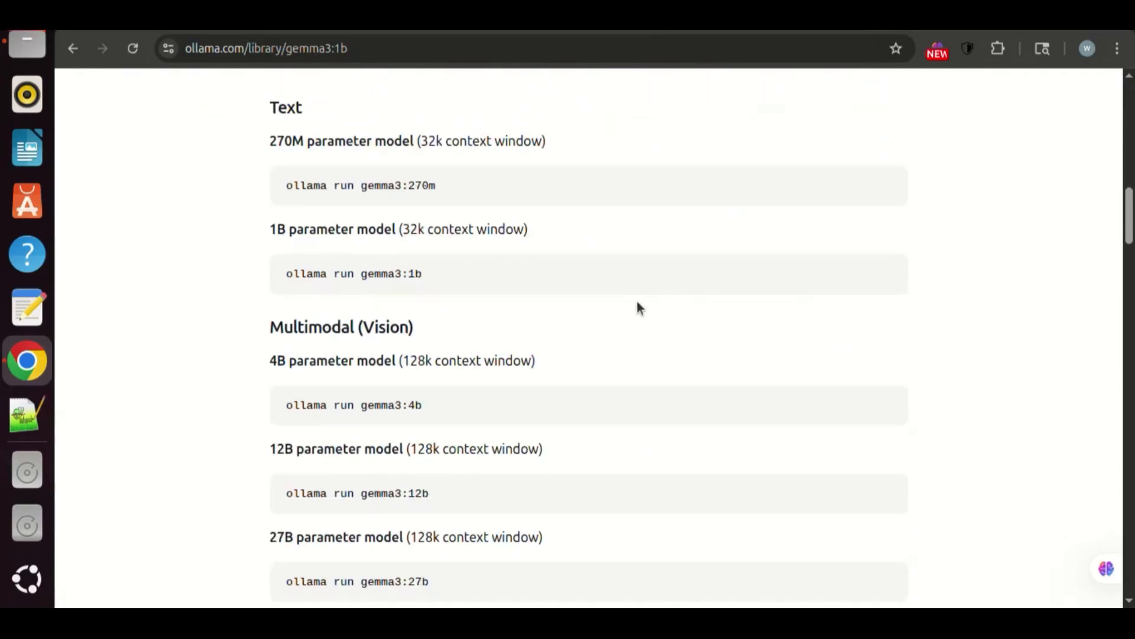
{"action": "scroll", "scroll_direction": "down", "scroll_amount": 3}
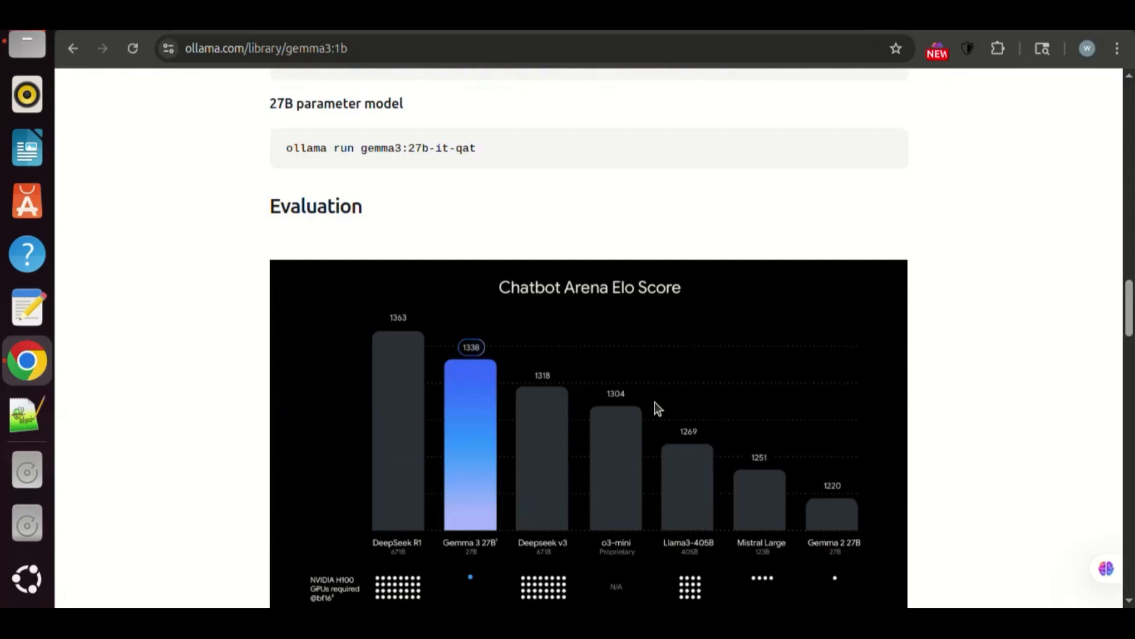
{"action": "scroll", "scroll_direction": "down", "scroll_amount": 3}
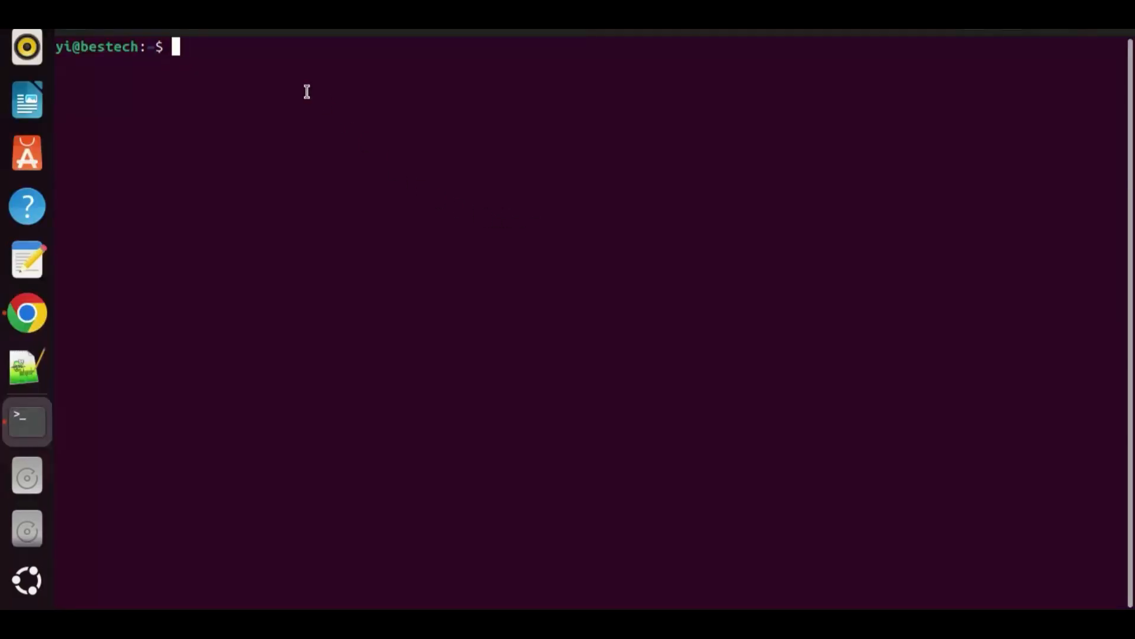
Paste the copied gemma3:1b run command at the terminal prompt.
{"action": "right_click", "coordinate": [305, 92]}
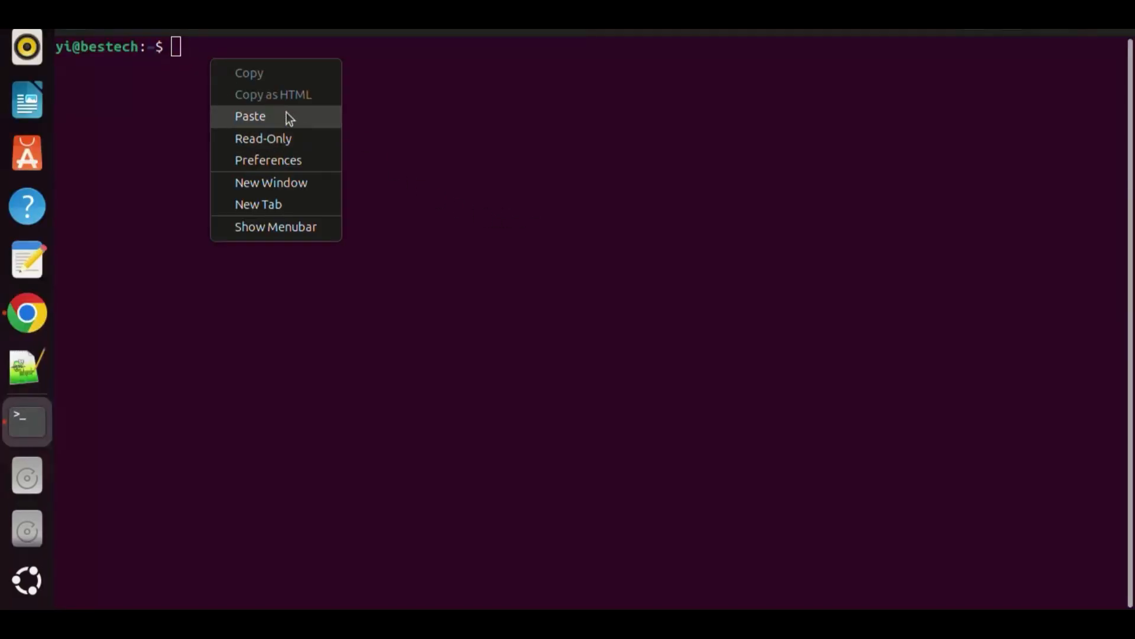
{"action": "left_click", "coordinate": [249, 116]}
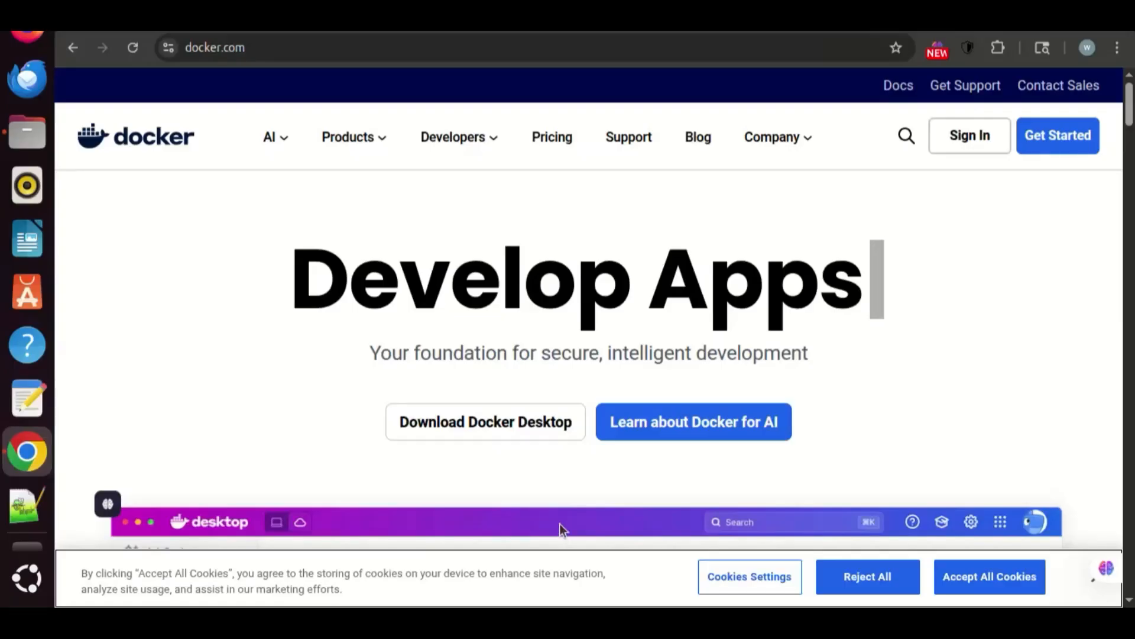
Choose Download for Linux from the Docker Desktop download options.
{"action": "left_click", "coordinate": [485, 421]}
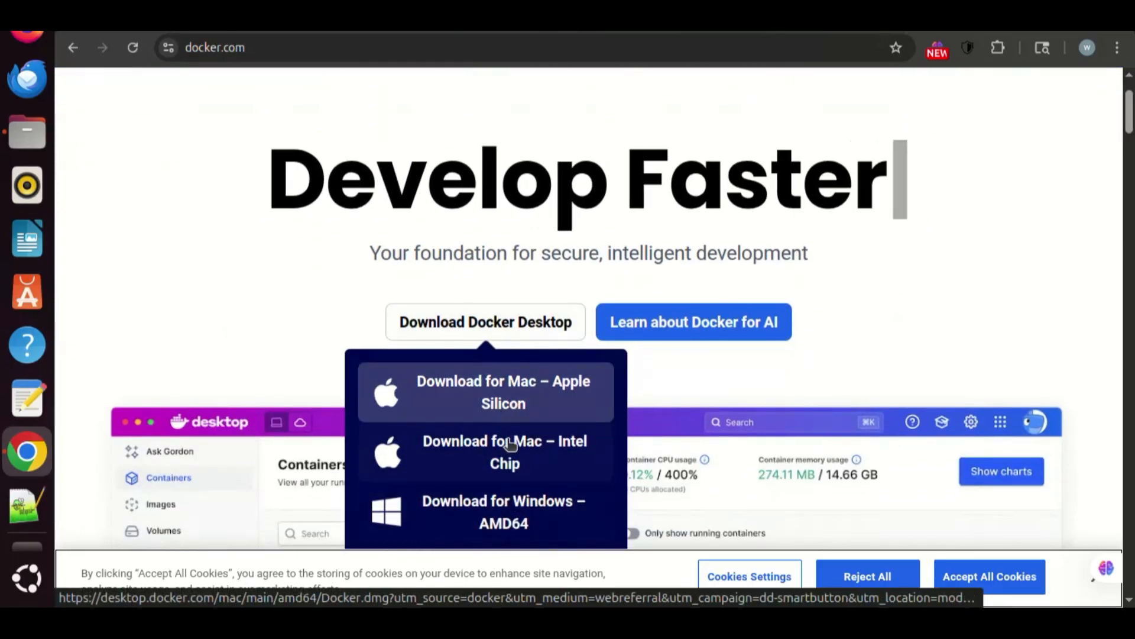
{"action": "scroll", "scroll_direction": "down", "scroll_amount": 3}
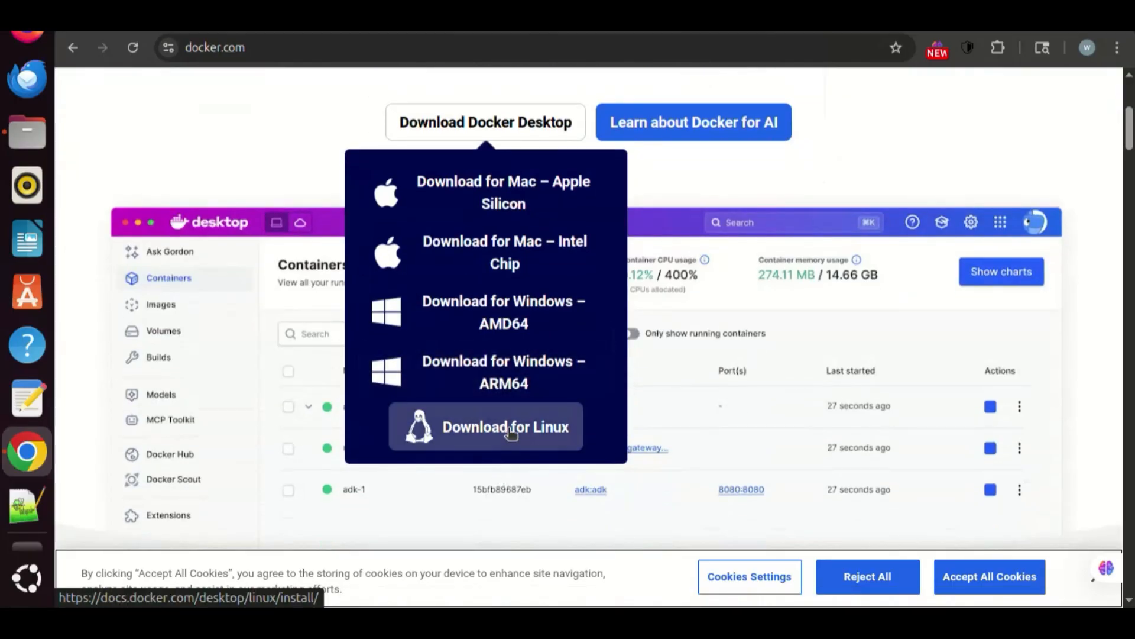
{"action": "left_click", "coordinate": [485, 426]}
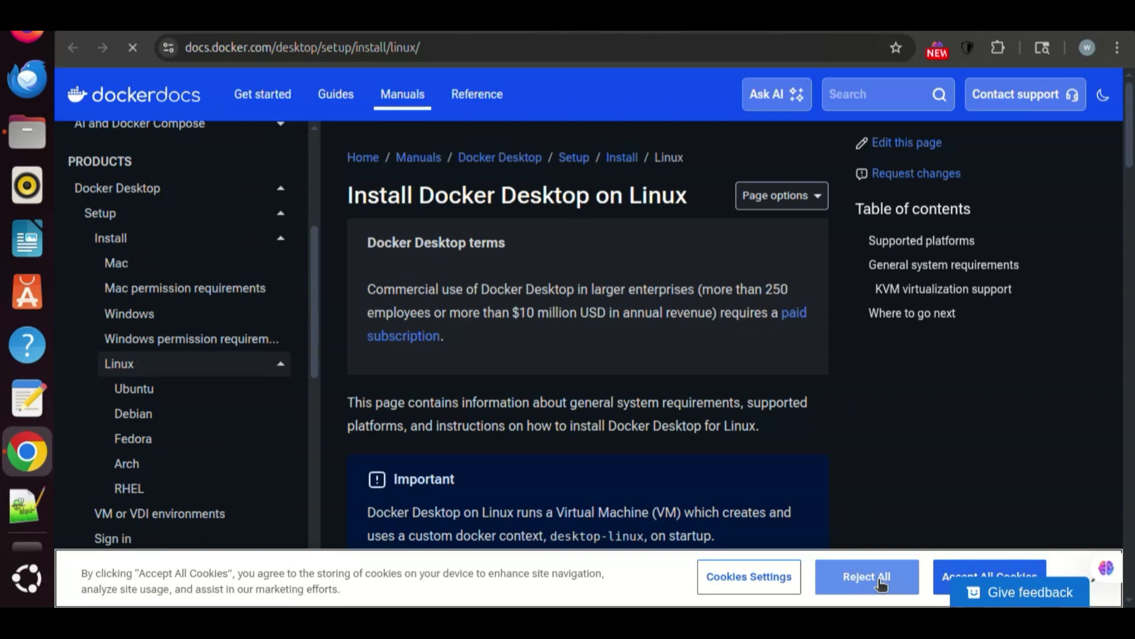
Decline cookies and go to the Install Docker Desktop on Ubuntu guide, down to Prerequisites.
{"action": "left_click", "coordinate": [865, 576]}
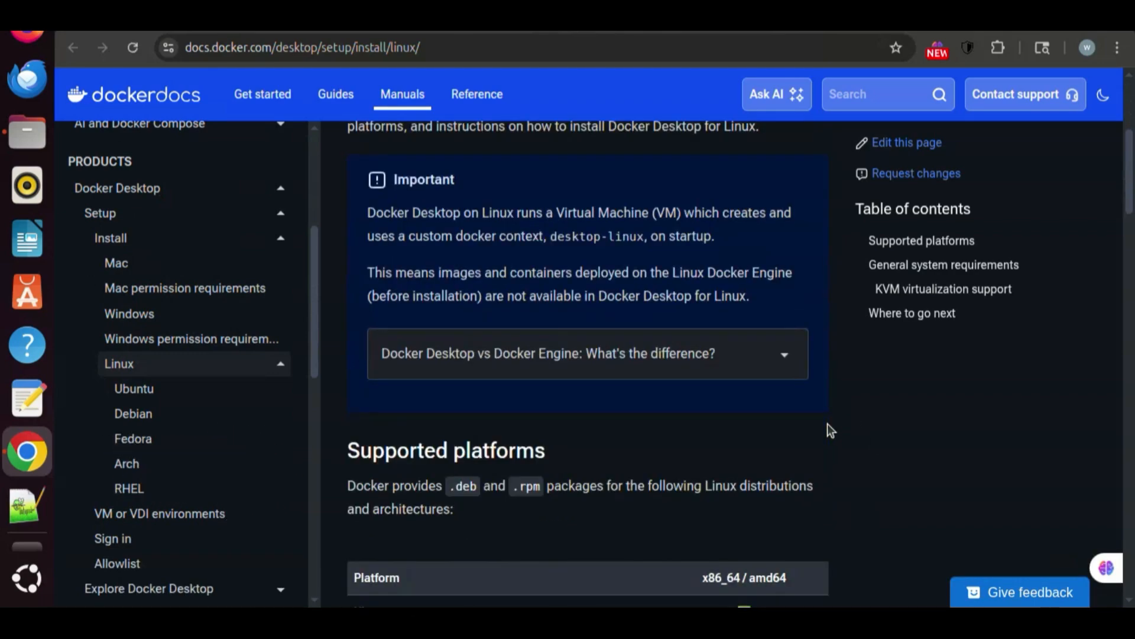
{"action": "scroll", "scroll_direction": "down", "scroll_amount": 3}
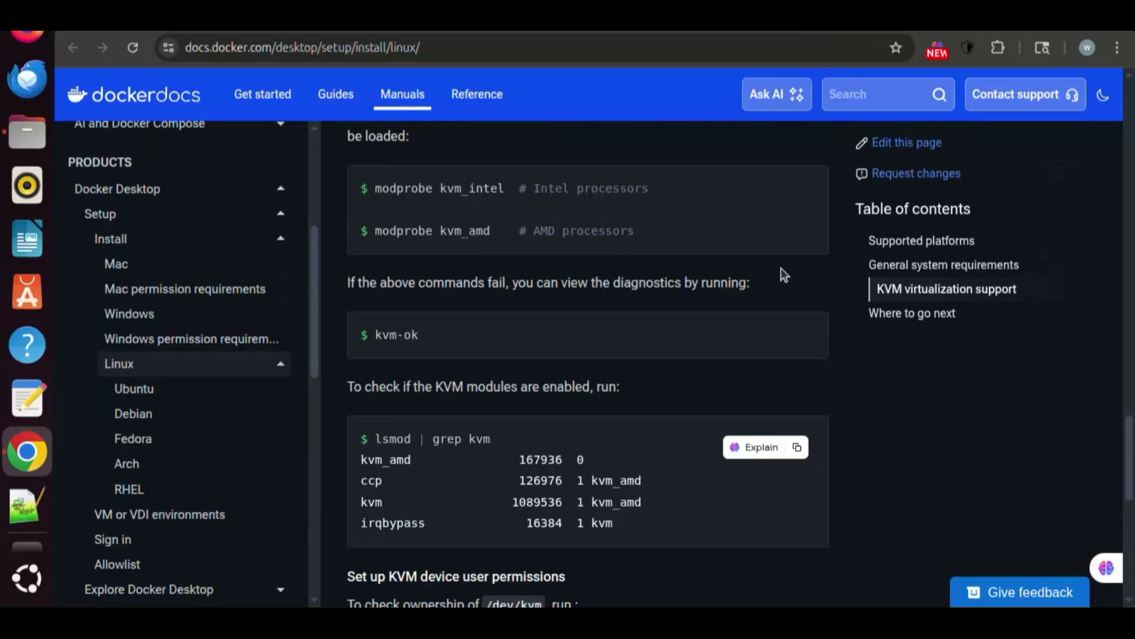
{"action": "scroll", "scroll_direction": "down", "scroll_amount": 3}
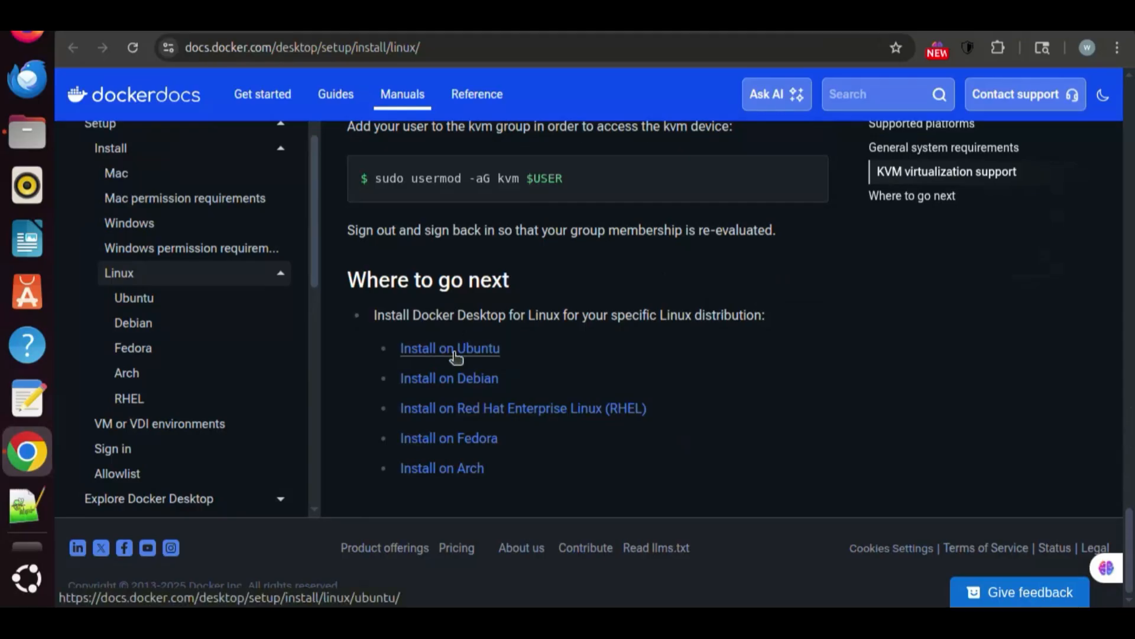
{"action": "left_click", "coordinate": [449, 348]}
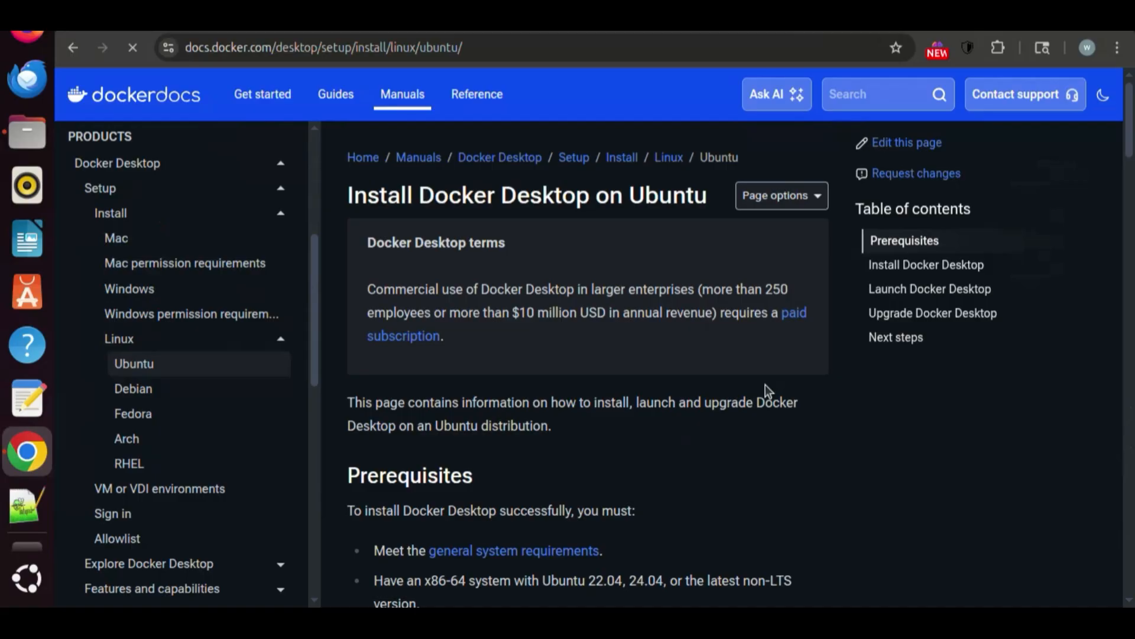
{"action": "scroll", "scroll_direction": "down", "scroll_amount": 3}
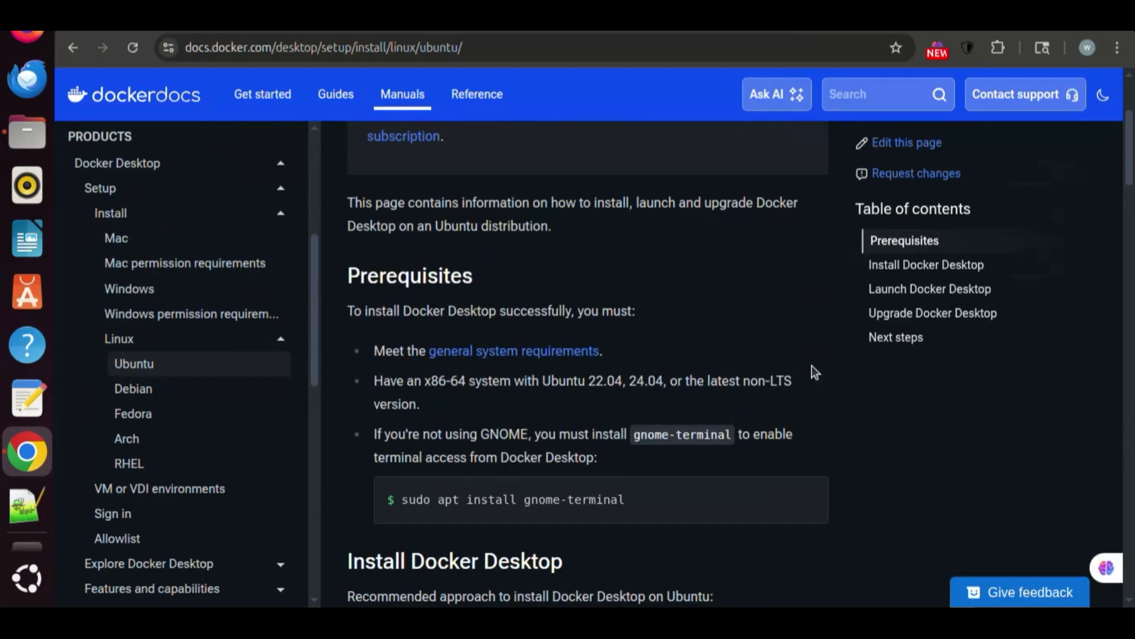
{"action": "scroll", "scroll_direction": "down", "scroll_amount": 3}
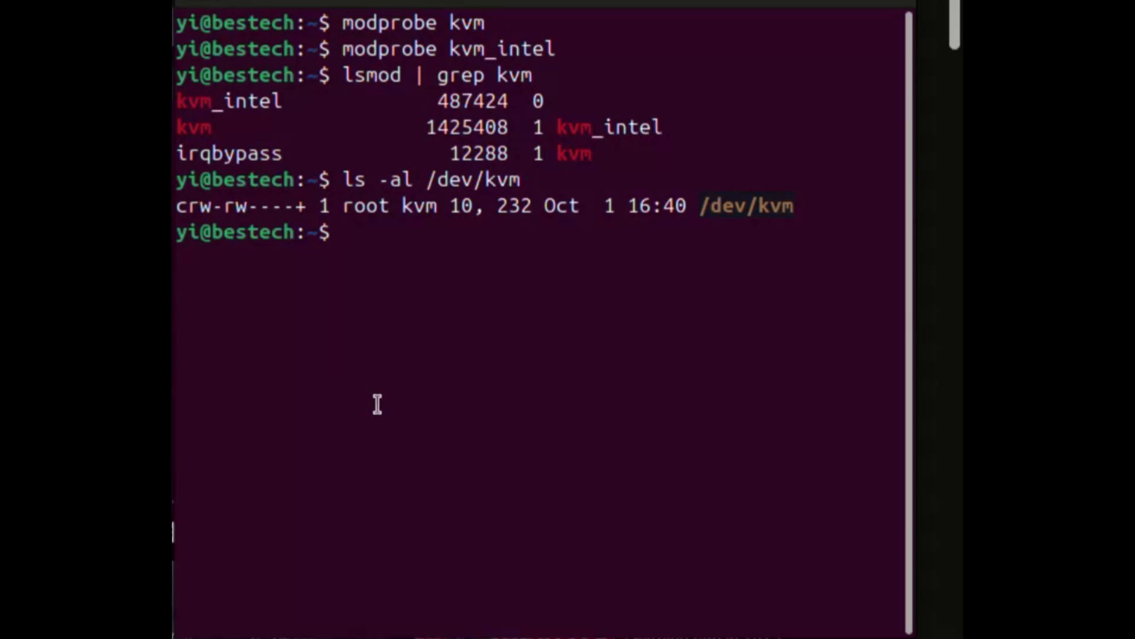
In Downloads, create install_docker.sh, make it executable with chmod +x and open it.
{"action": "type", "text": "cd Downloads/"}
{"action": "type", "text": "touch install_"}
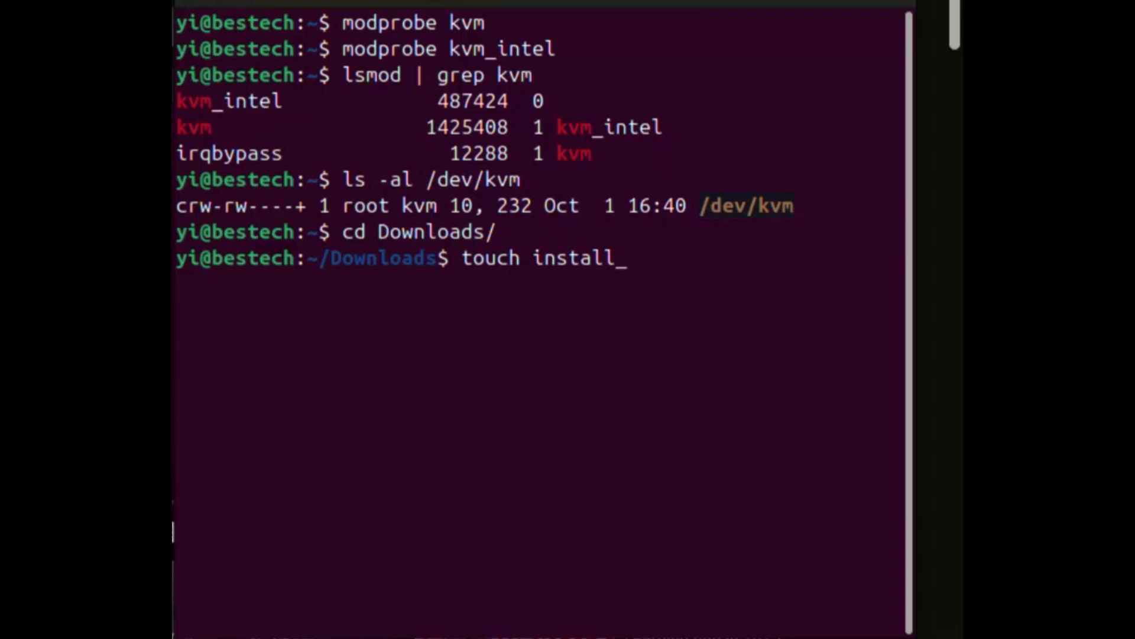
{"action": "type", "text": "docker.sh"}
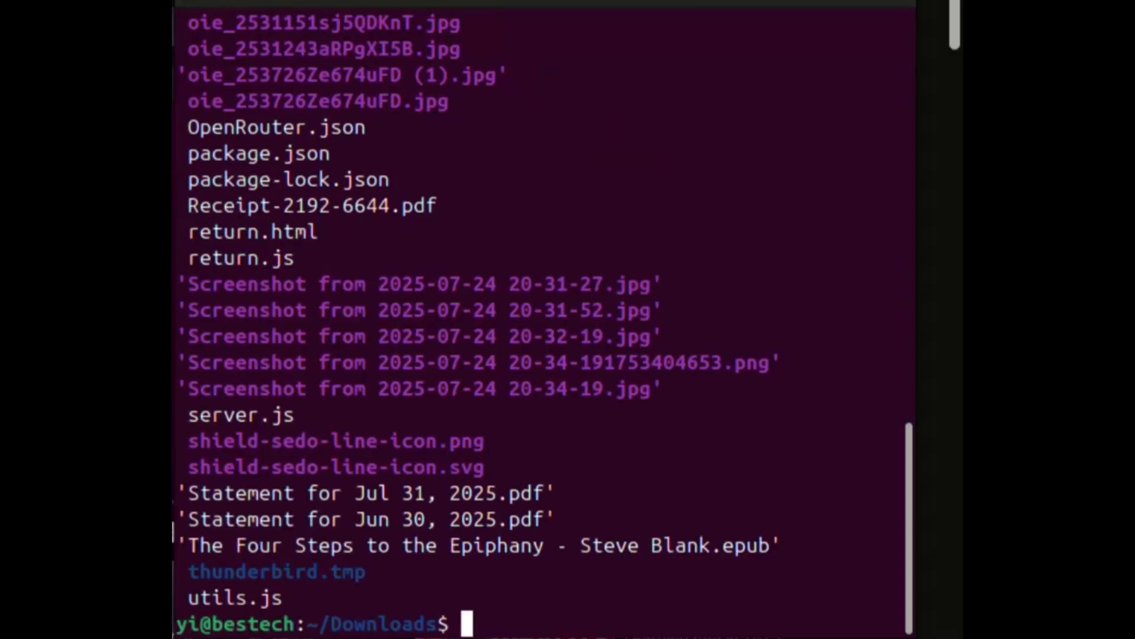
{"action": "type", "text": "ls -al install_docker.sh"}
{"action": "type", "text": "chmod +"}
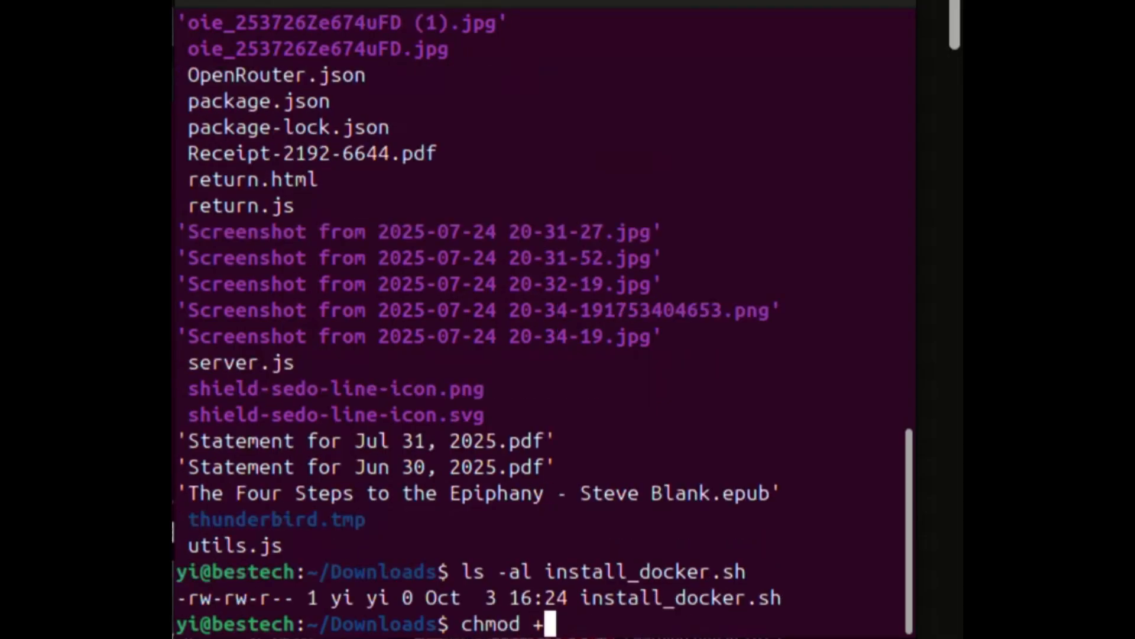
{"action": "type", "text": "x install"}
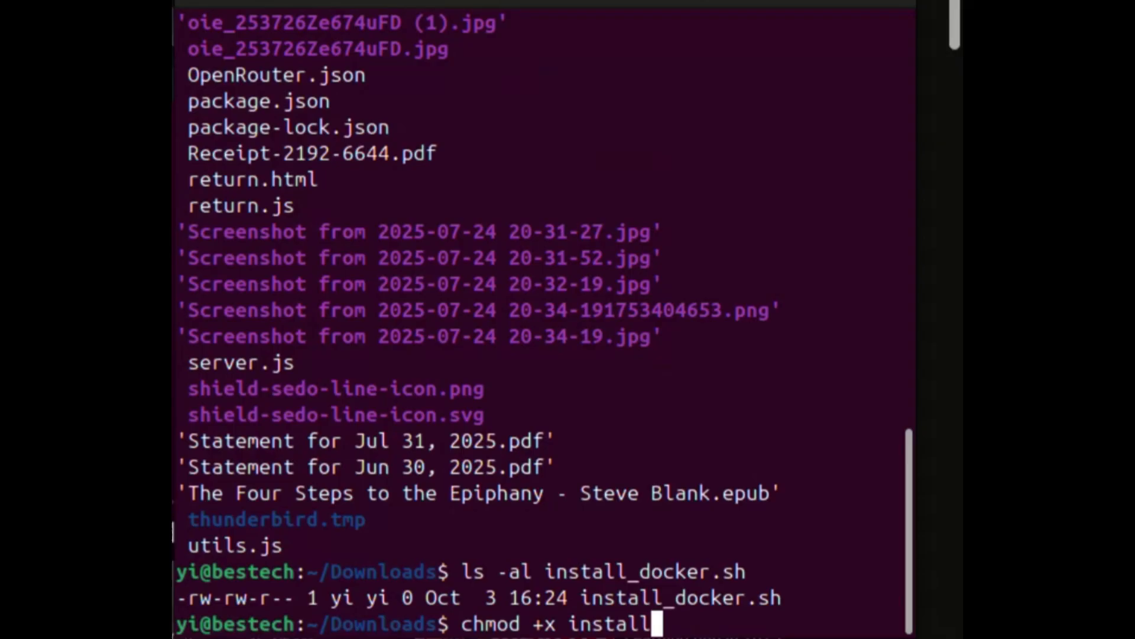
{"action": "type", "text": "_docker.sh"}
{"action": "type", "text": "ls -al"}
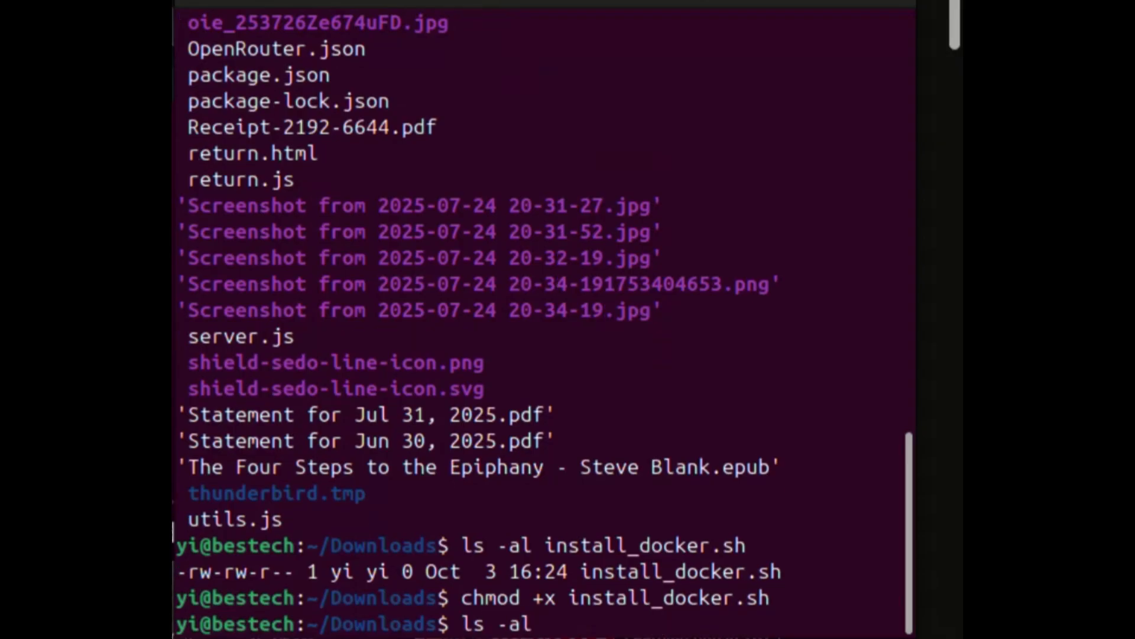
{"action": "type", "text": "open in"}
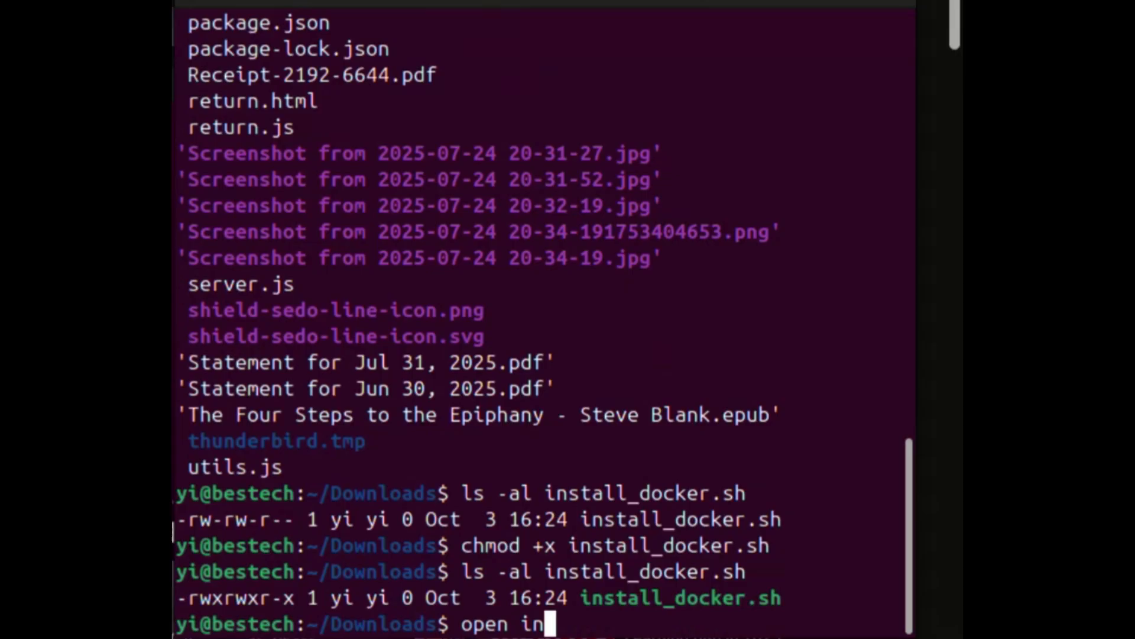
{"action": "type", "text": "stall_docker.sh"}
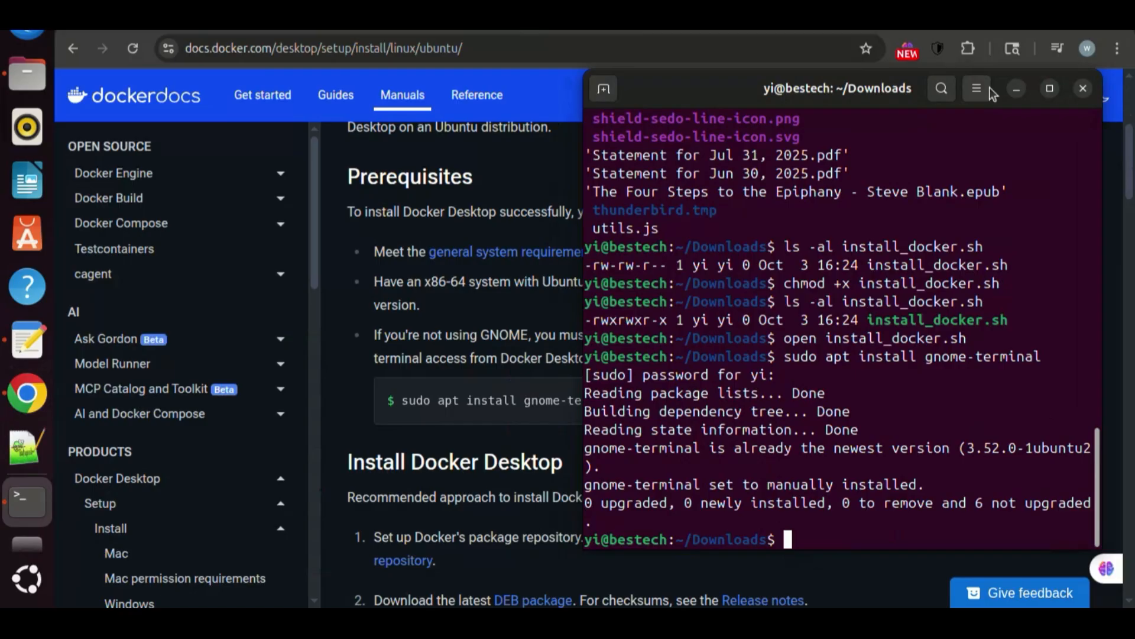
Go to the 'Install using the apt repository' section with its setup commands.
{"action": "right_click", "coordinate": [709, 337]}
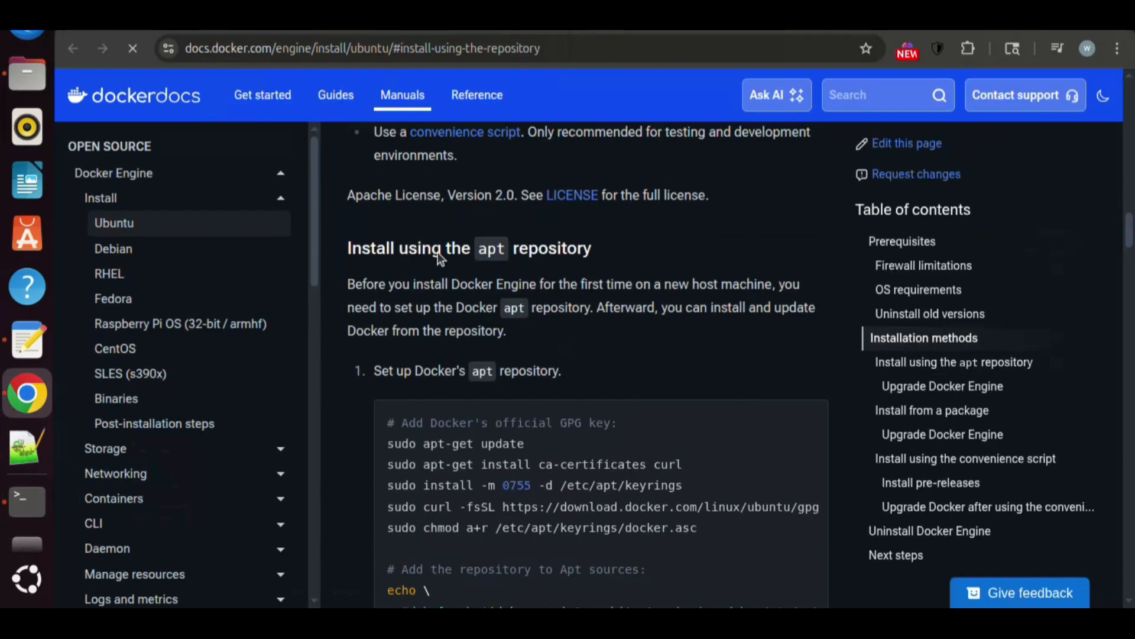
{"action": "scroll", "scroll_direction": "down", "scroll_amount": 3}
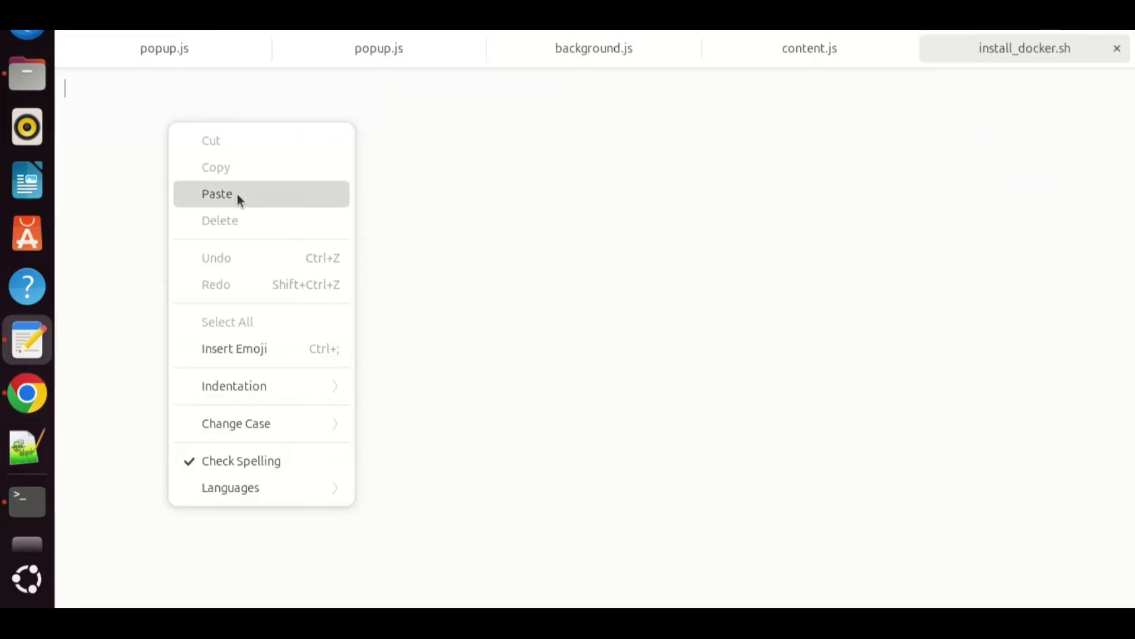
Paste the copied Docker setup commands into the empty install_docker.sh file.
{"action": "left_click", "coordinate": [216, 192]}
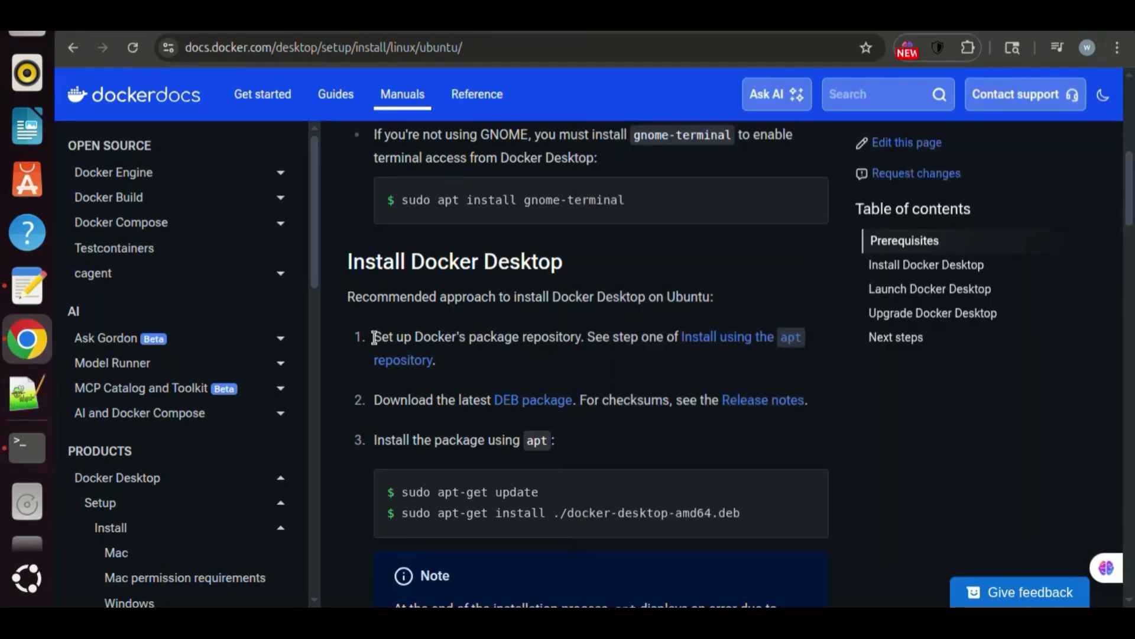
Select the apt-get update command, download the latest Docker Desktop DEB package and return to the terminal.
{"action": "left_click_drag", "start_coordinate": [374, 336], "coordinate": [435, 360]}
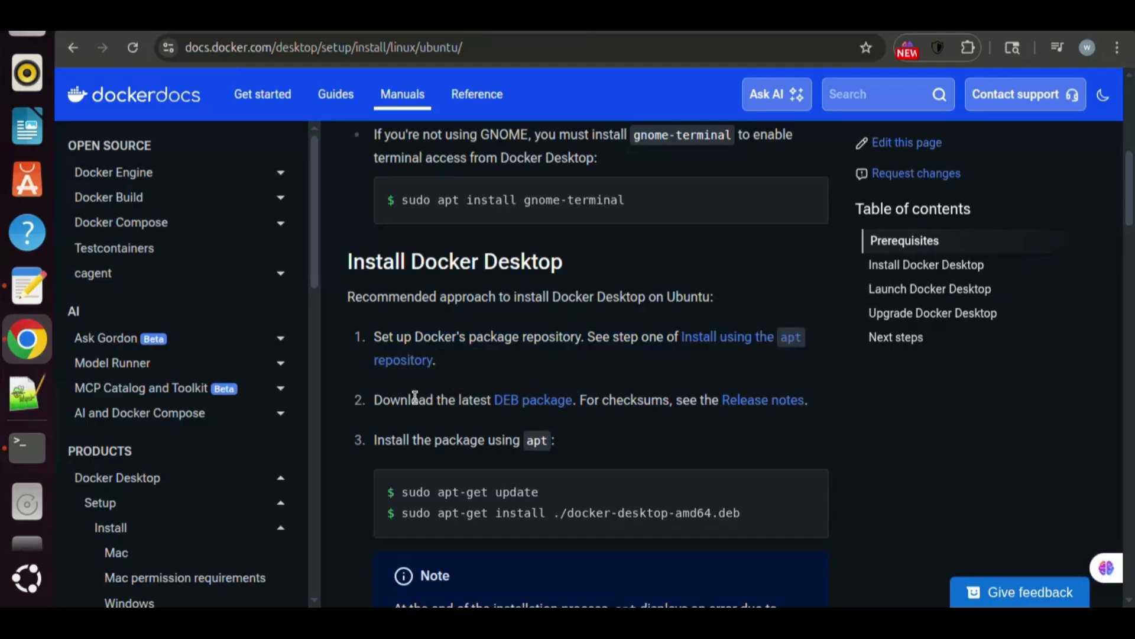
{"action": "mouse_move", "coordinate": [532, 398]}
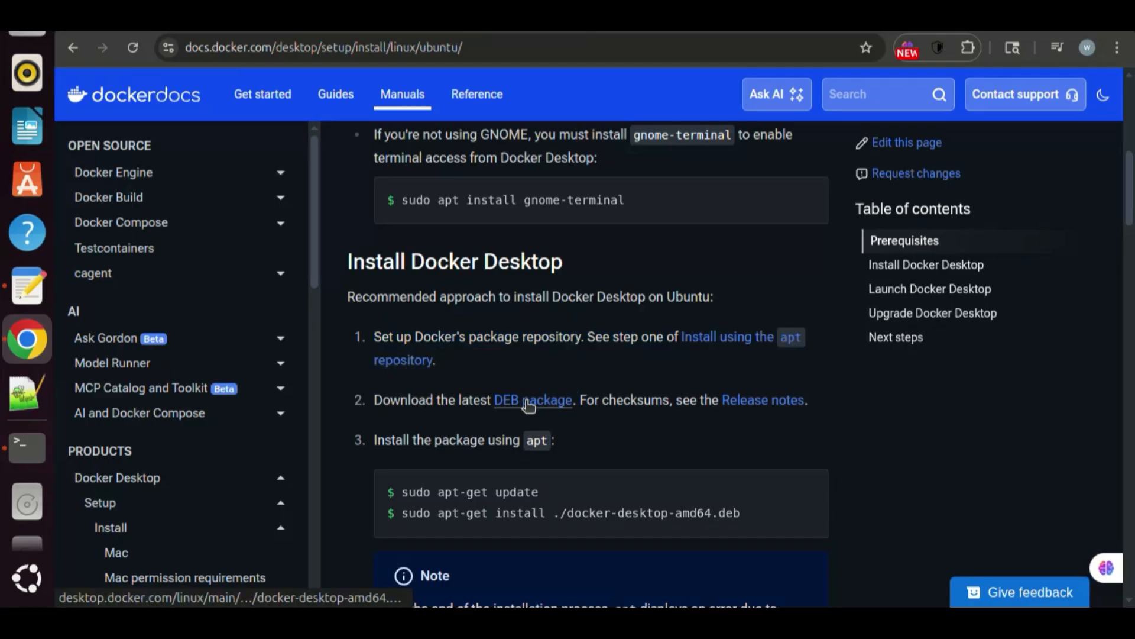
{"action": "left_click", "coordinate": [533, 398]}
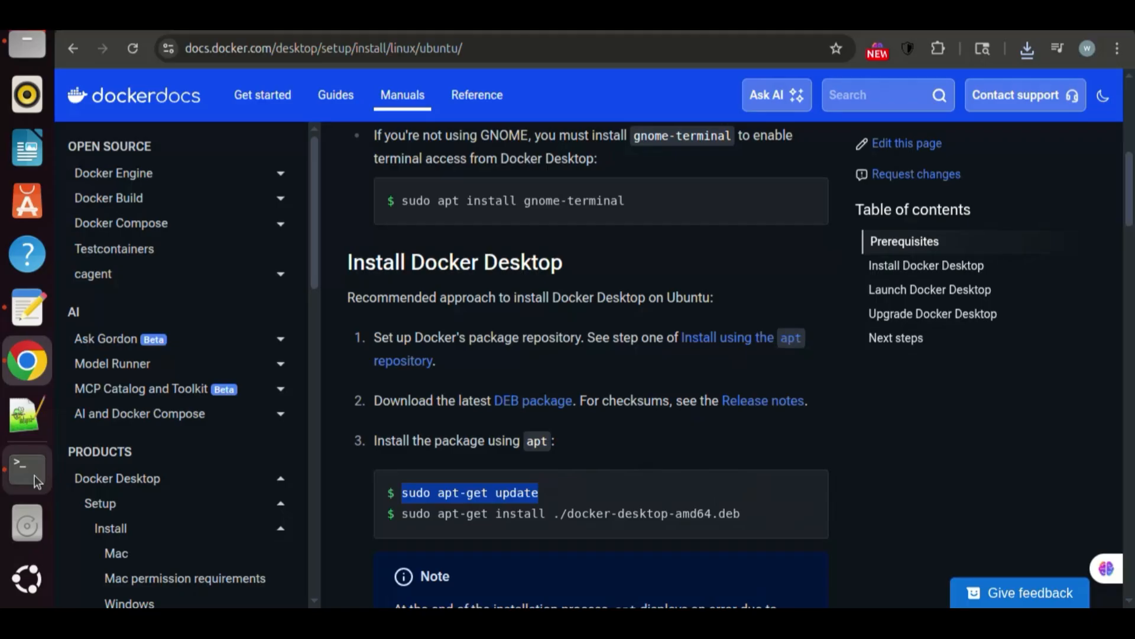
{"action": "left_click", "coordinate": [27, 468]}
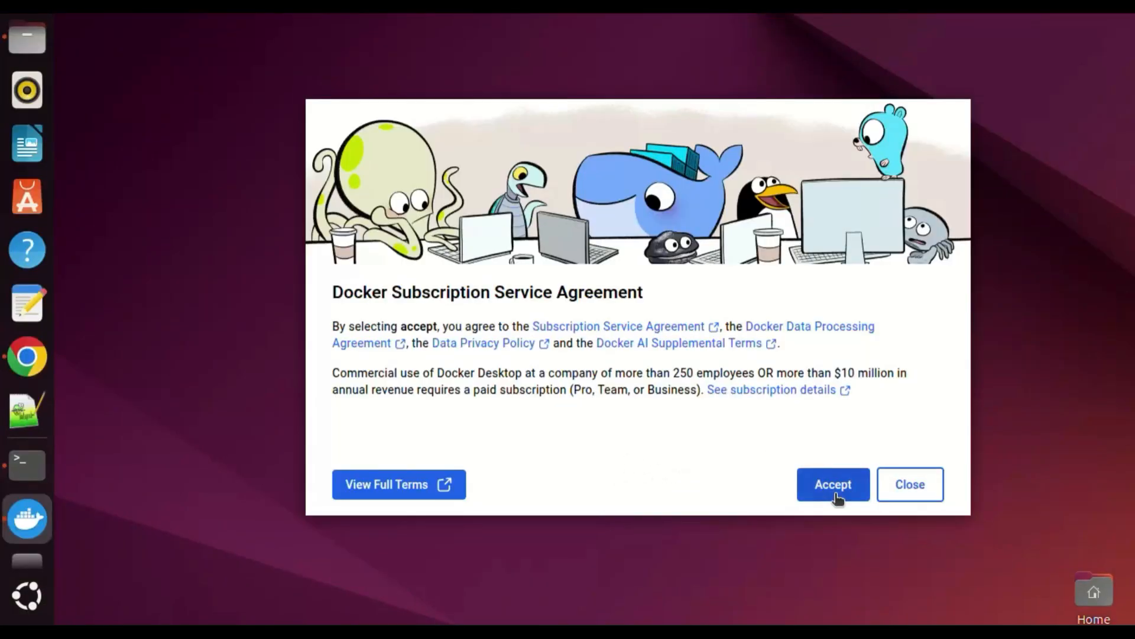
Accept Docker Desktop's Subscription Service Agreement.
{"action": "left_click", "coordinate": [833, 484]}
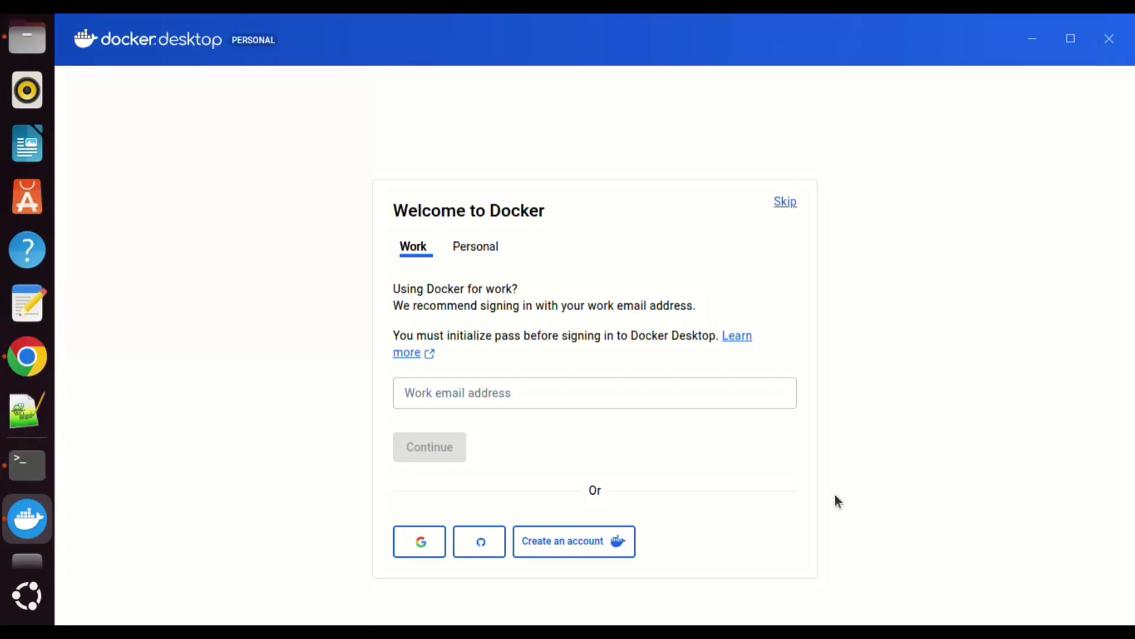
{"action": "mouse_move", "coordinate": [746, 414]}
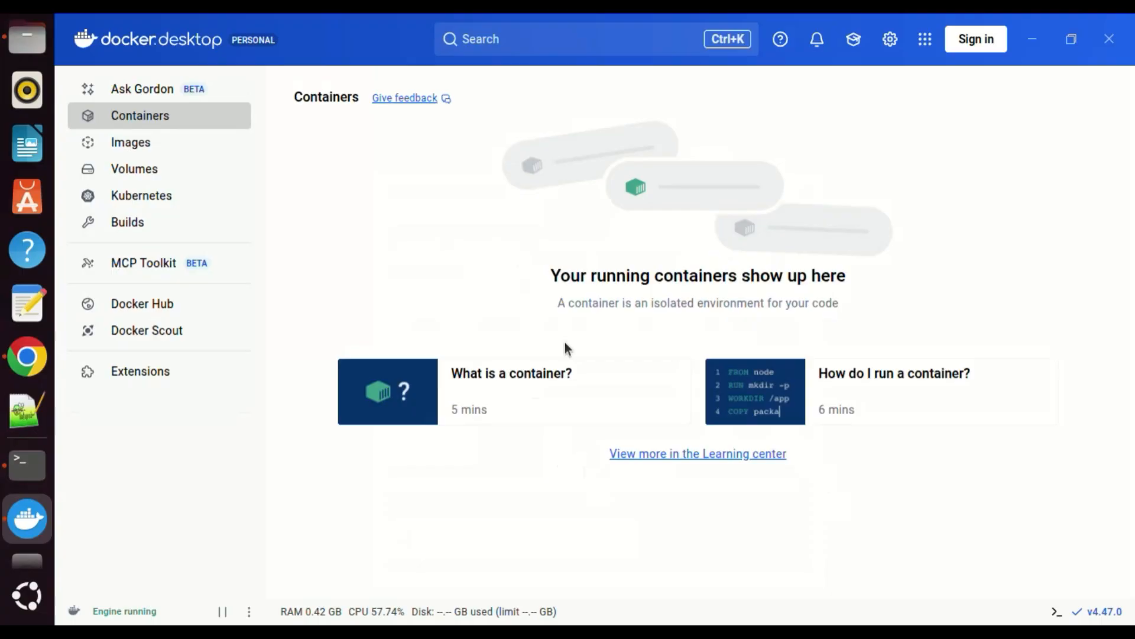
{"action": "mouse_move", "coordinate": [377, 317]}
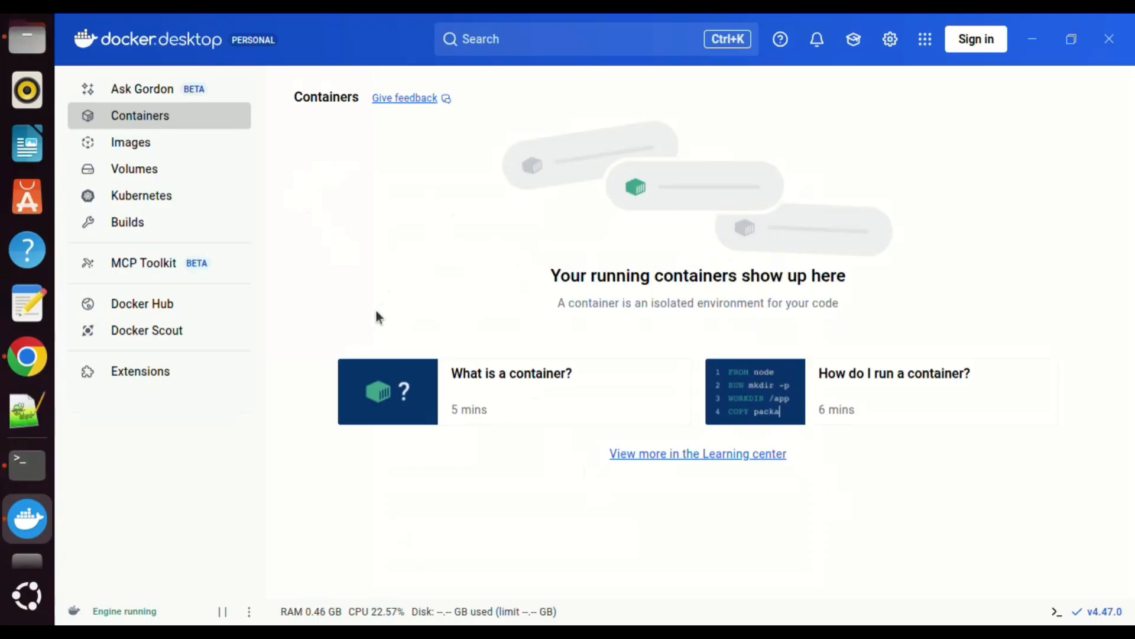
{"action": "mouse_move", "coordinate": [345, 233]}
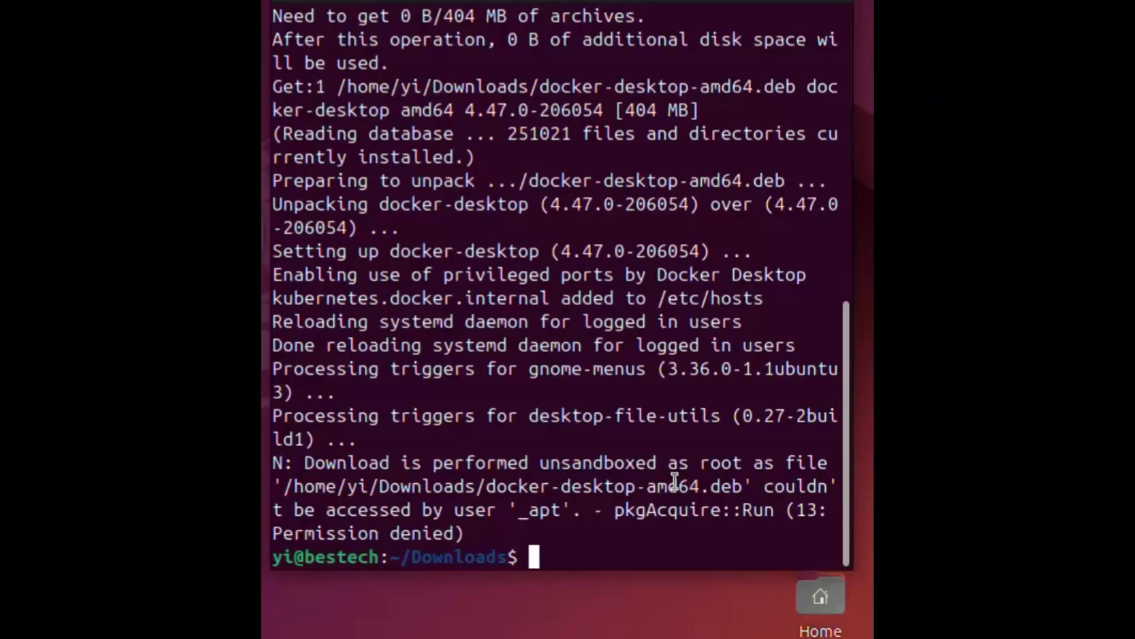
Run docker --version and docker run hello-world in the terminal.
{"action": "type", "text": "docker --version"}
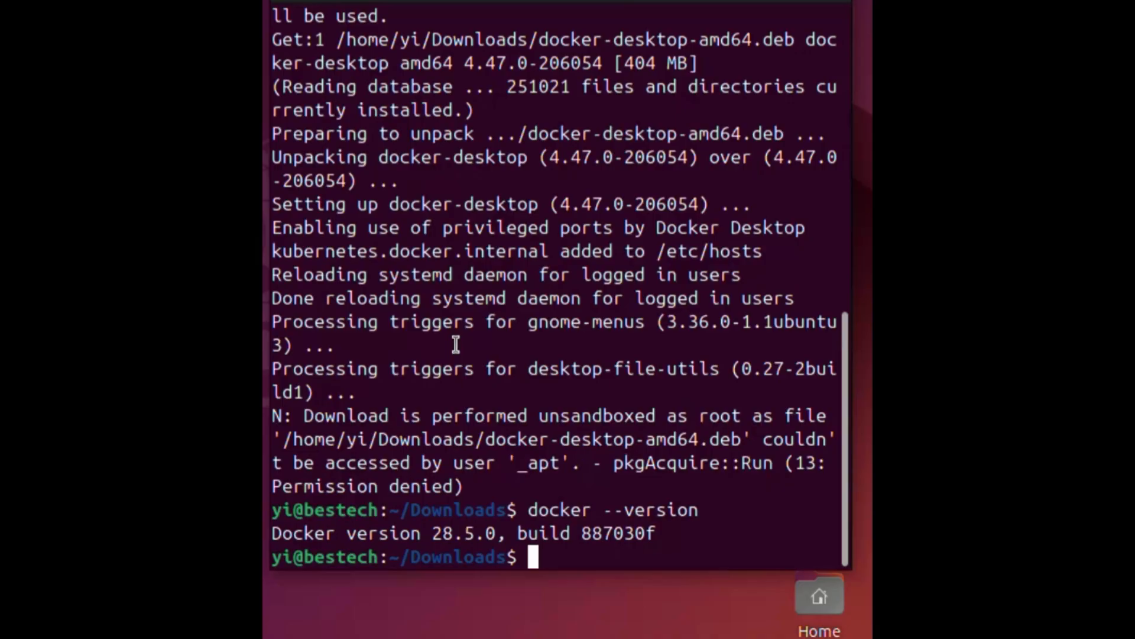
{"action": "type", "text": "docker run hello-wo"}
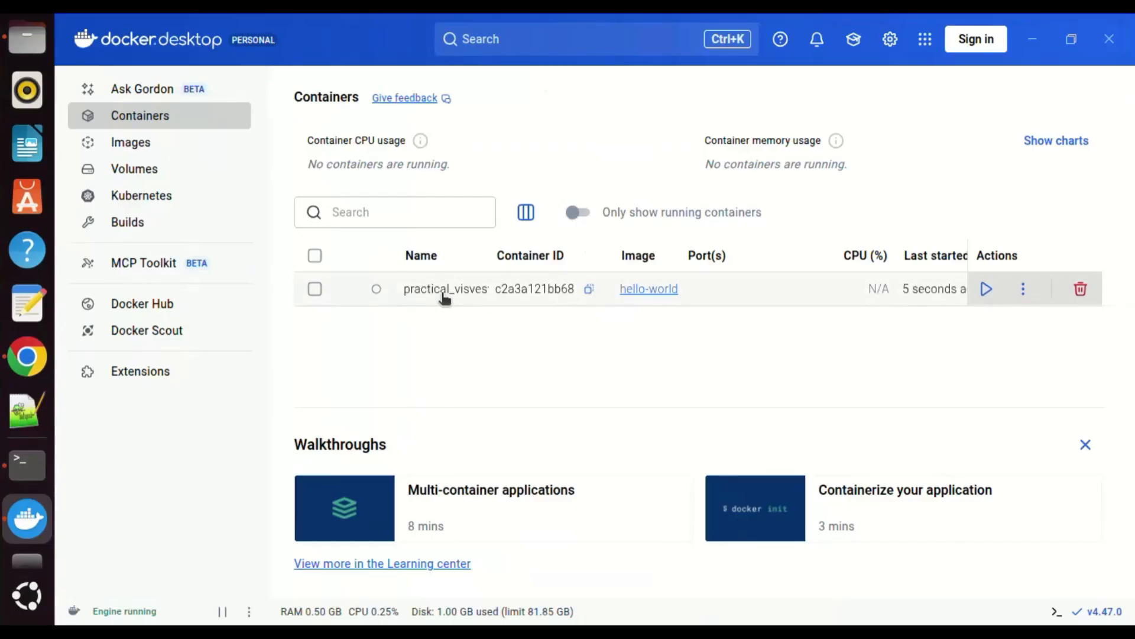
{"action": "mouse_move", "coordinate": [648, 289]}
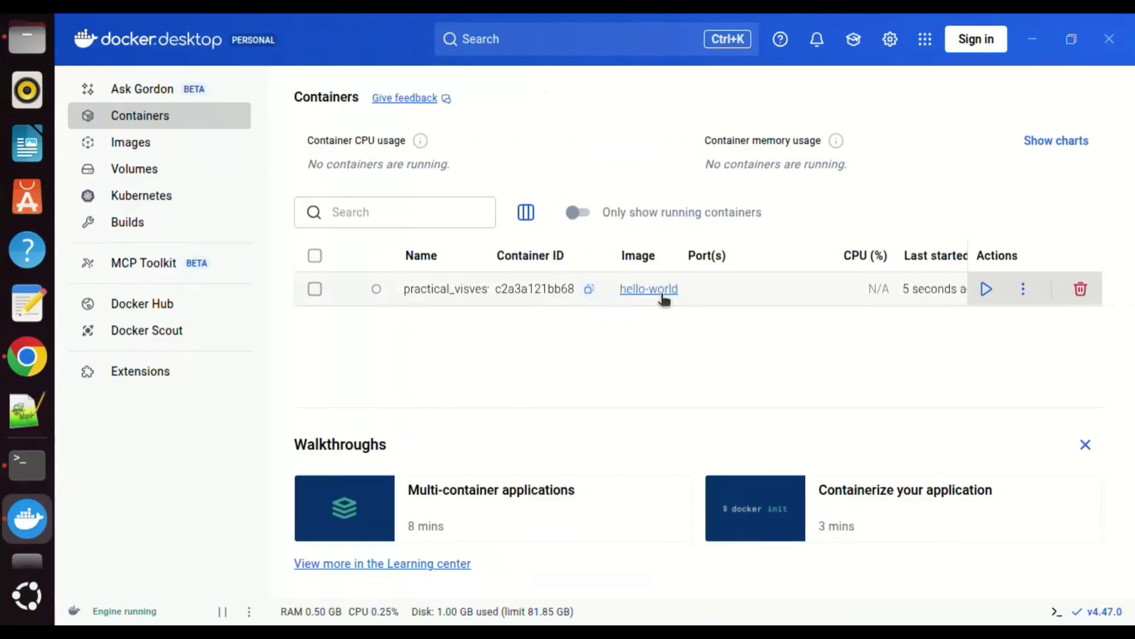
View the details of the hello-world image from the Containers list.
{"action": "left_click", "coordinate": [130, 142]}
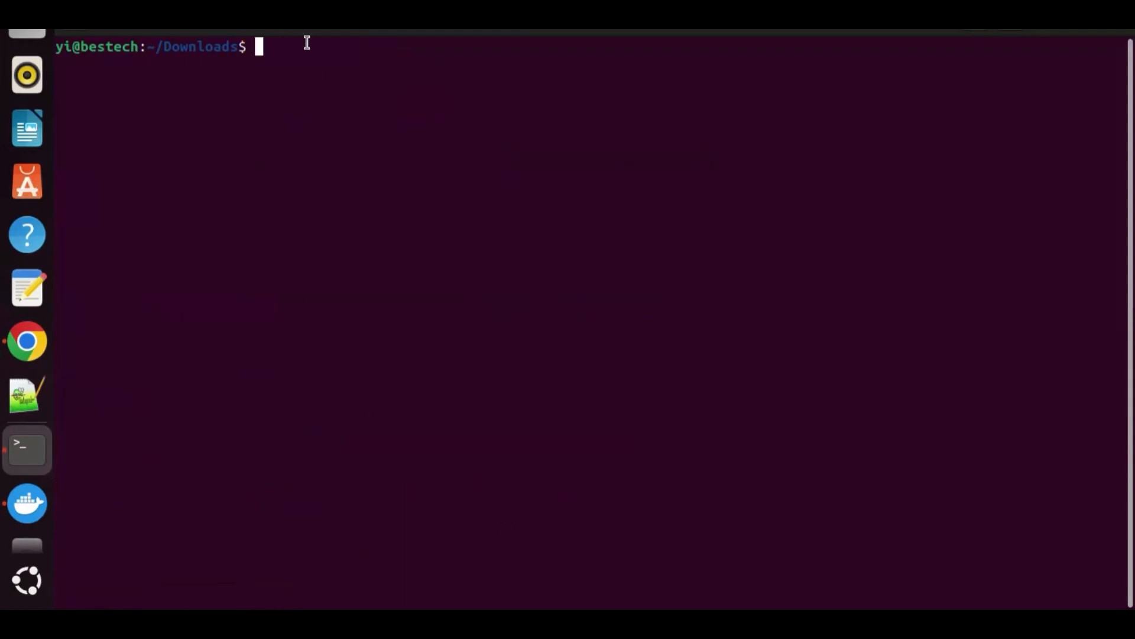
Pull the qdrant/qdrant image with docker pull.
{"action": "type", "text": "docker pull qdrant/qdrant"}
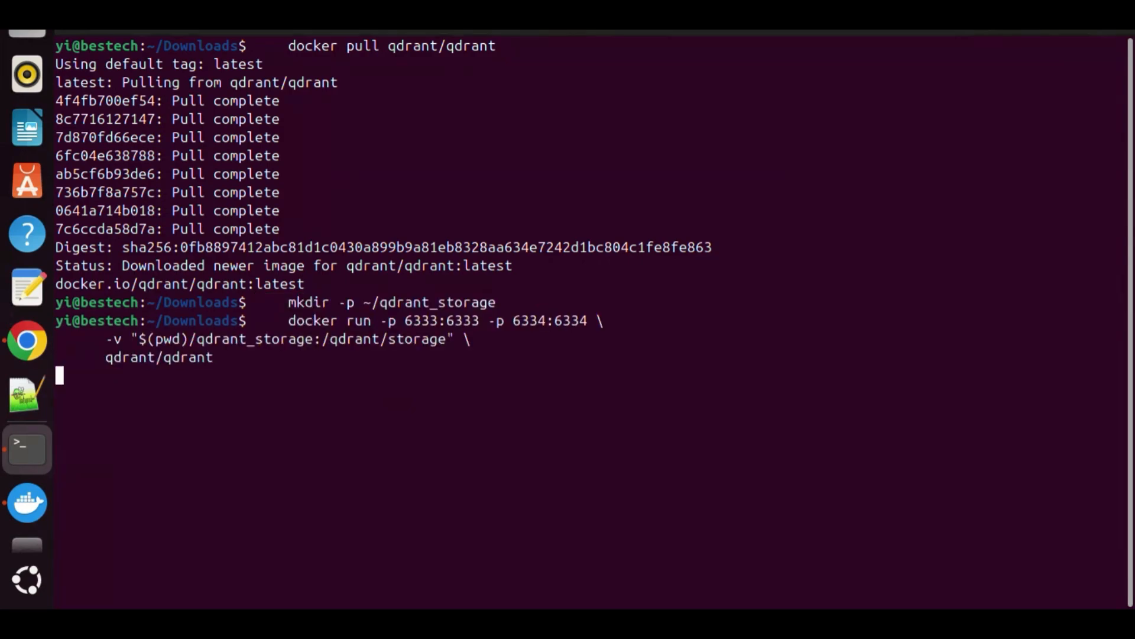
{"action": "mouse_move", "coordinate": [390, 378]}
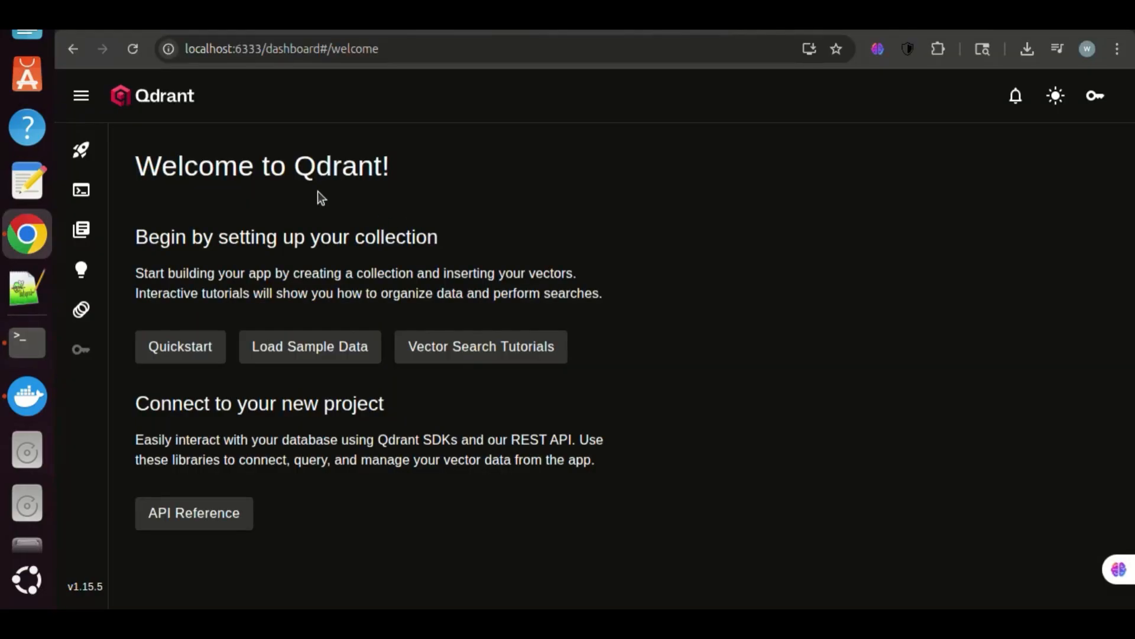
{"action": "mouse_move", "coordinate": [282, 331]}
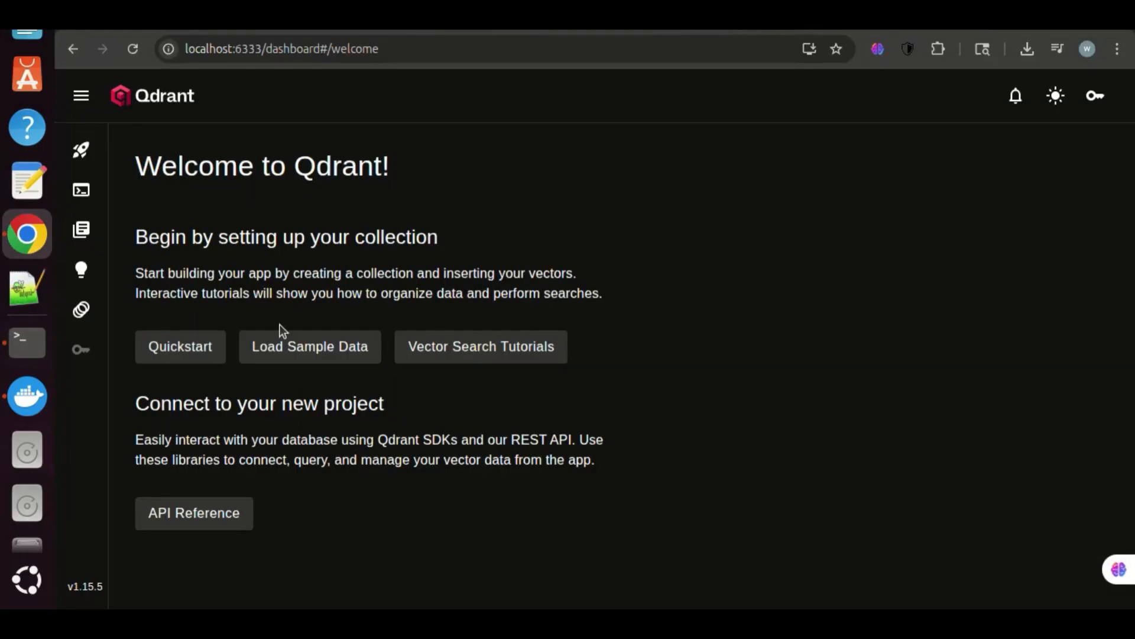
{"action": "mouse_move", "coordinate": [852, 272]}
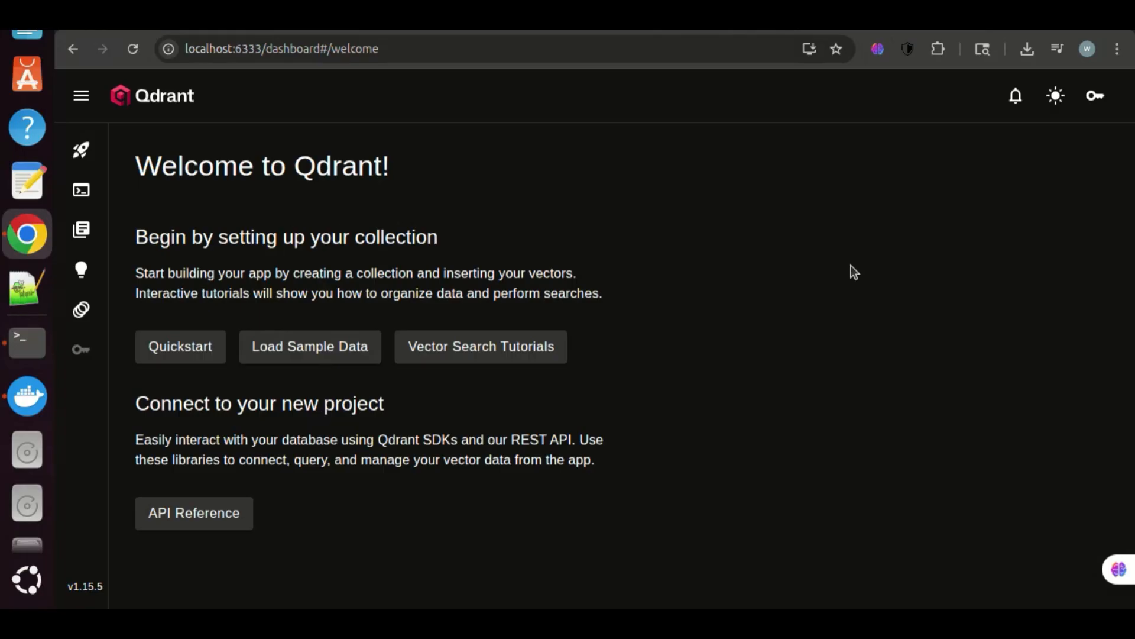
{"action": "mouse_move", "coordinate": [856, 252]}
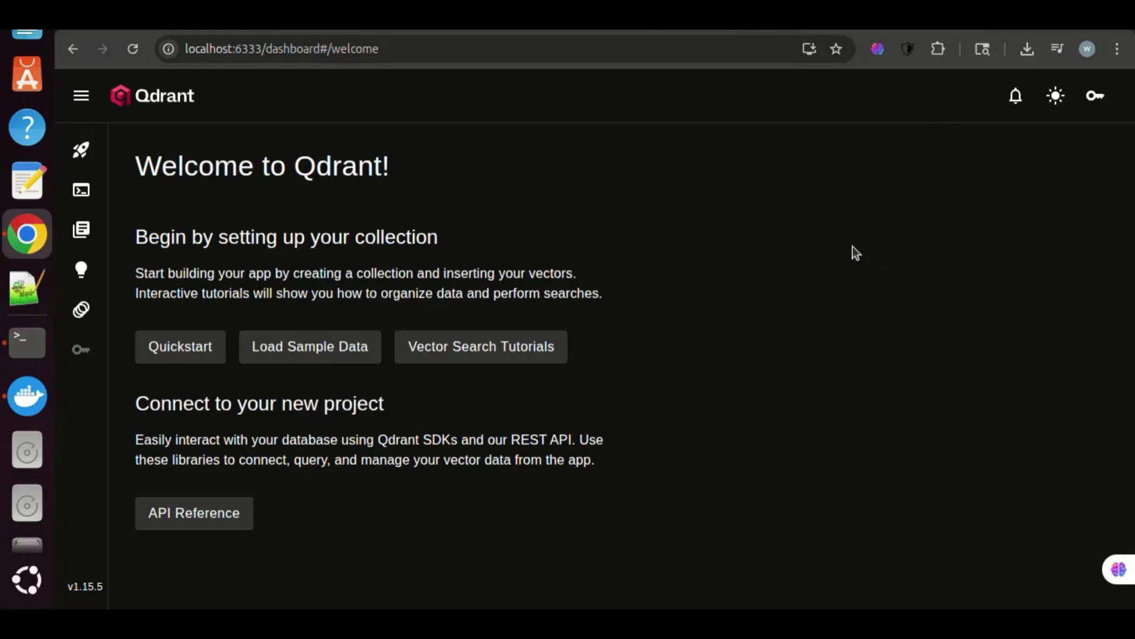
{"action": "mouse_move", "coordinate": [428, 225]}
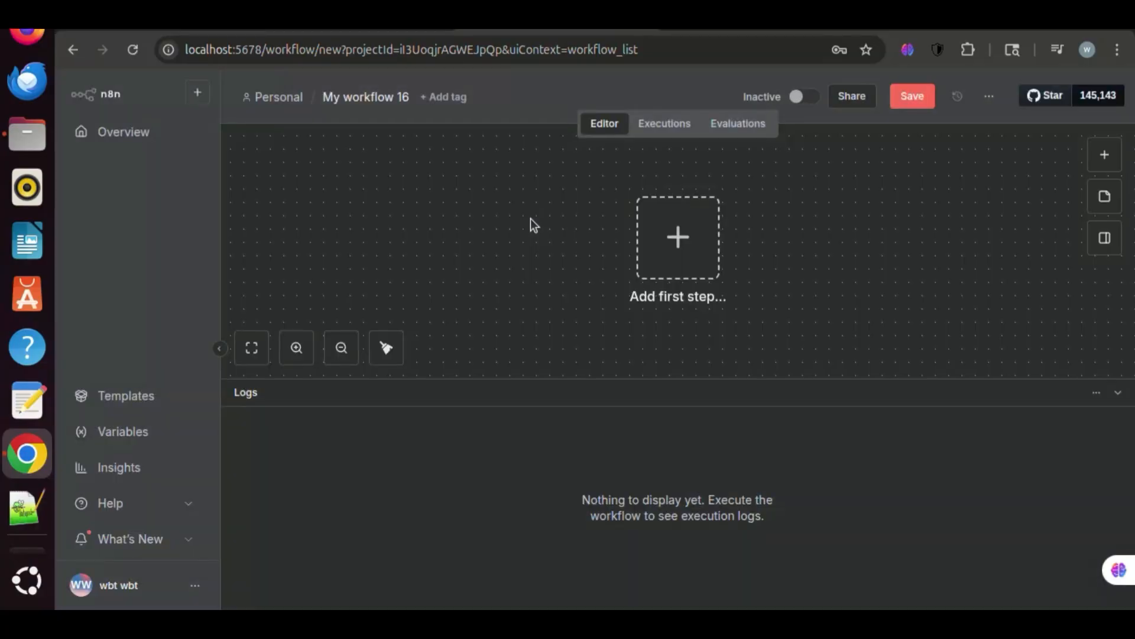
Name the workflow 'Qdrant data base' and add an n8n Form submission trigger as first step.
{"action": "type", "text": "Qdrant data ba"}
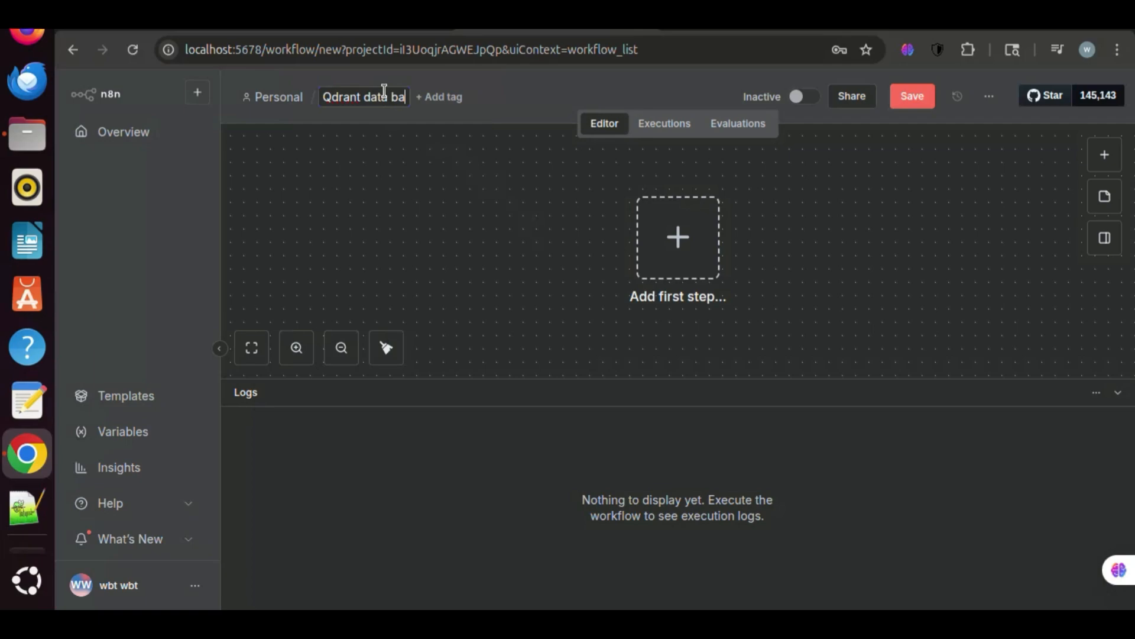
{"action": "left_click", "coordinate": [676, 238]}
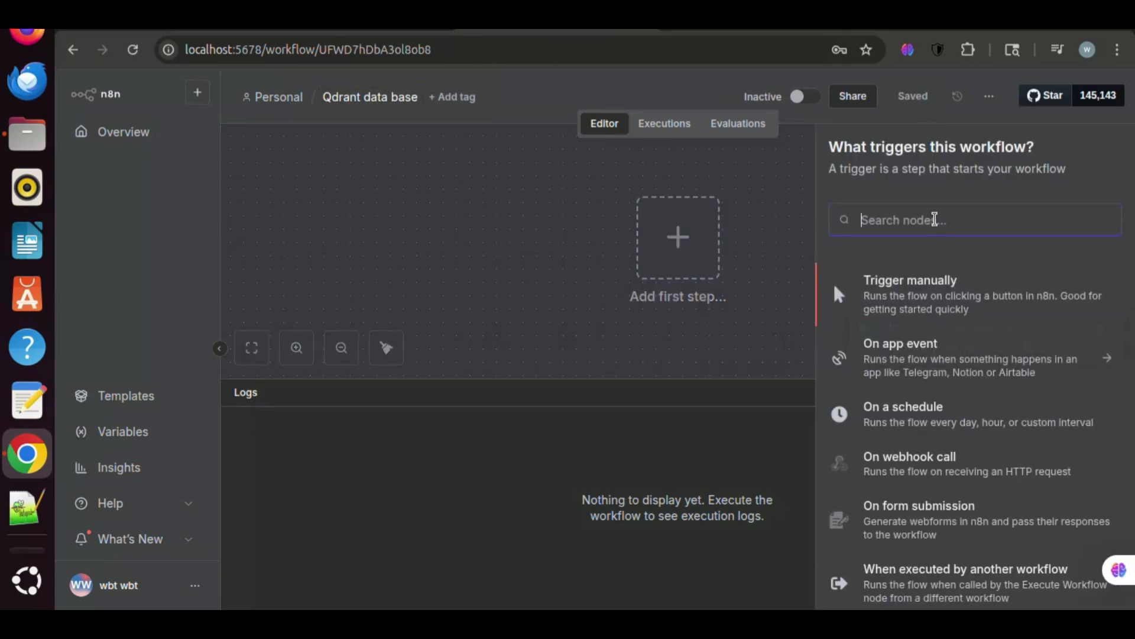
{"action": "type", "text": "form"}
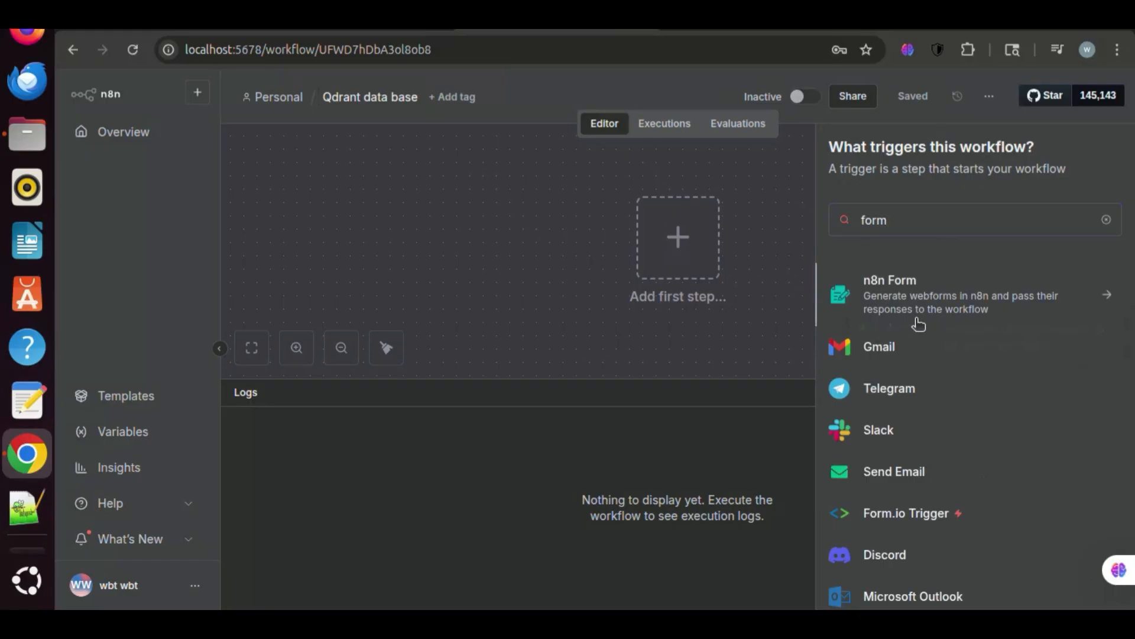
{"action": "left_click", "coordinate": [941, 294]}
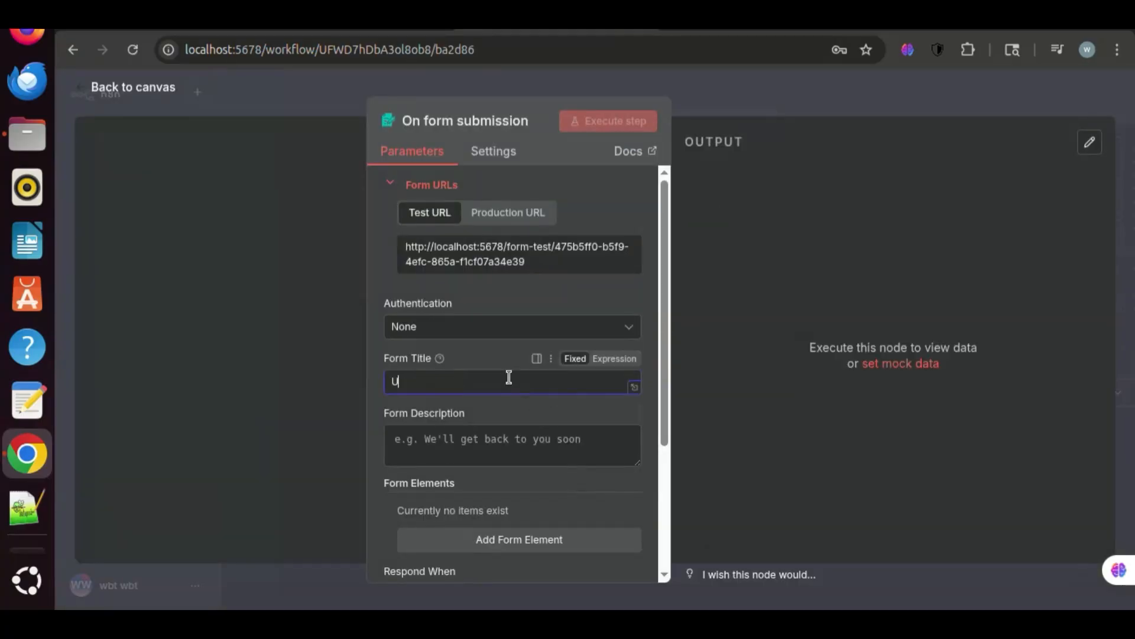
Title the form 'Upload file to database' and add an 'Add pdf files' field of type File.
{"action": "type", "text": "Upload file to database"}
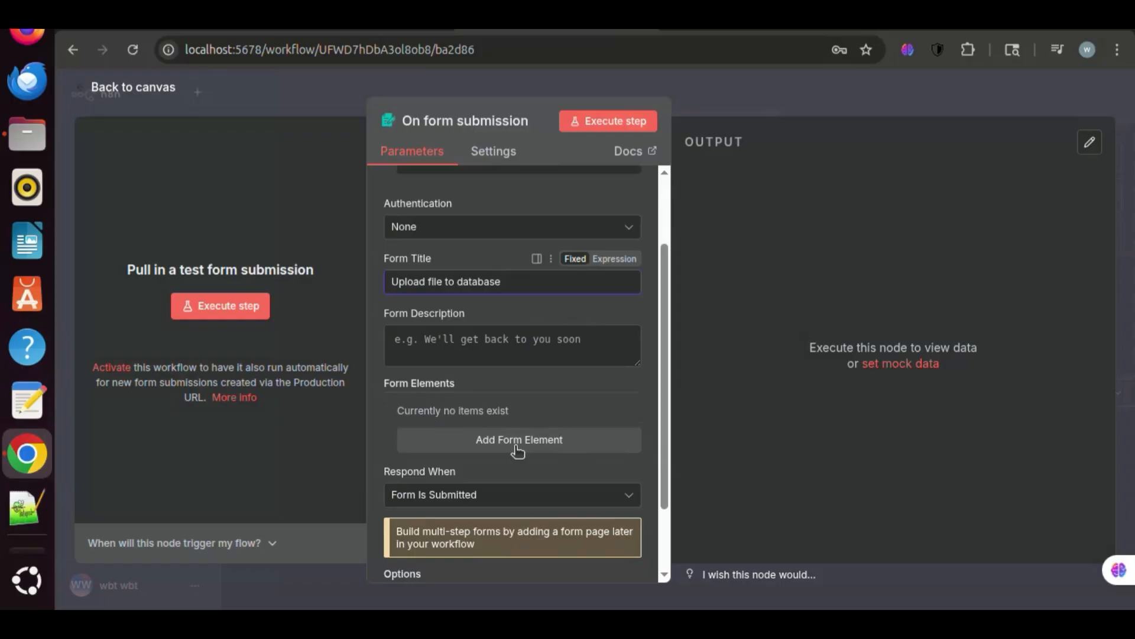
{"action": "left_click", "coordinate": [518, 439]}
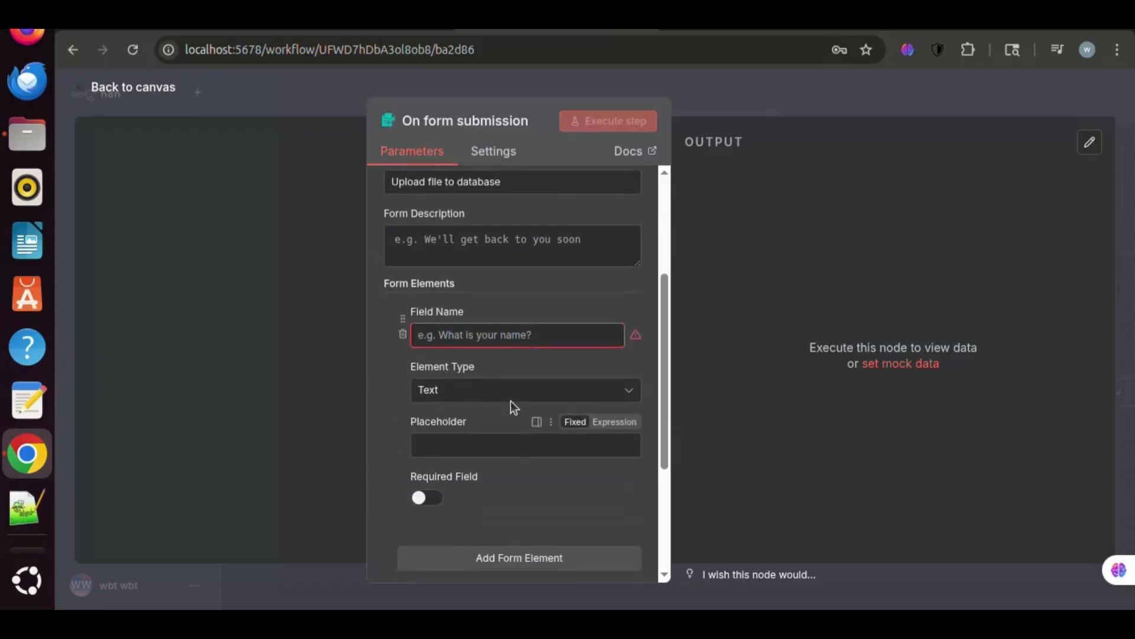
{"action": "type", "text": "Add pdf"}
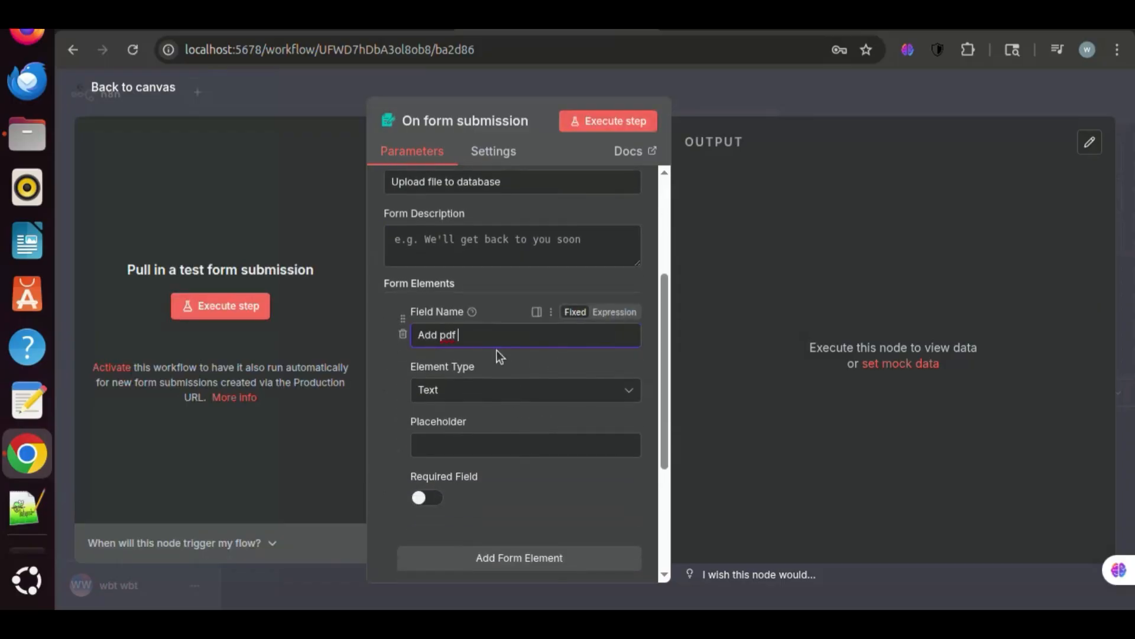
{"action": "left_click", "coordinate": [524, 390]}
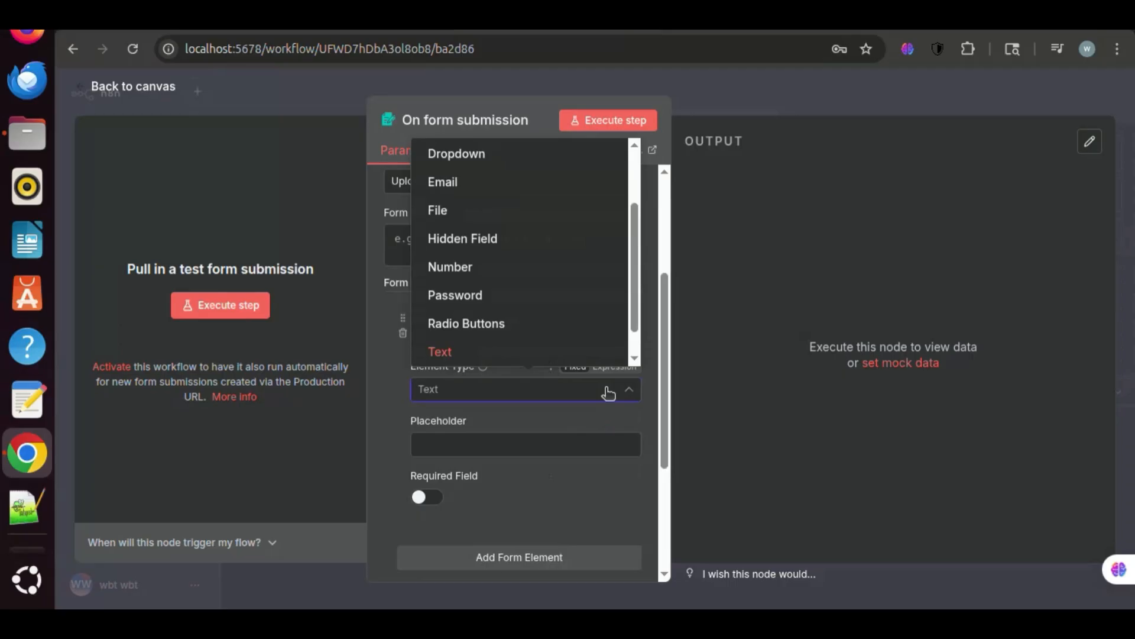
{"action": "left_click", "coordinate": [438, 210]}
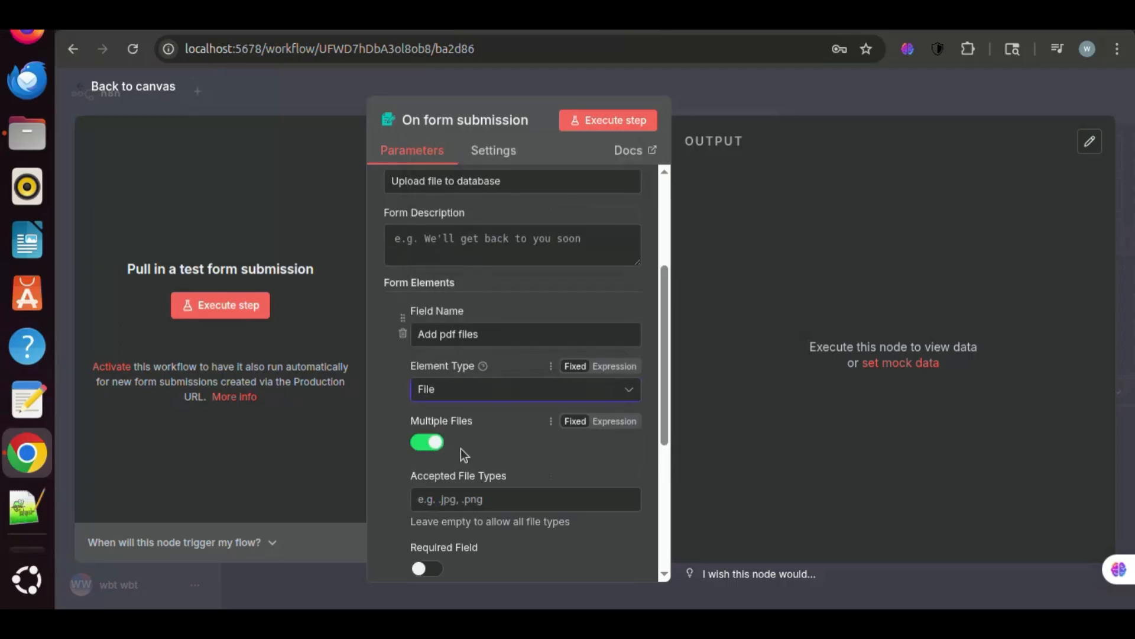
Restrict the file field to .pdf, mark it Required and return to the canvas.
{"action": "left_click", "coordinate": [521, 499]}
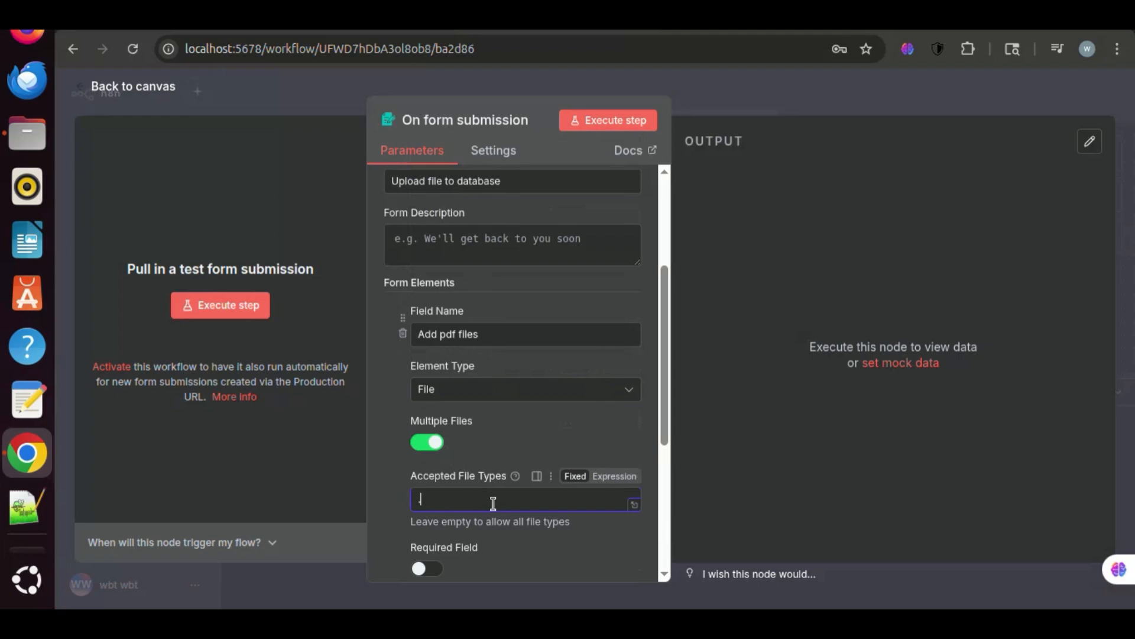
{"action": "type", "text": "pdf"}
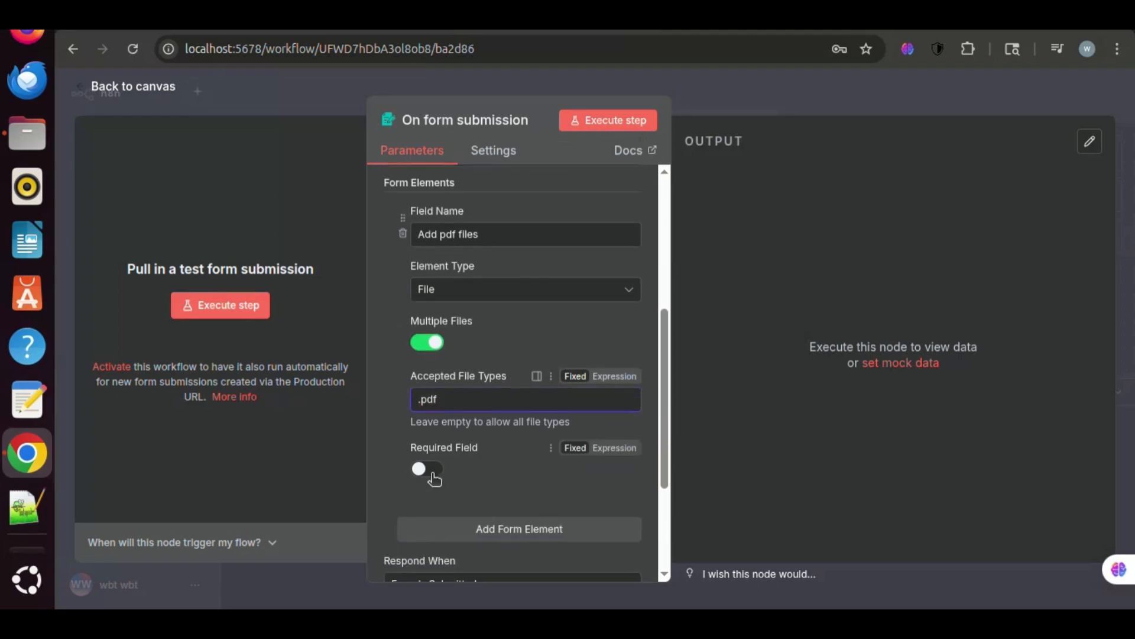
{"action": "left_click", "coordinate": [427, 468]}
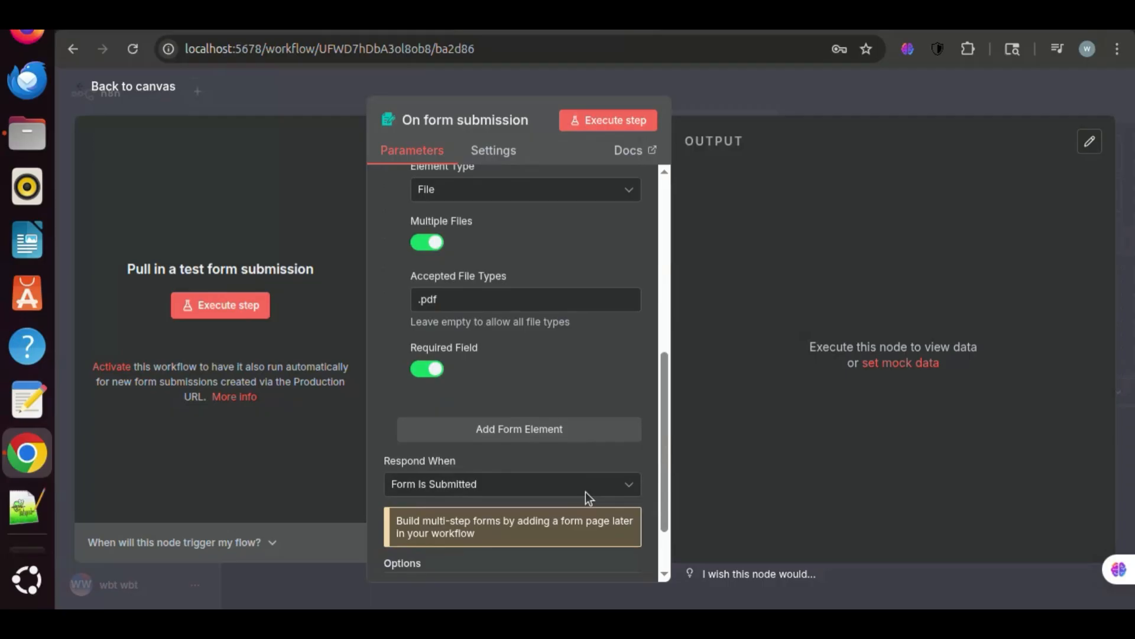
{"action": "left_click", "coordinate": [132, 85]}
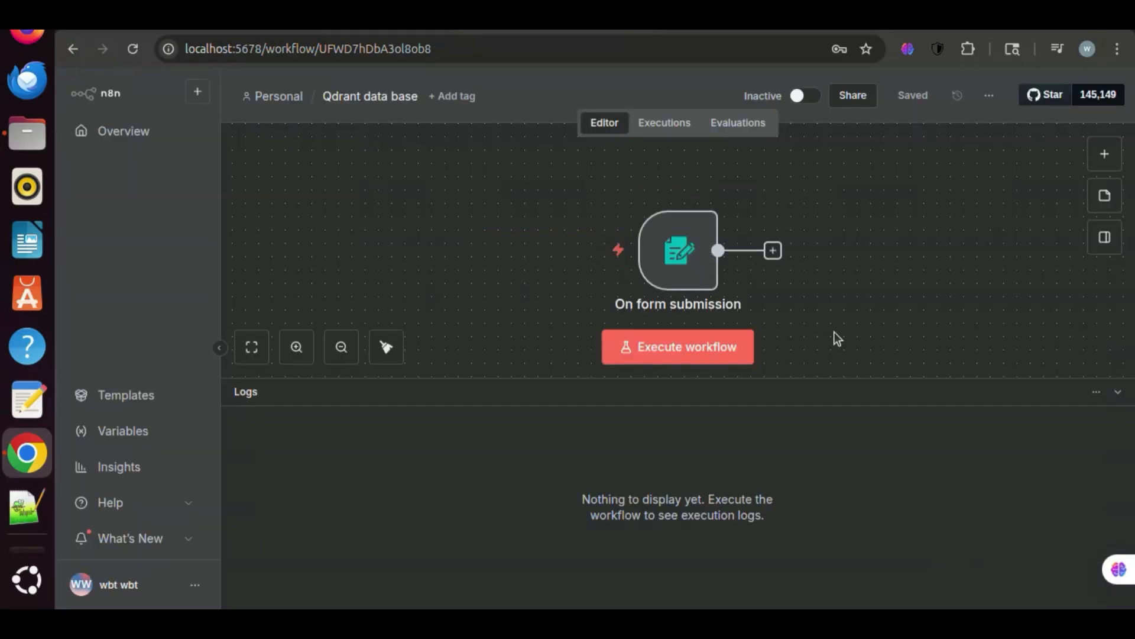
Add a Qdrant Vector Store node in Add documents mode after the form trigger.
{"action": "left_click", "coordinate": [772, 251]}
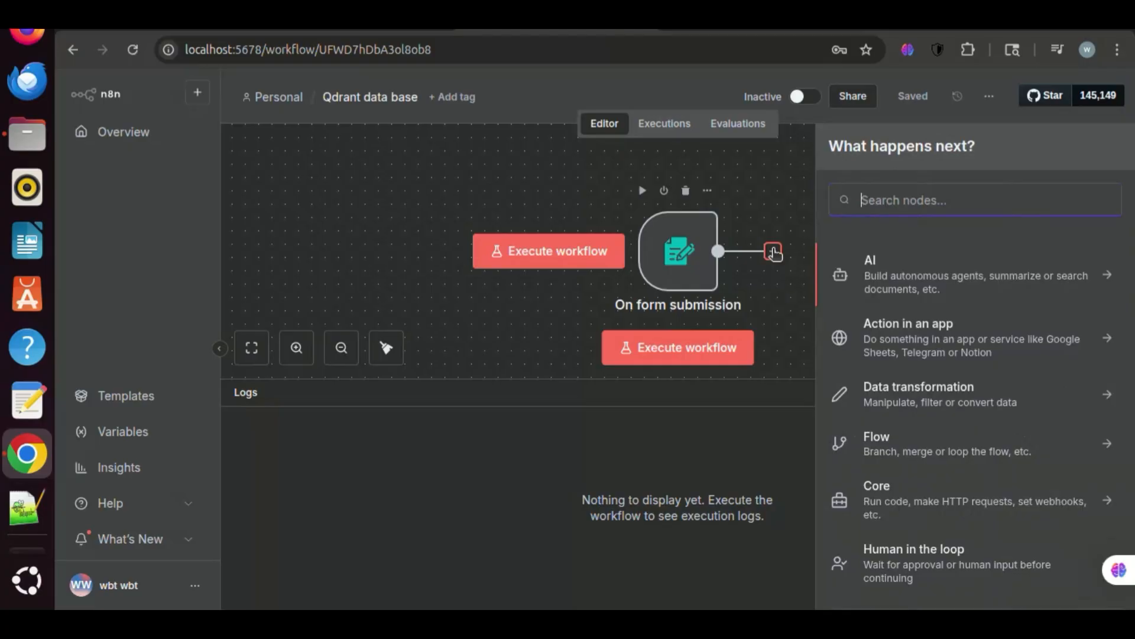
{"action": "type", "text": "q"}
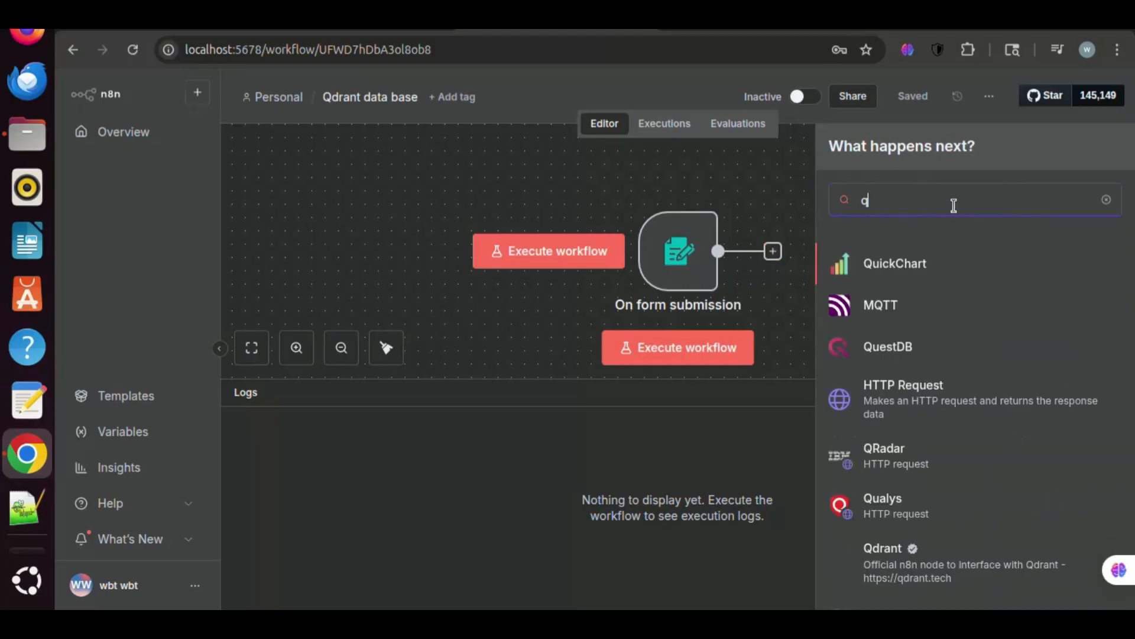
{"action": "type", "text": "drant"}
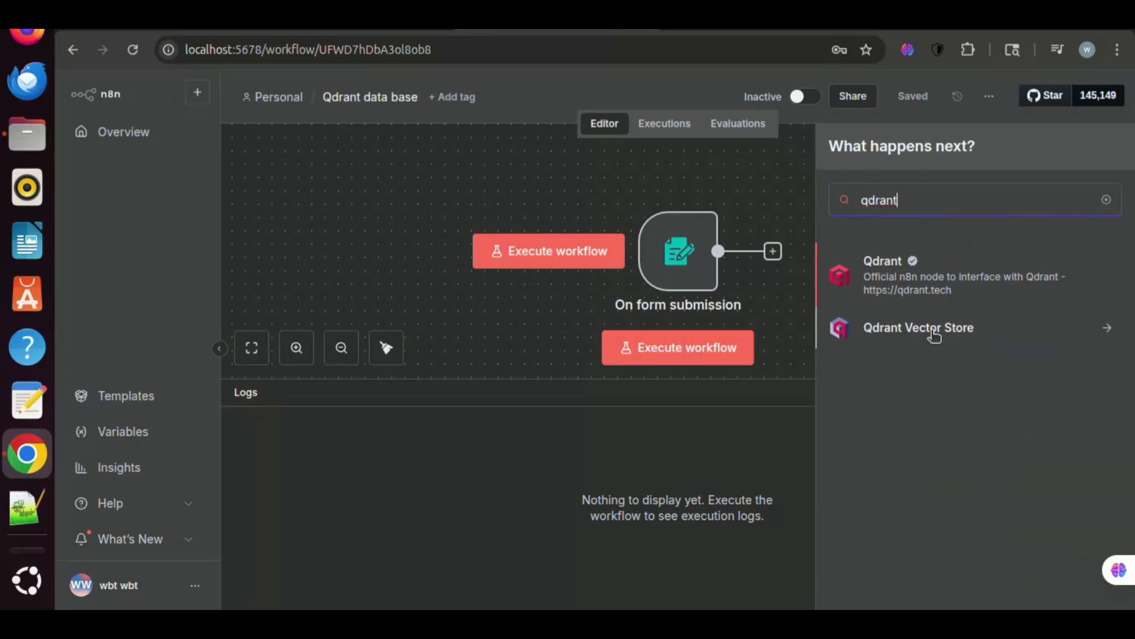
{"action": "left_click", "coordinate": [917, 328]}
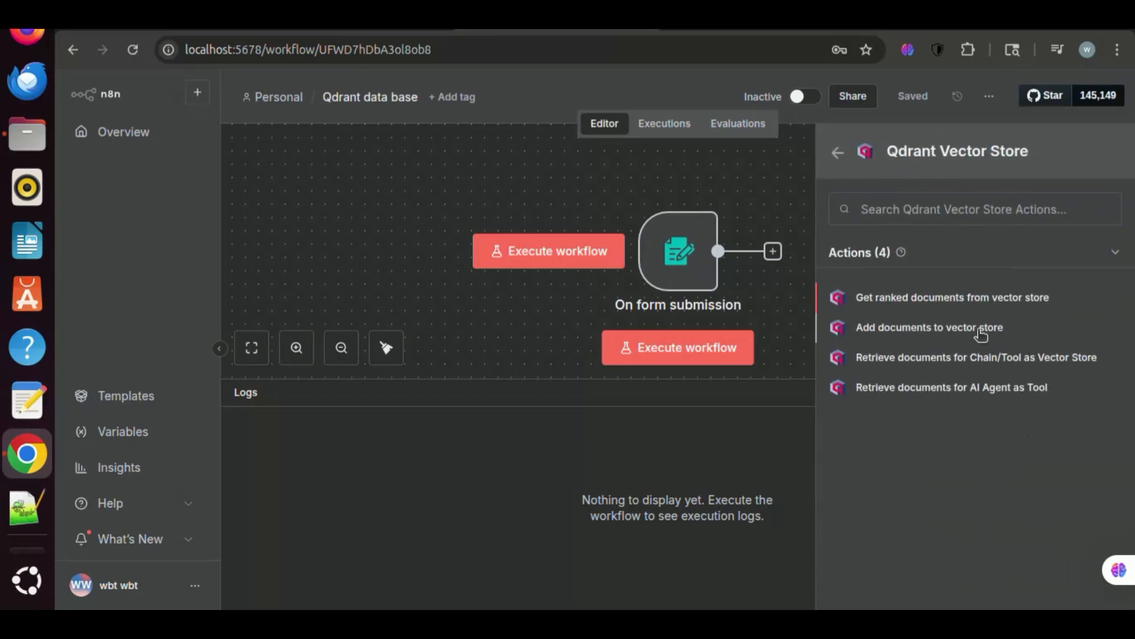
{"action": "left_click", "coordinate": [928, 327]}
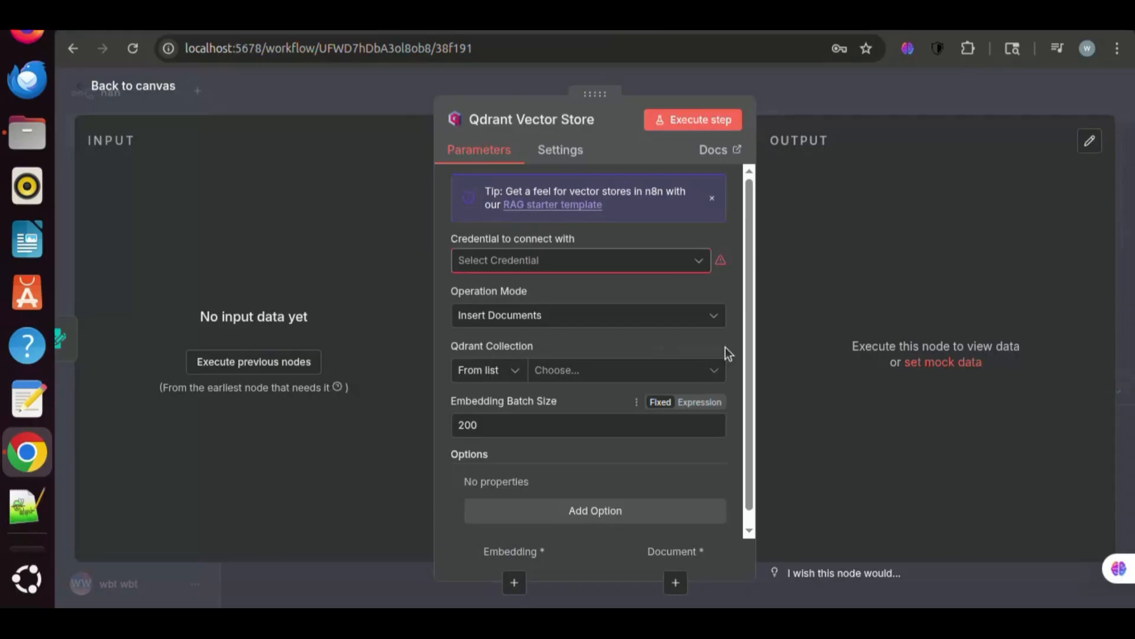
{"action": "left_click", "coordinate": [579, 260]}
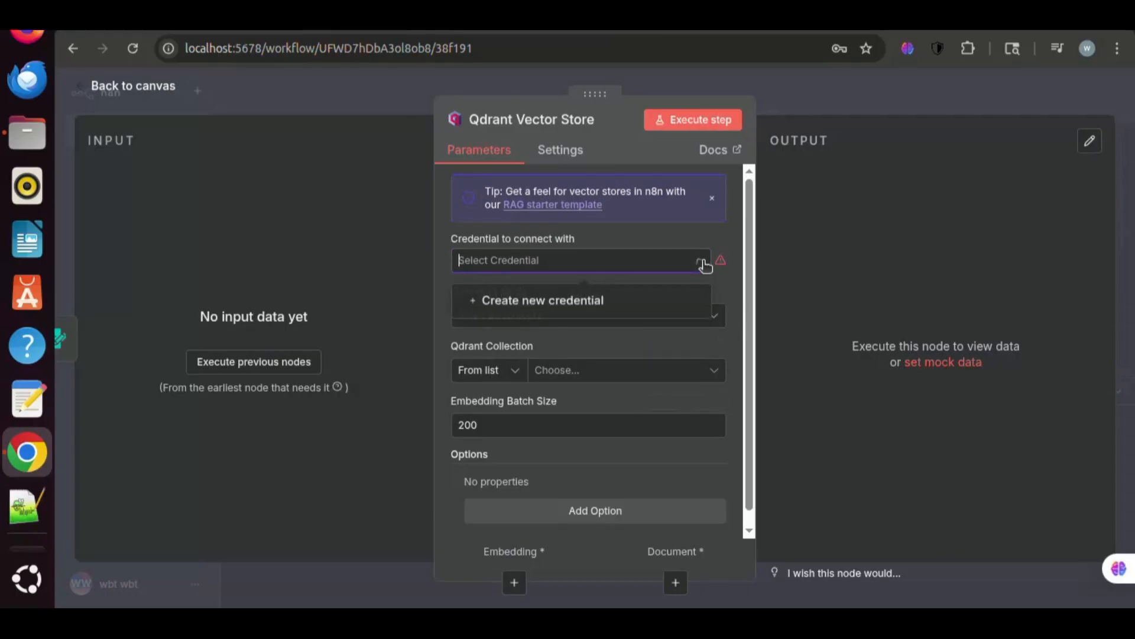
{"action": "left_click", "coordinate": [542, 300]}
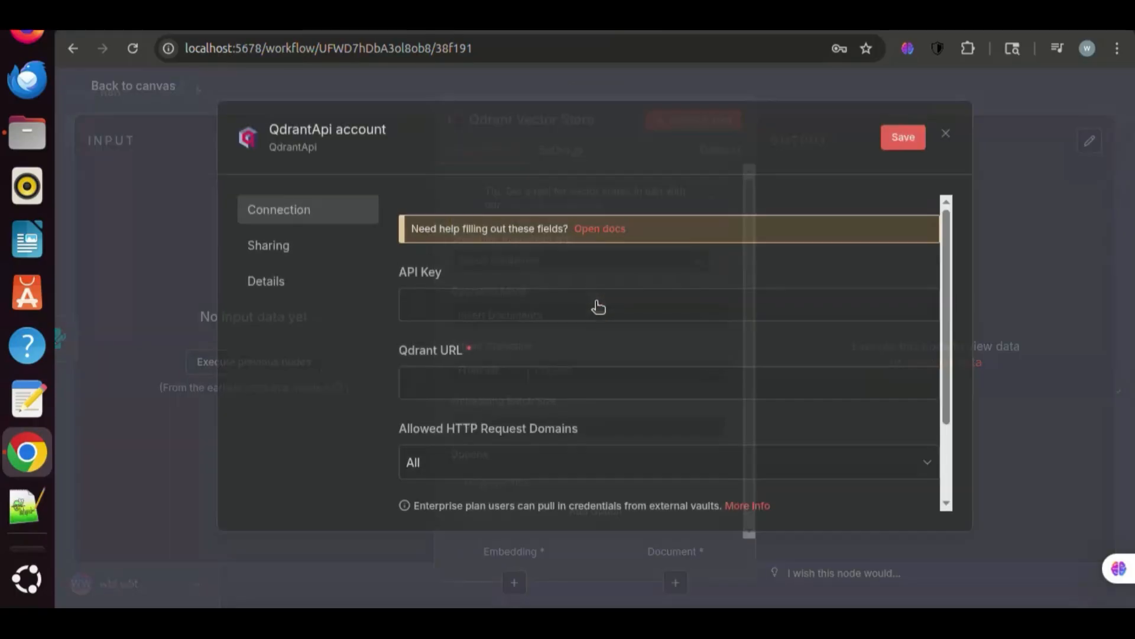
{"action": "left_click", "coordinate": [528, 383]}
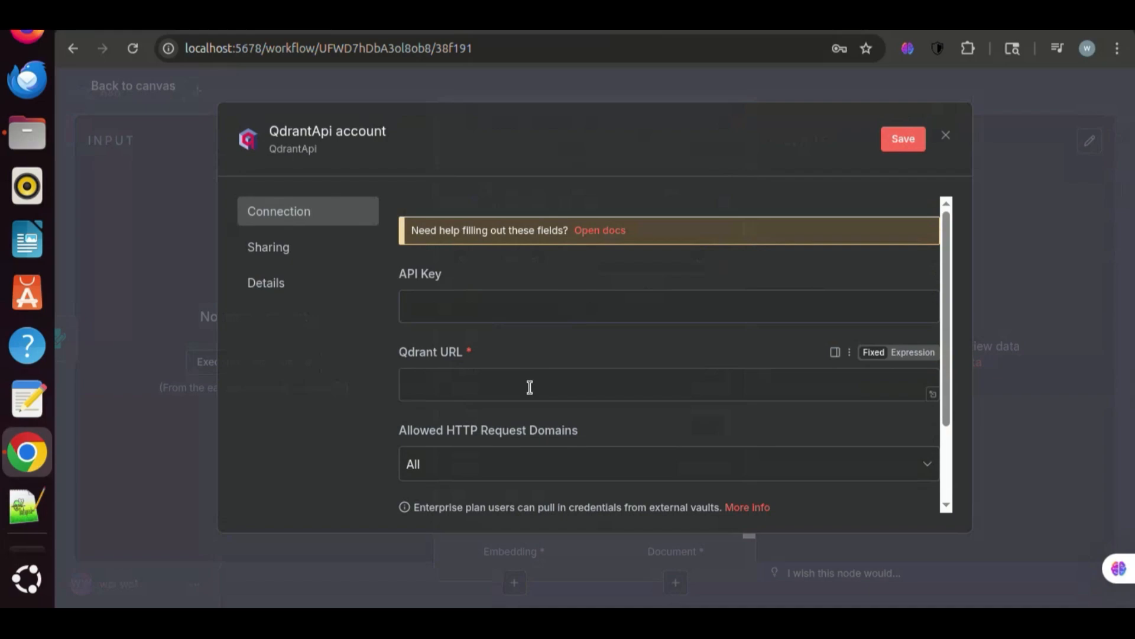
{"action": "left_click", "coordinate": [529, 386]}
{"action": "type", "text": "http://localhost:6333/"}
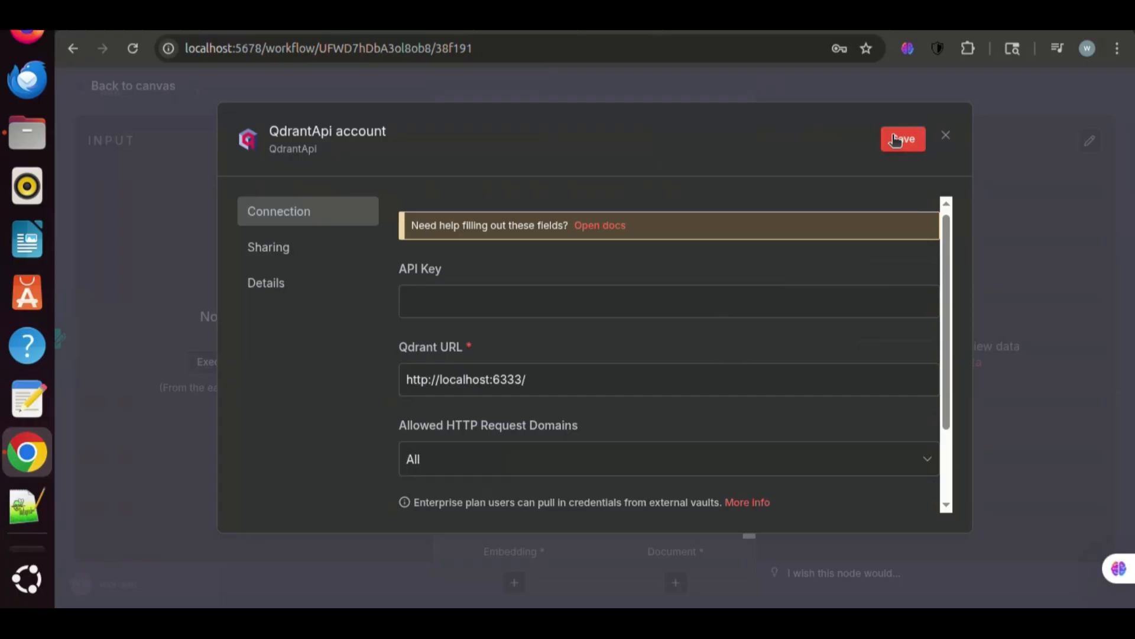
{"action": "left_click", "coordinate": [902, 139]}
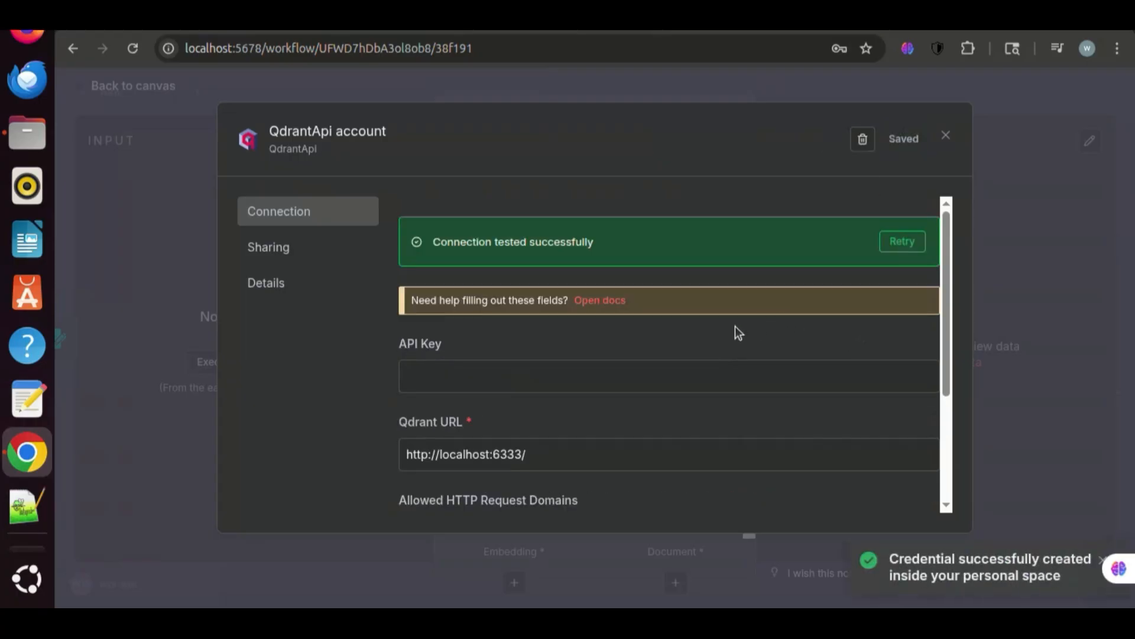
{"action": "left_click", "coordinate": [945, 135]}
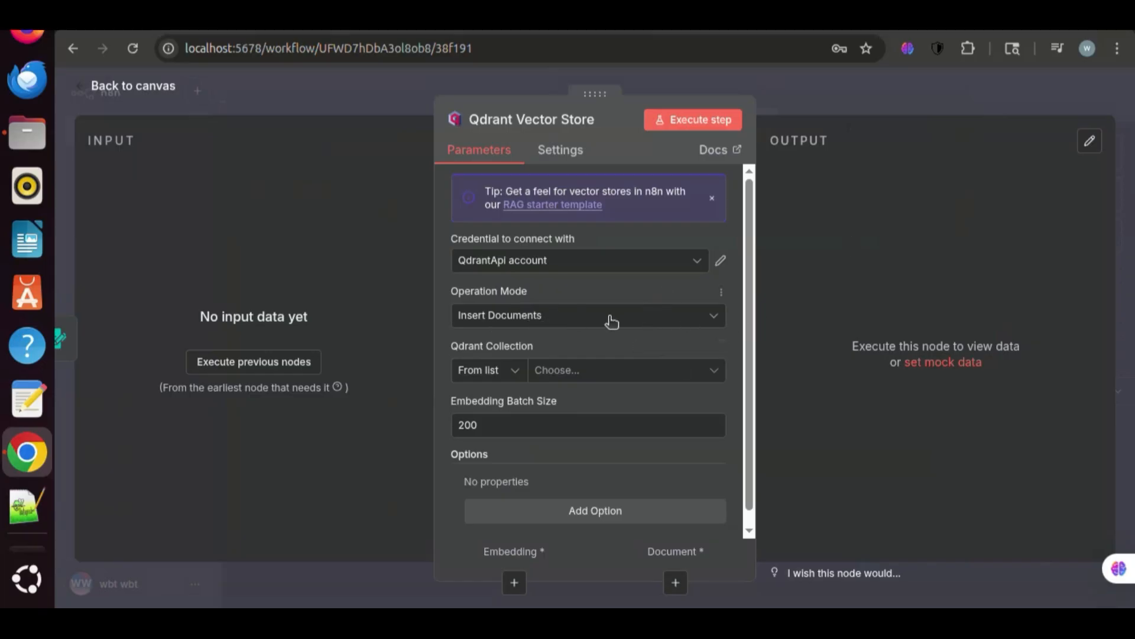
Return to the canvas and start adding an embedding model to the Qdrant Vector Store.
{"action": "left_click", "coordinate": [488, 370]}
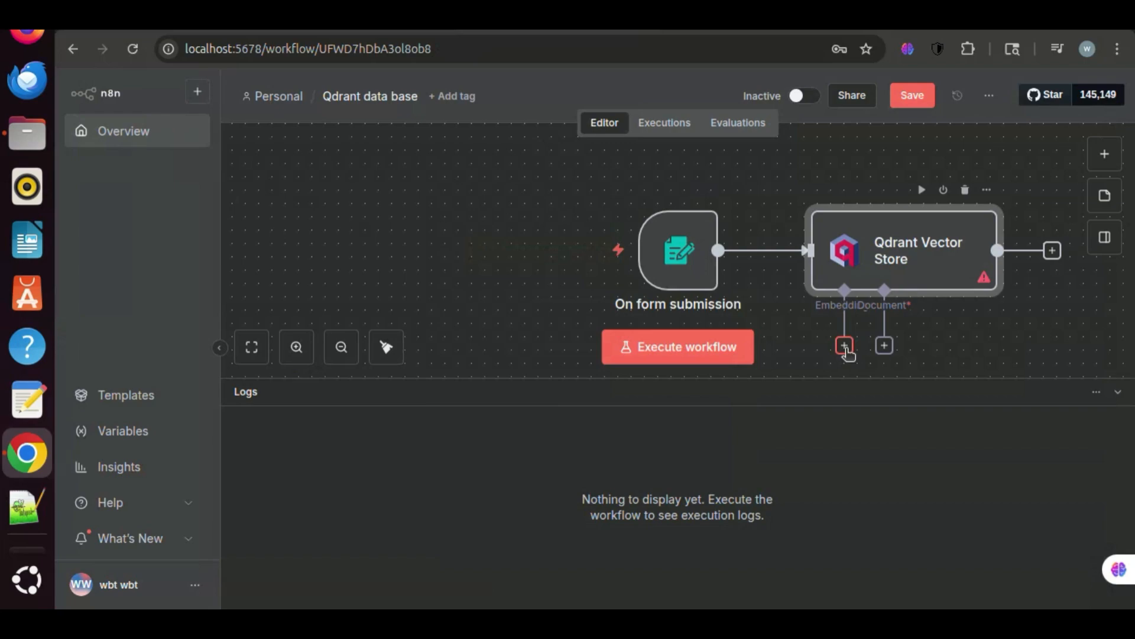
{"action": "left_click", "coordinate": [844, 345]}
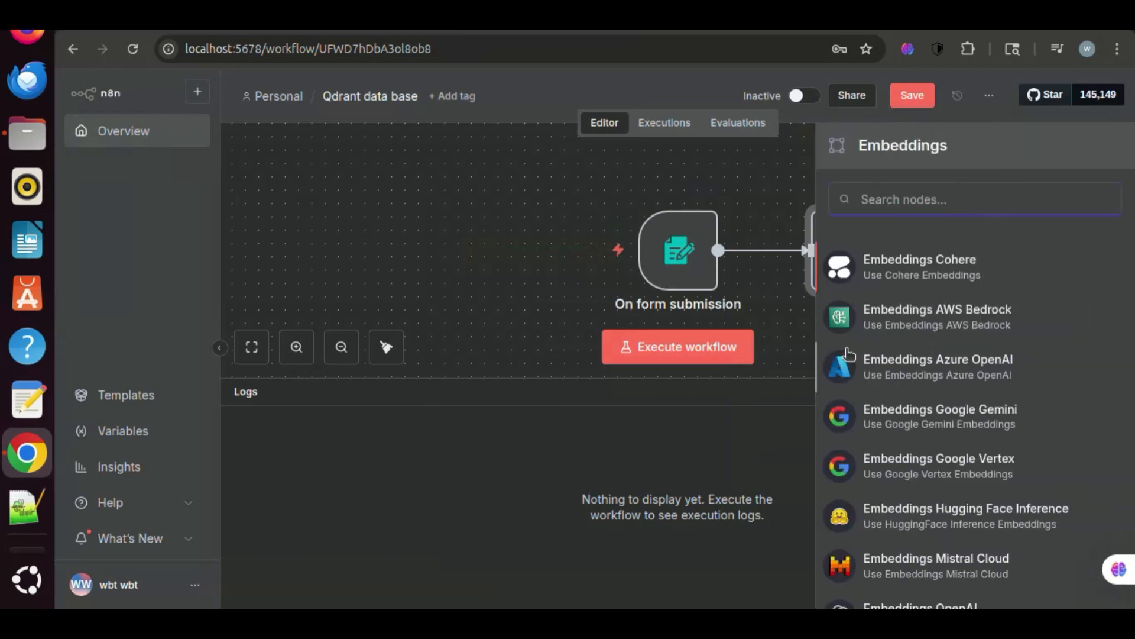
Attach an Embeddings Ollama node using Ollama account 2 with model llama3.2.
{"action": "scroll", "scroll_direction": "down", "scroll_amount": 3}
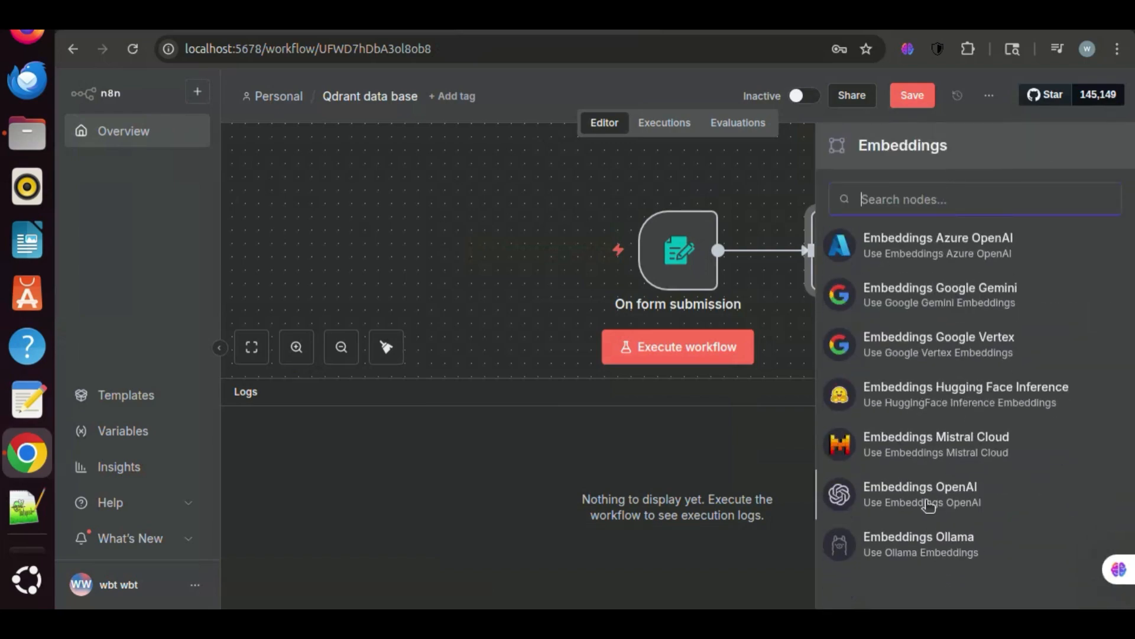
{"action": "left_click", "coordinate": [917, 544]}
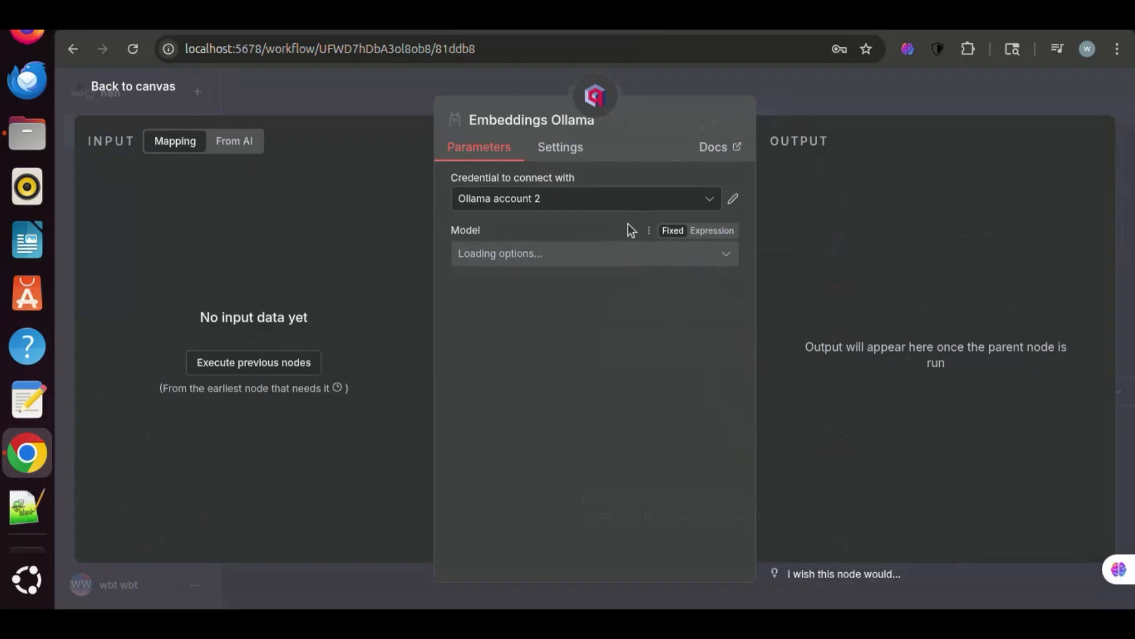
{"action": "left_click", "coordinate": [585, 198]}
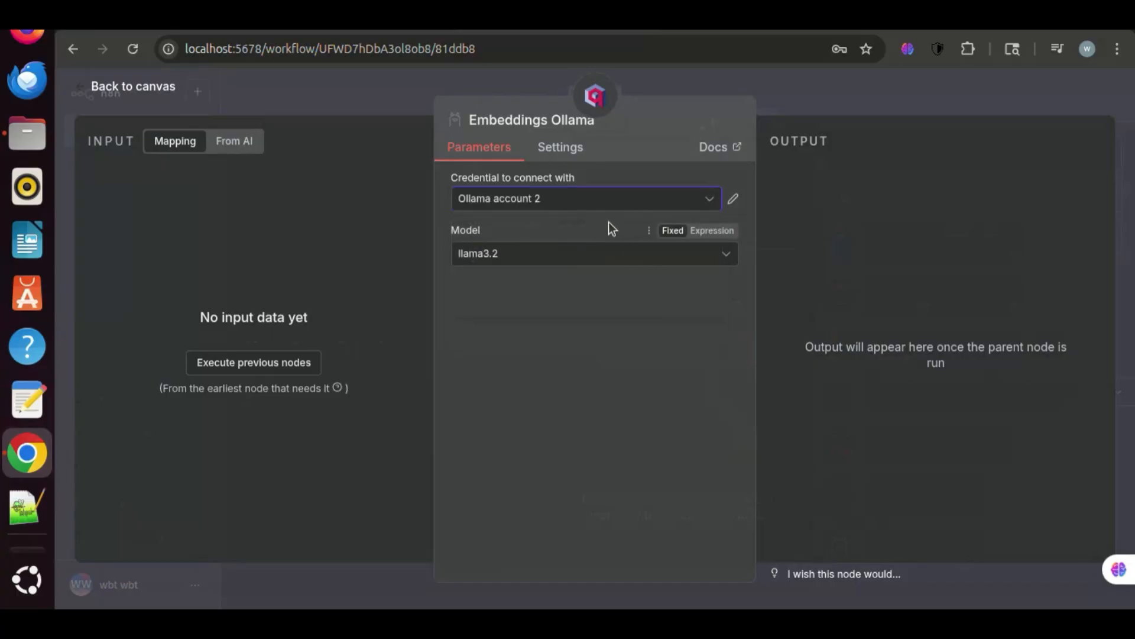
{"action": "left_click", "coordinate": [594, 254]}
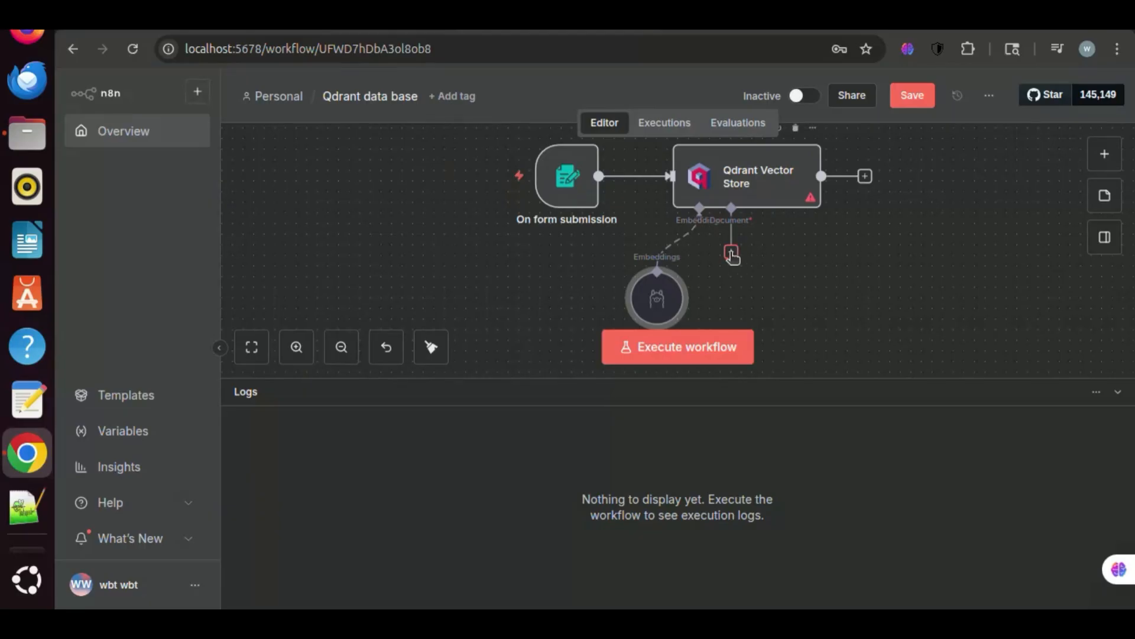
Add a Default Data Loader to the Qdrant Vector Store and switch its Type of Data from JSON to Binary.
{"action": "left_click", "coordinate": [731, 250]}
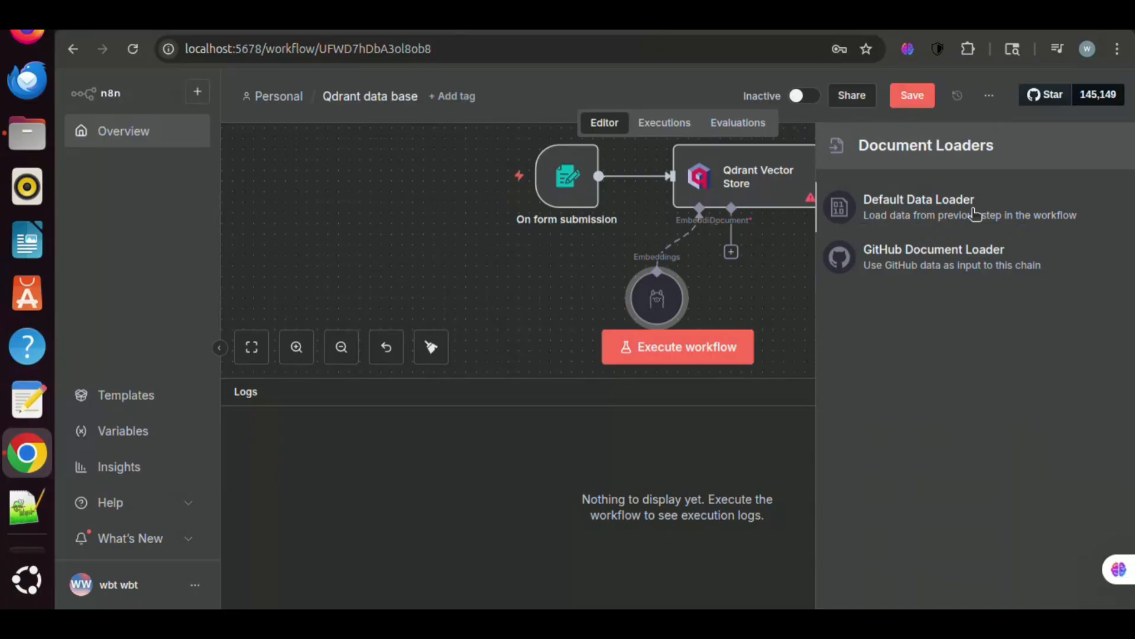
{"action": "left_click", "coordinate": [917, 206]}
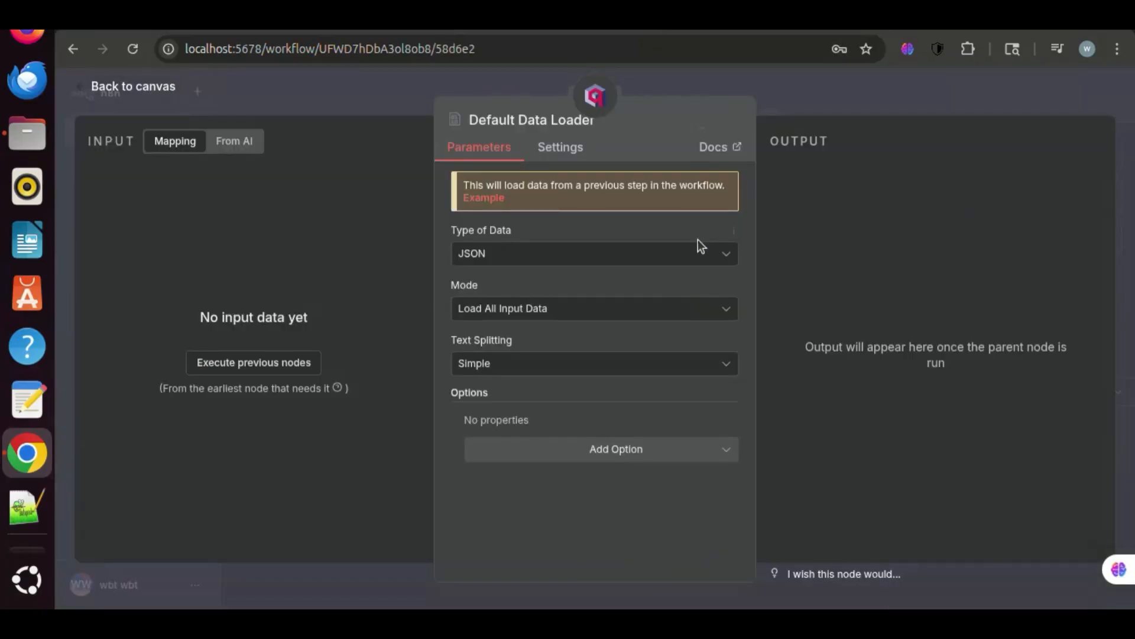
{"action": "left_click", "coordinate": [594, 253]}
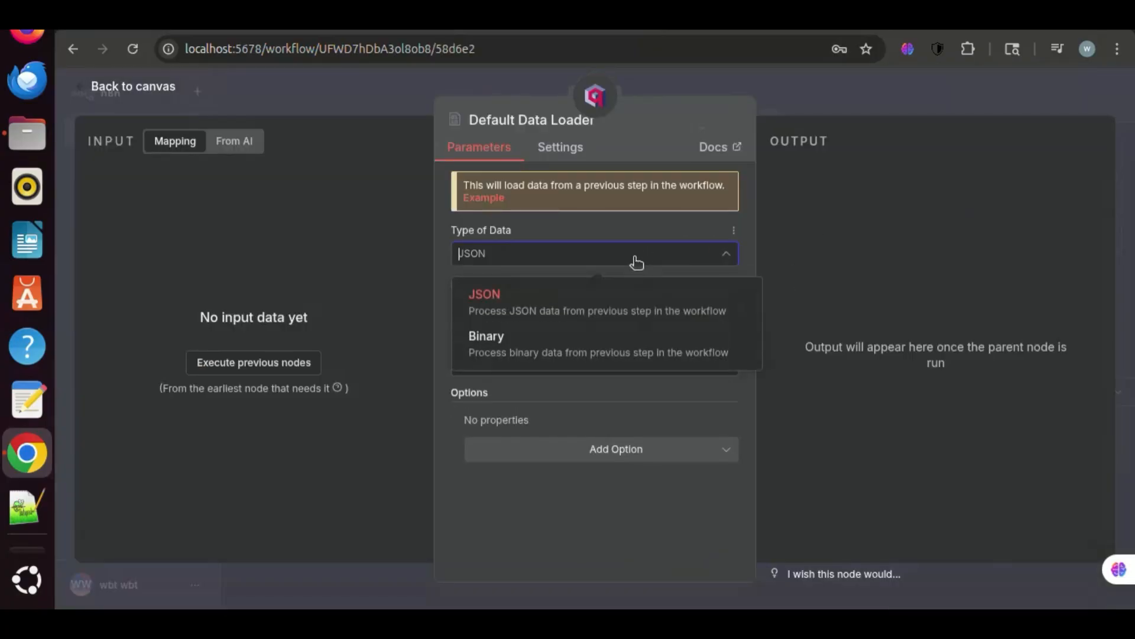
{"action": "left_click", "coordinate": [486, 344]}
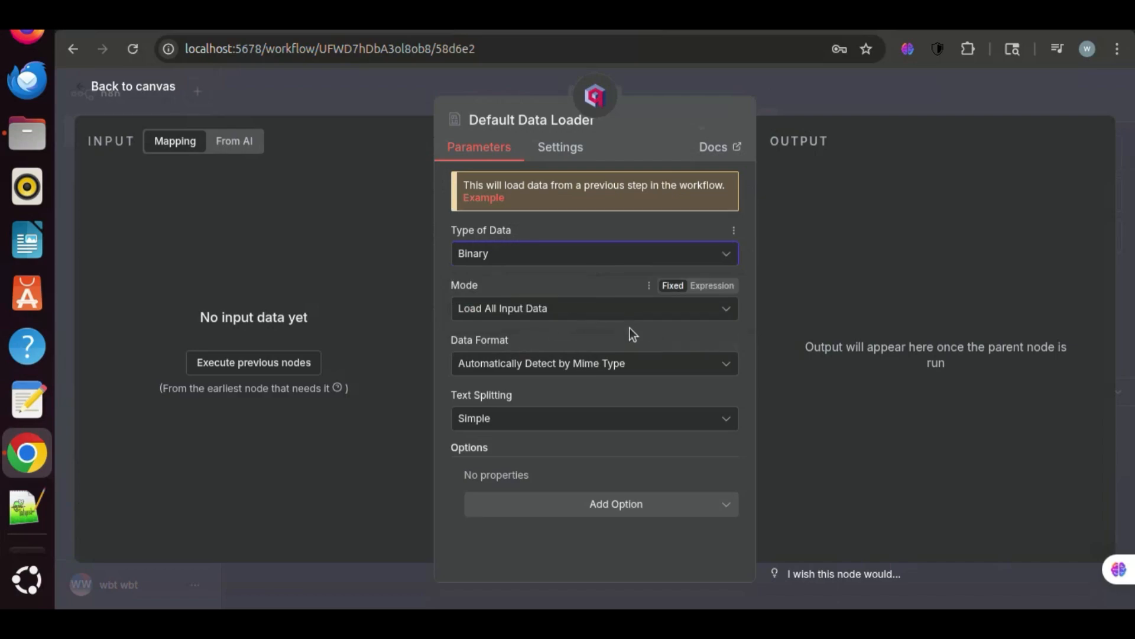
{"action": "mouse_move", "coordinate": [137, 92]}
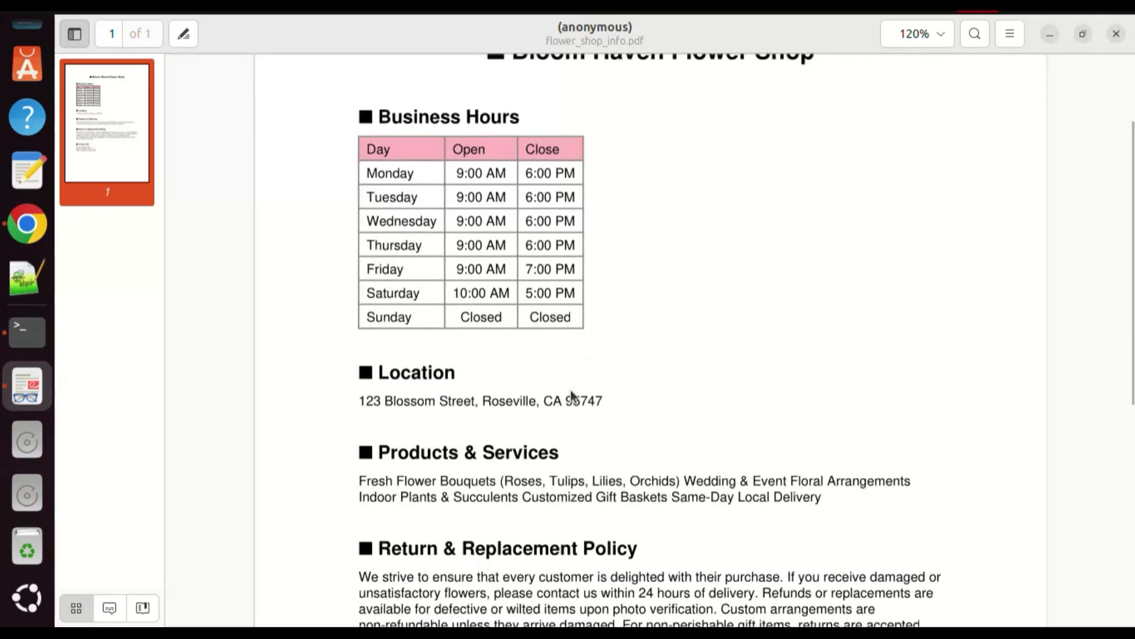
{"action": "scroll", "scroll_direction": "down", "scroll_amount": 3}
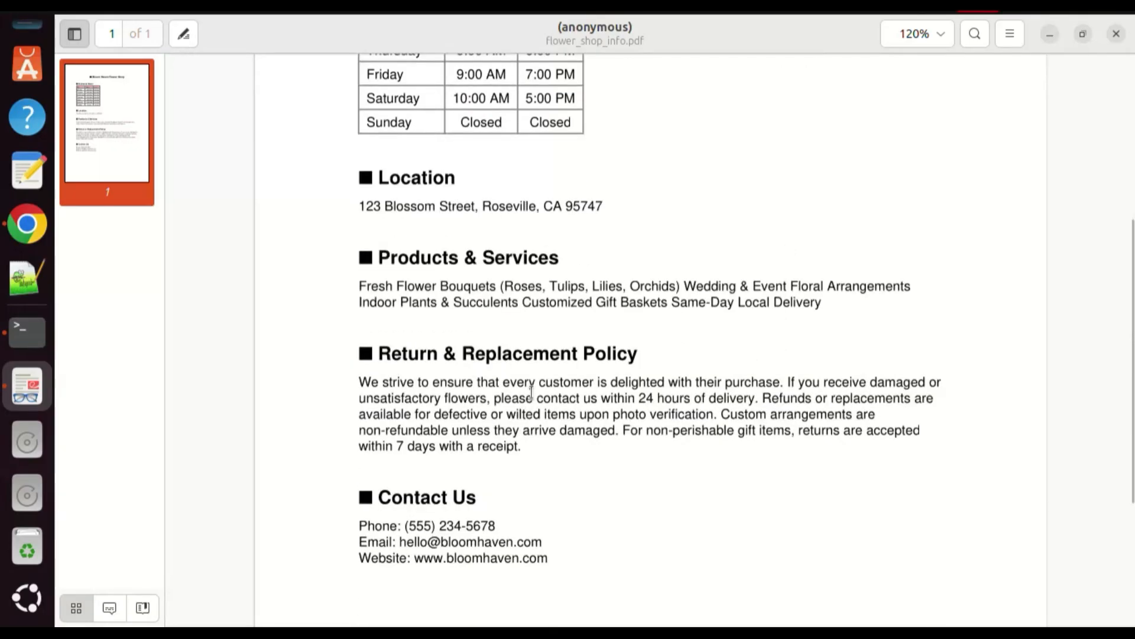
{"action": "scroll", "scroll_direction": "down", "scroll_amount": 3}
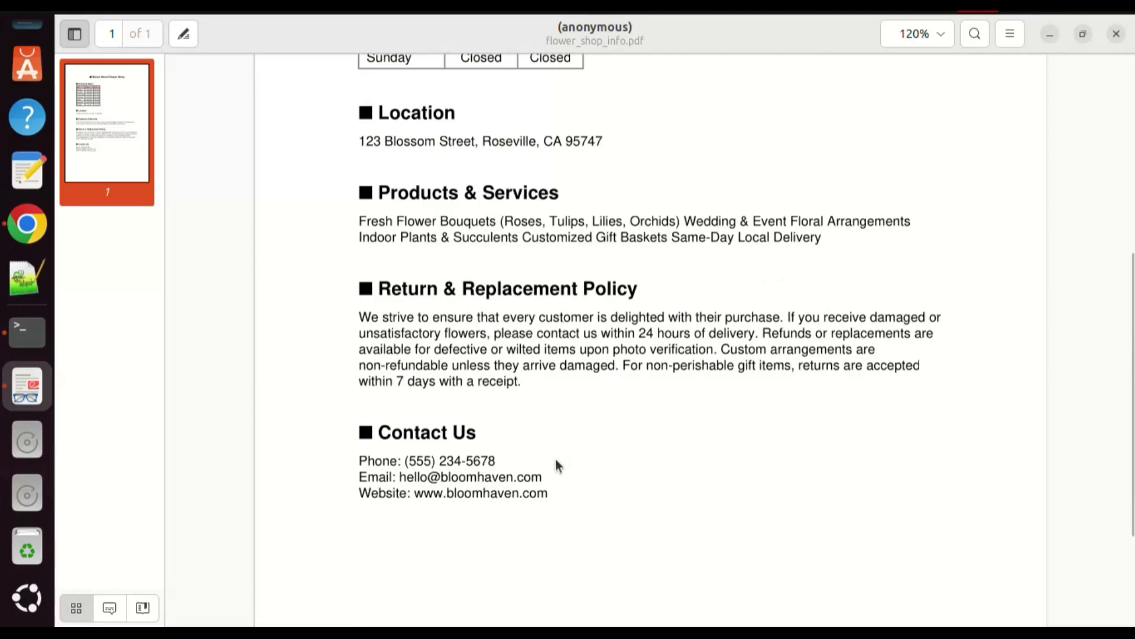
{"action": "mouse_move", "coordinate": [889, 387]}
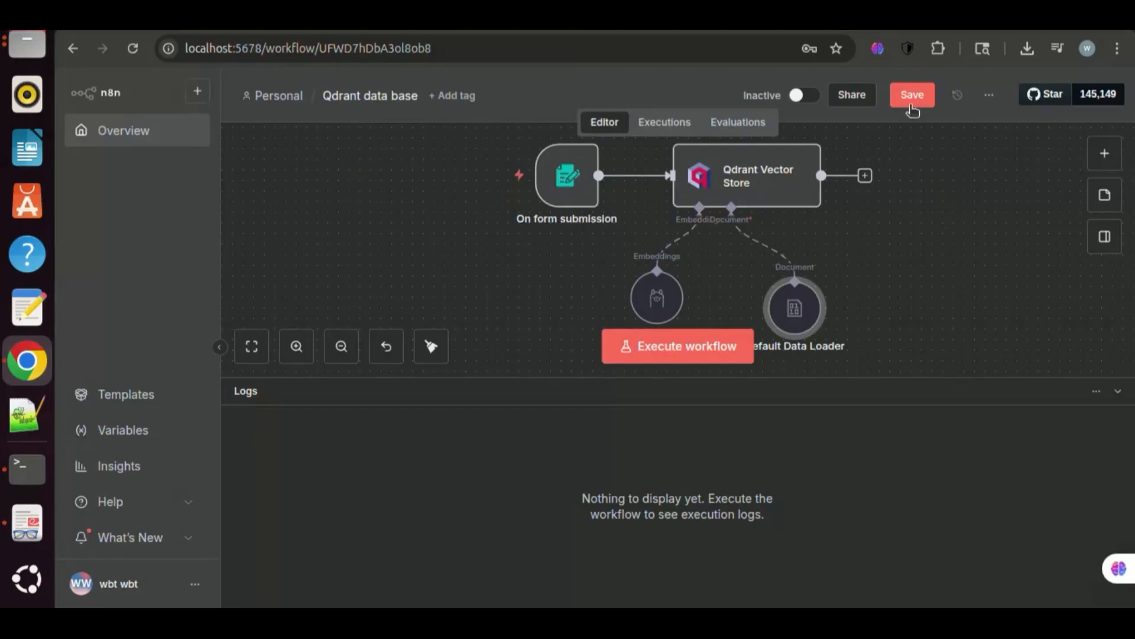
Save the workflow and execute it, bringing up the test upload form.
{"action": "left_click", "coordinate": [911, 95]}
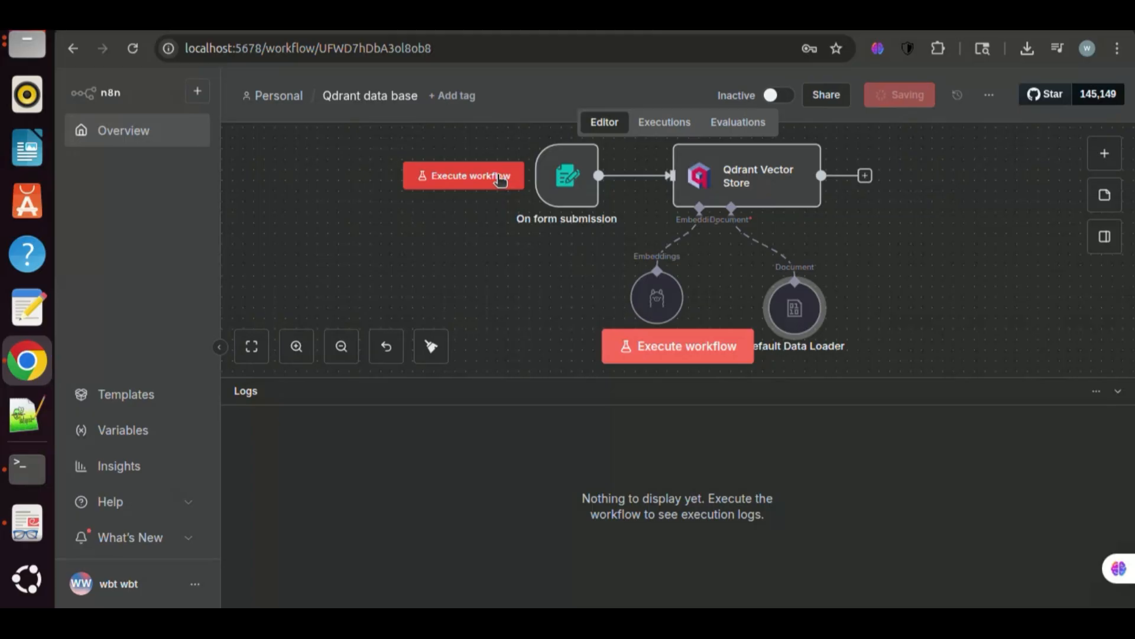
{"action": "left_click", "coordinate": [463, 175]}
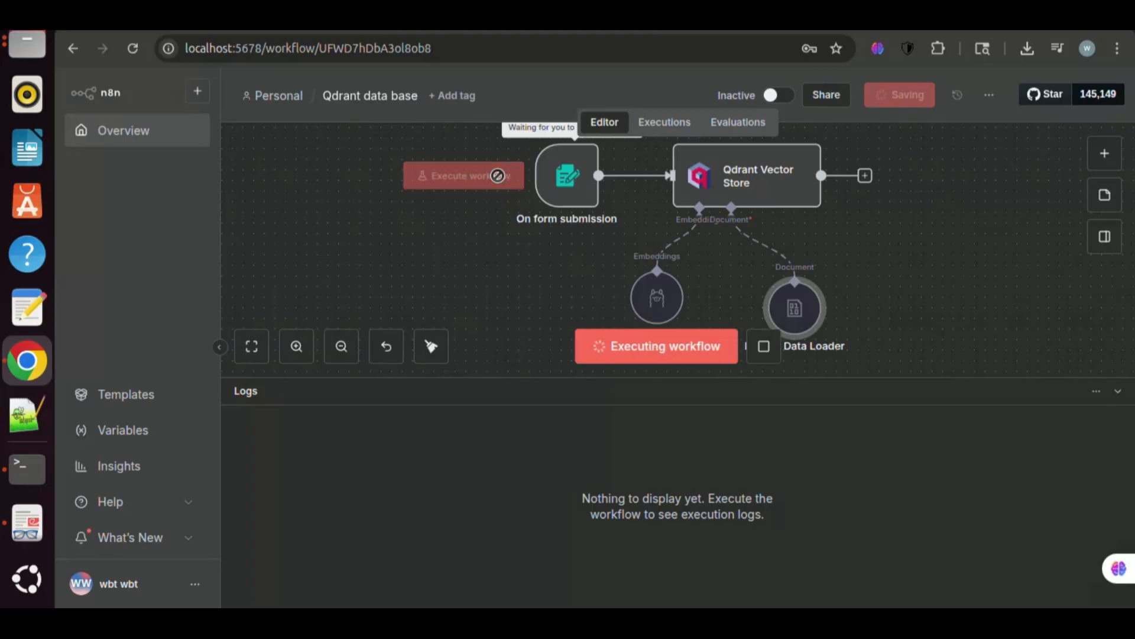
{"action": "left_click", "coordinate": [462, 175]}
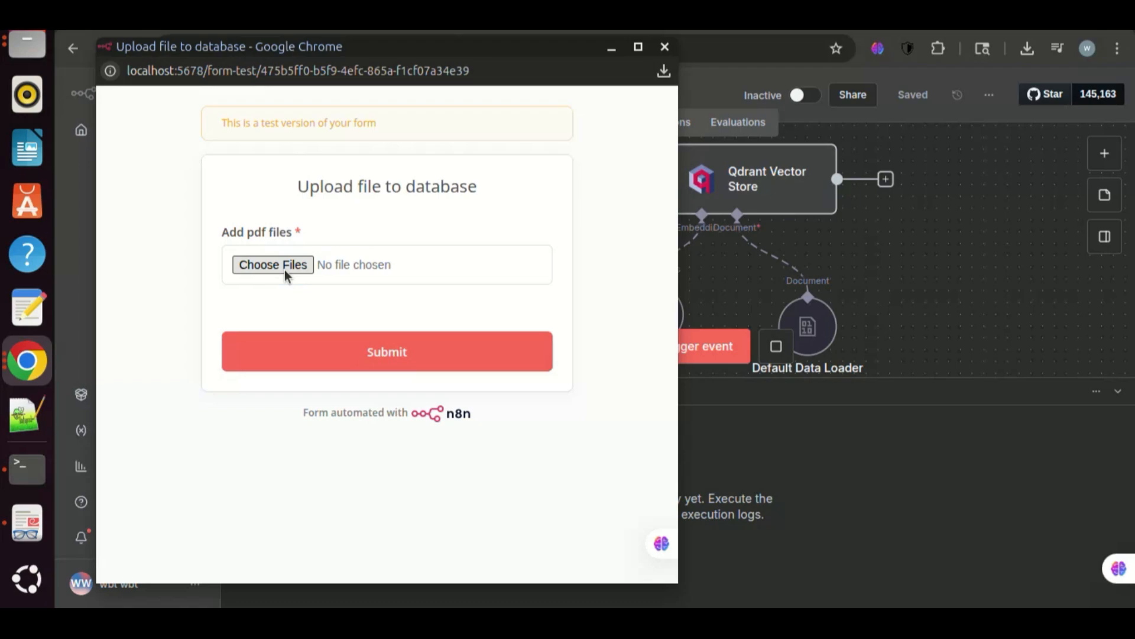
Attach flower_shop_info.pdf in the form and submit it to the workflow.
{"action": "left_click", "coordinate": [272, 264]}
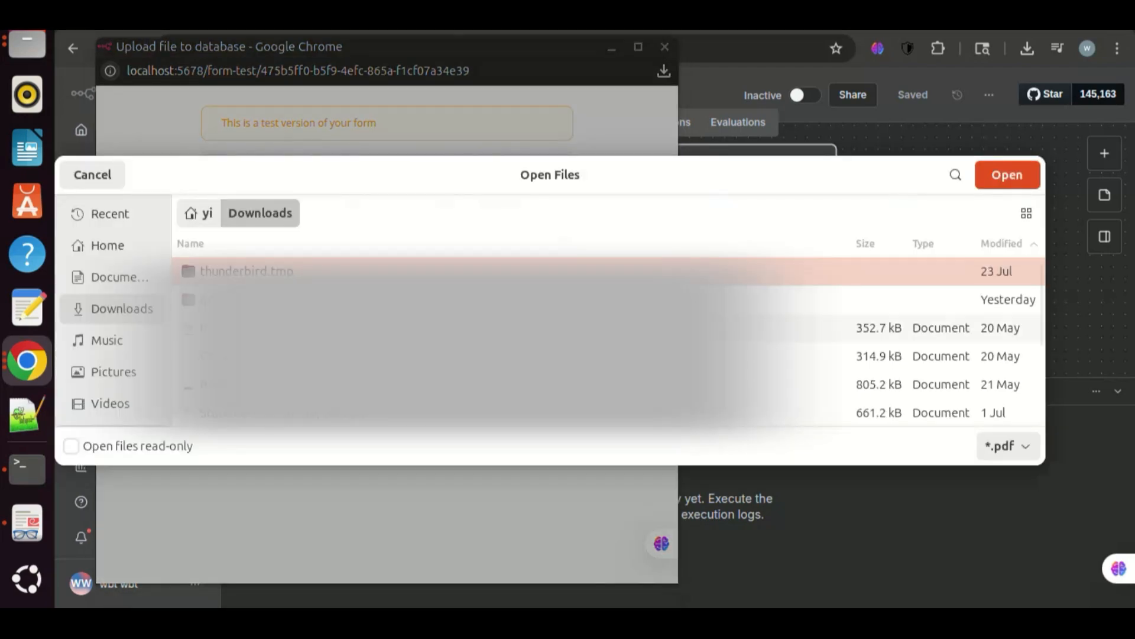
{"action": "scroll", "scroll_direction": "down", "scroll_amount": 3}
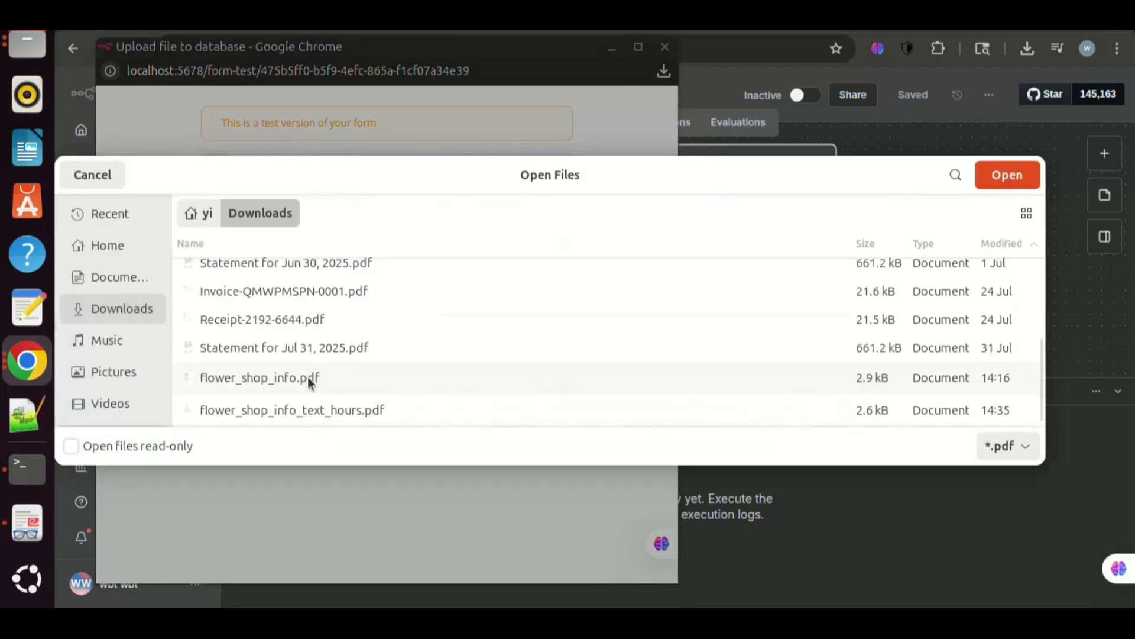
{"action": "left_click", "coordinate": [259, 377]}
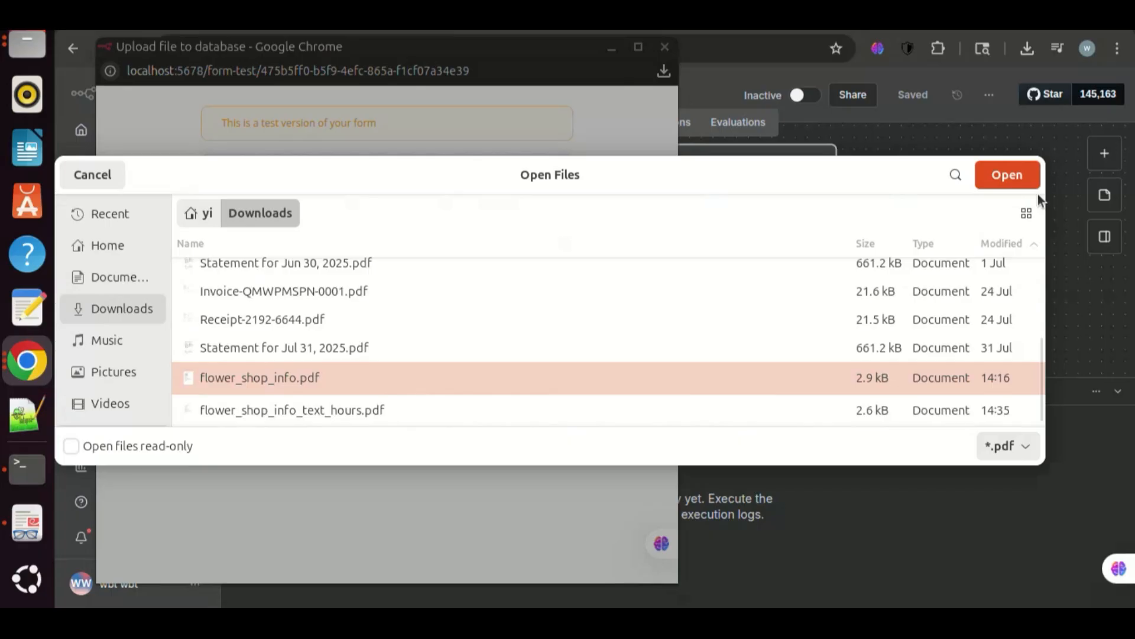
{"action": "left_click", "coordinate": [1005, 175]}
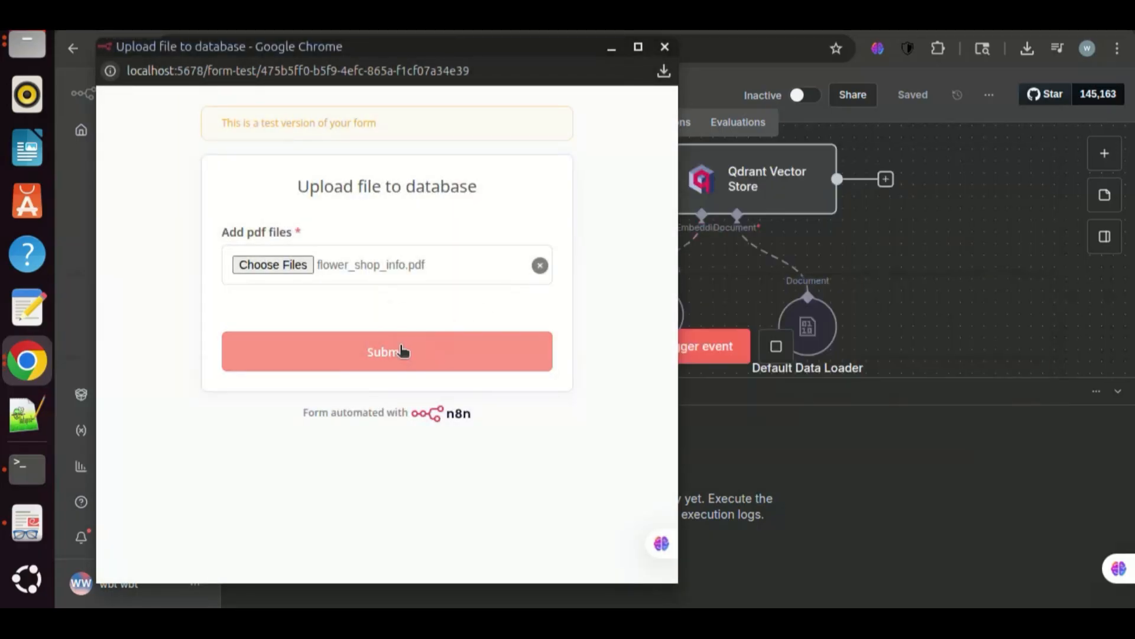
{"action": "left_click", "coordinate": [385, 351]}
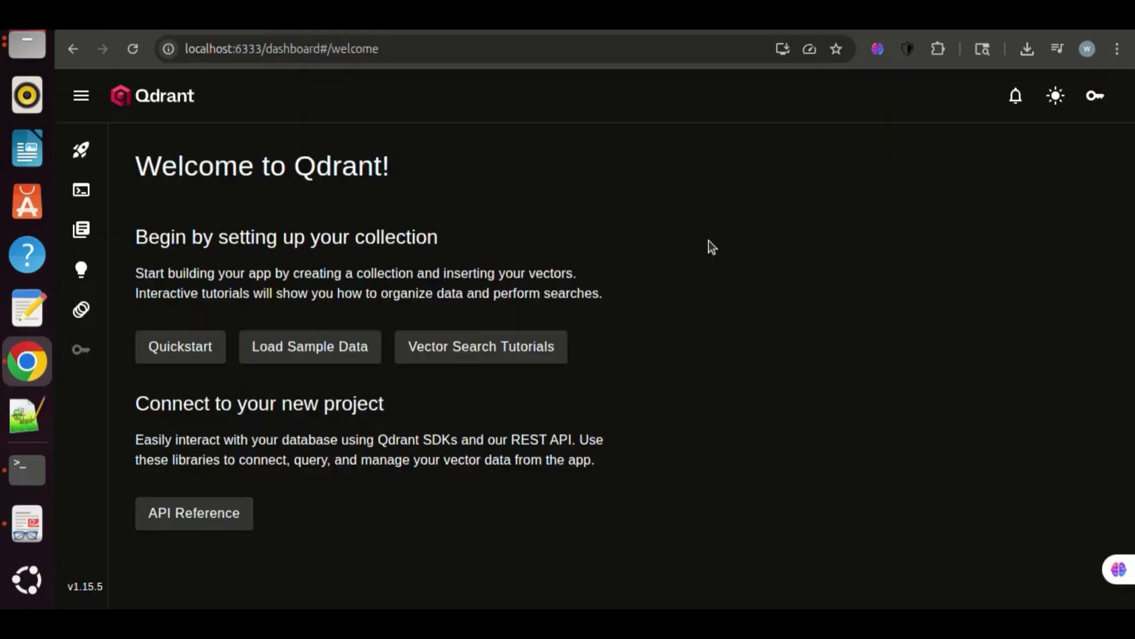
{"action": "mouse_move", "coordinate": [81, 230]}
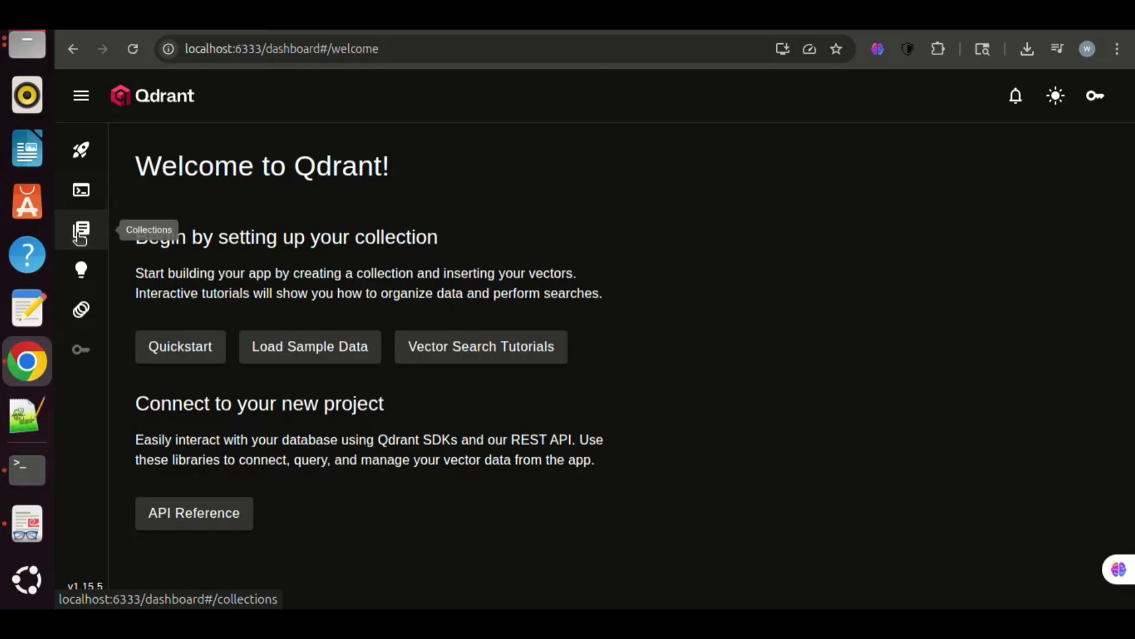
In Qdrant Web UI open the qdrant_database collection and review the point's flower shop text and PDF metadata.
{"action": "left_click", "coordinate": [81, 231]}
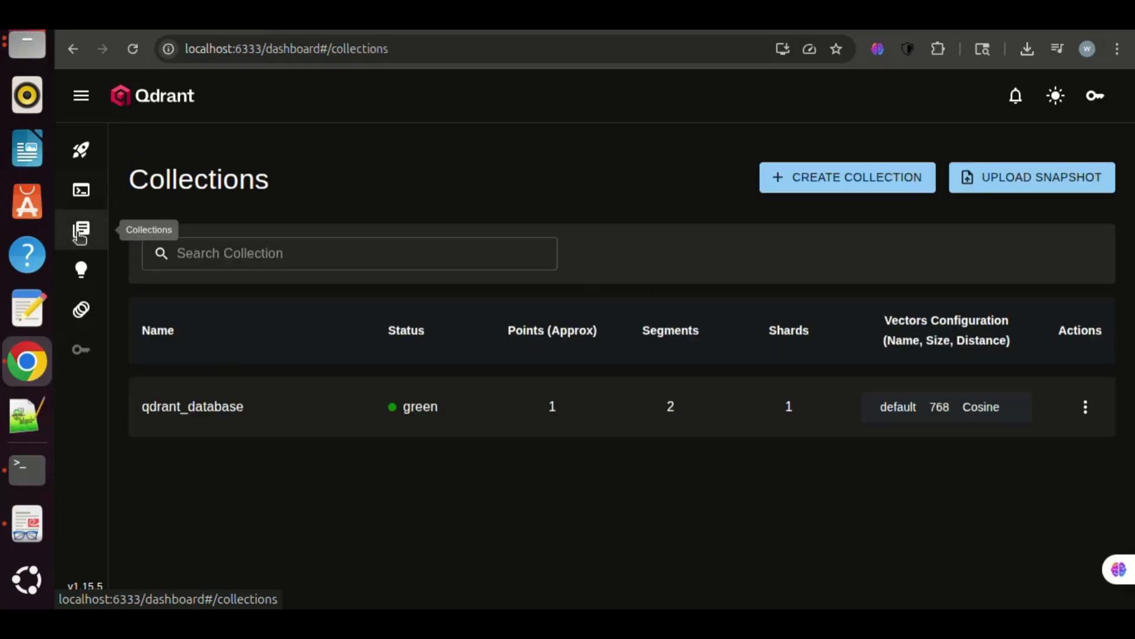
{"action": "mouse_move", "coordinate": [246, 419]}
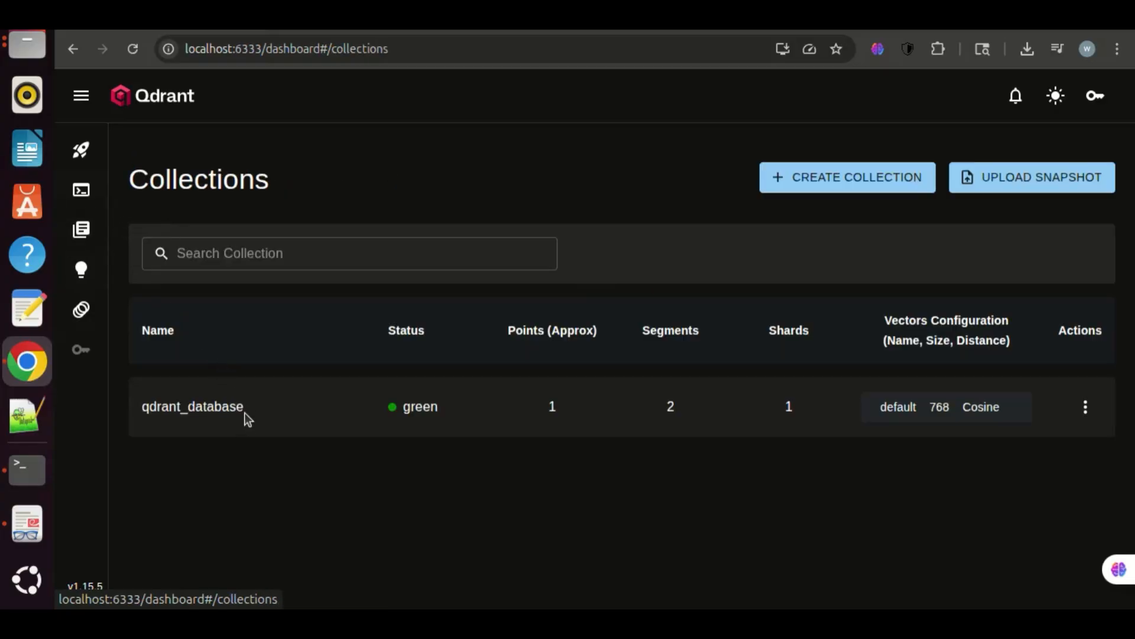
{"action": "mouse_move", "coordinate": [463, 418]}
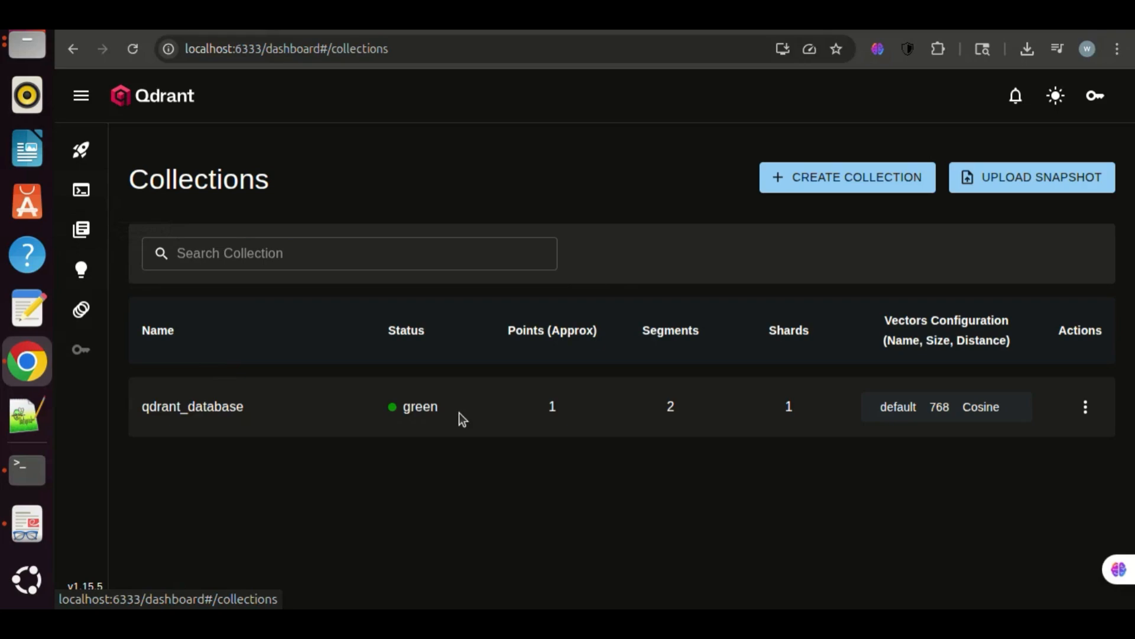
{"action": "mouse_move", "coordinate": [918, 415]}
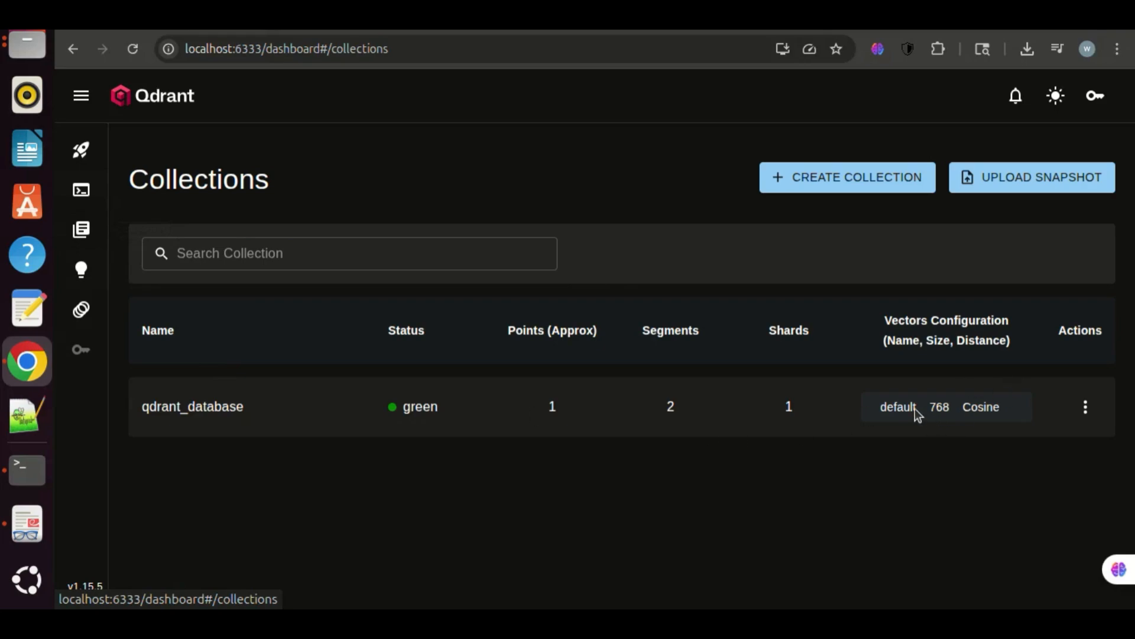
{"action": "mouse_move", "coordinate": [950, 421]}
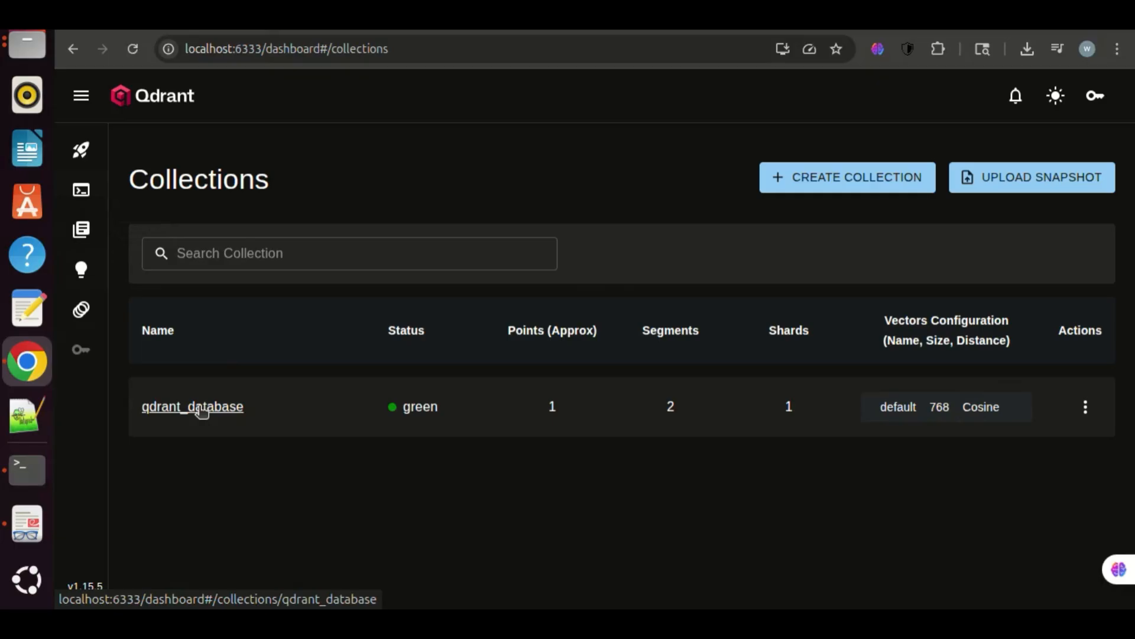
{"action": "left_click", "coordinate": [193, 405]}
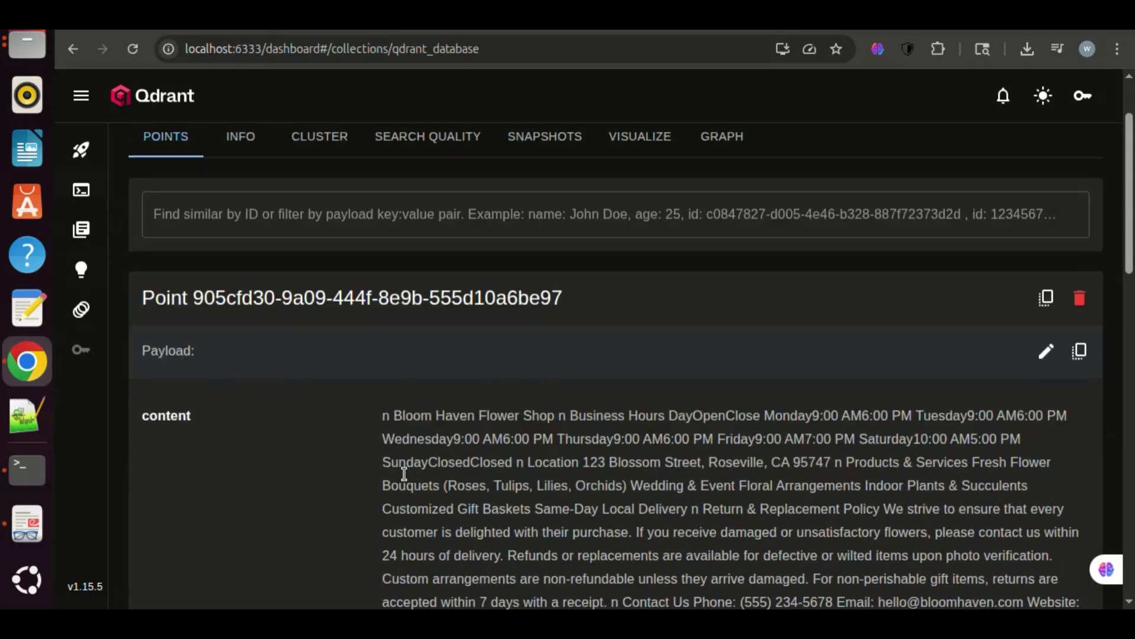
{"action": "scroll", "scroll_direction": "down", "scroll_amount": 3}
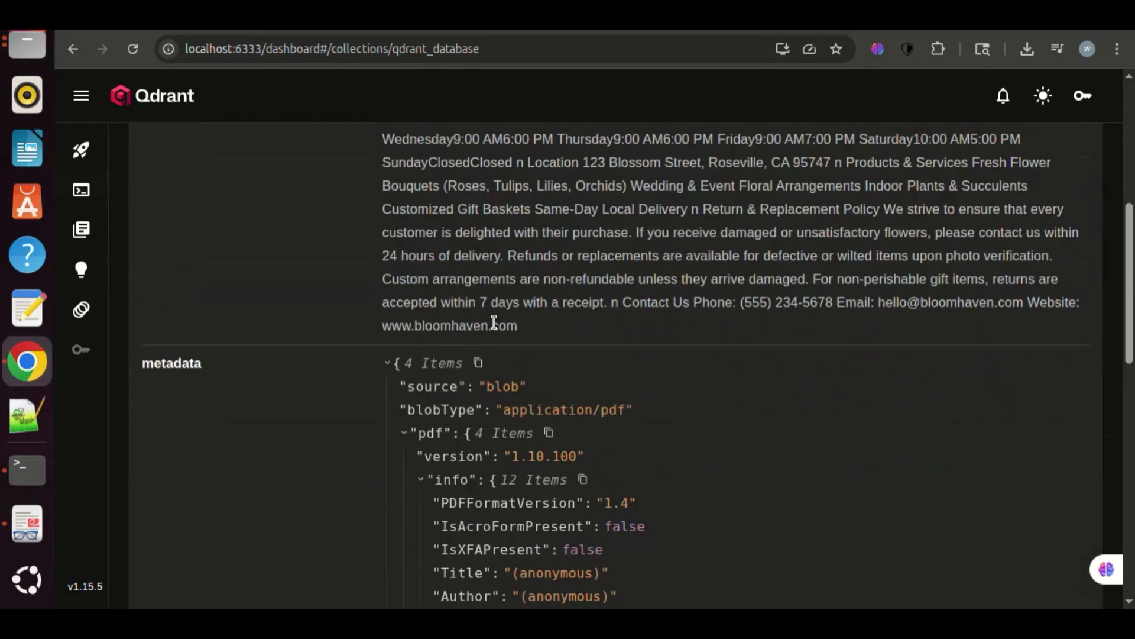
{"action": "scroll", "scroll_direction": "down", "scroll_amount": 3}
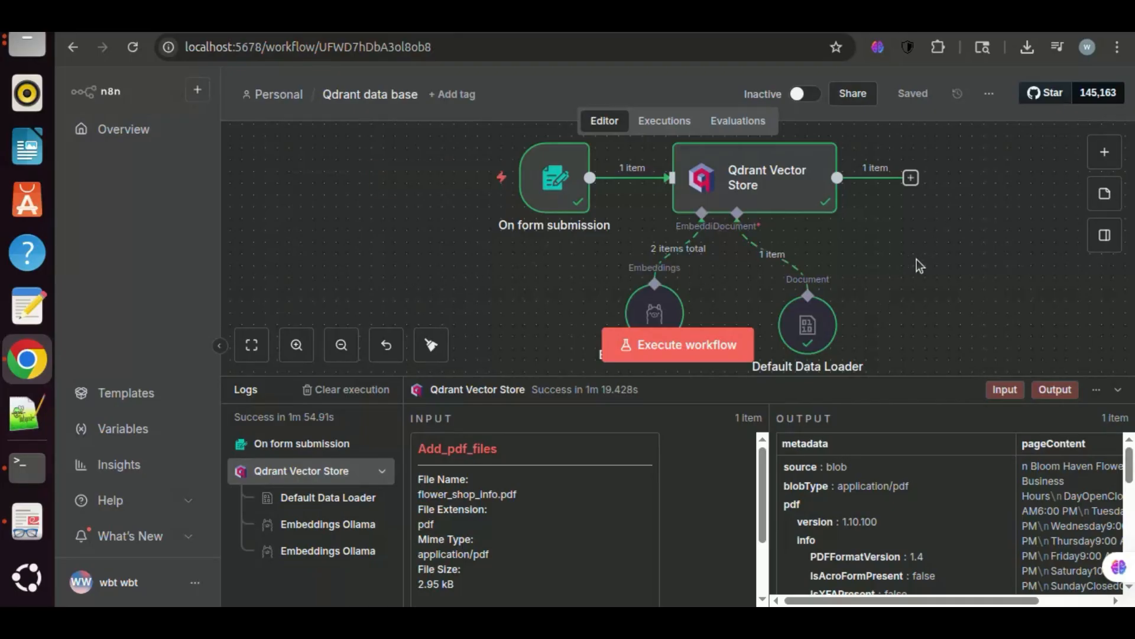
{"action": "mouse_move", "coordinate": [122, 129]}
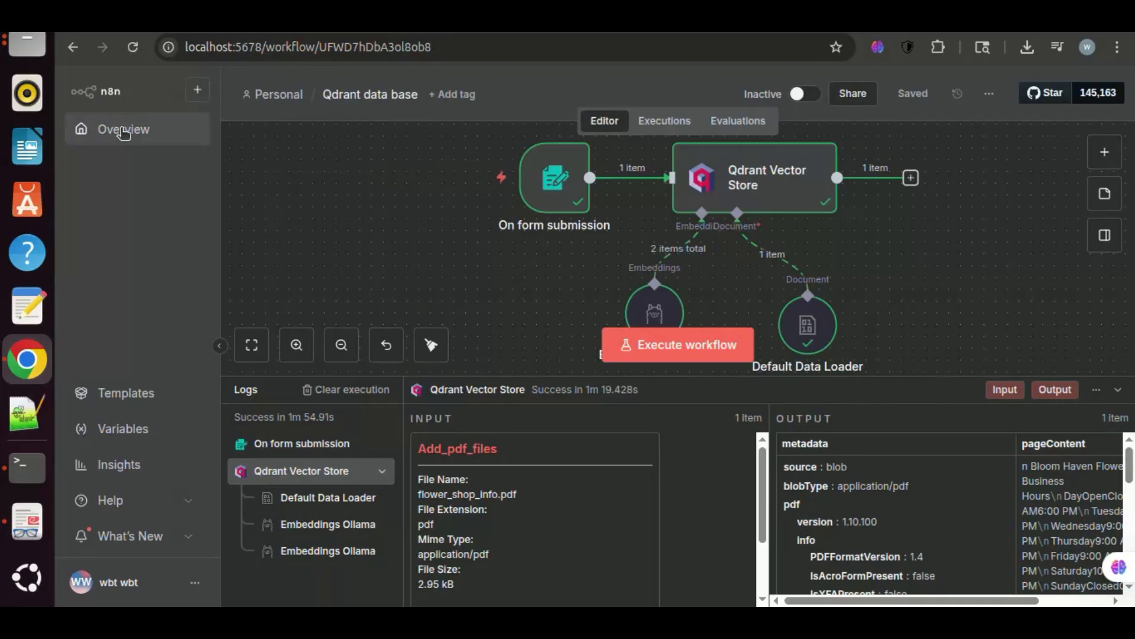
From the n8n Overview create a new blank workflow, My workflow 16.
{"action": "left_click", "coordinate": [123, 129]}
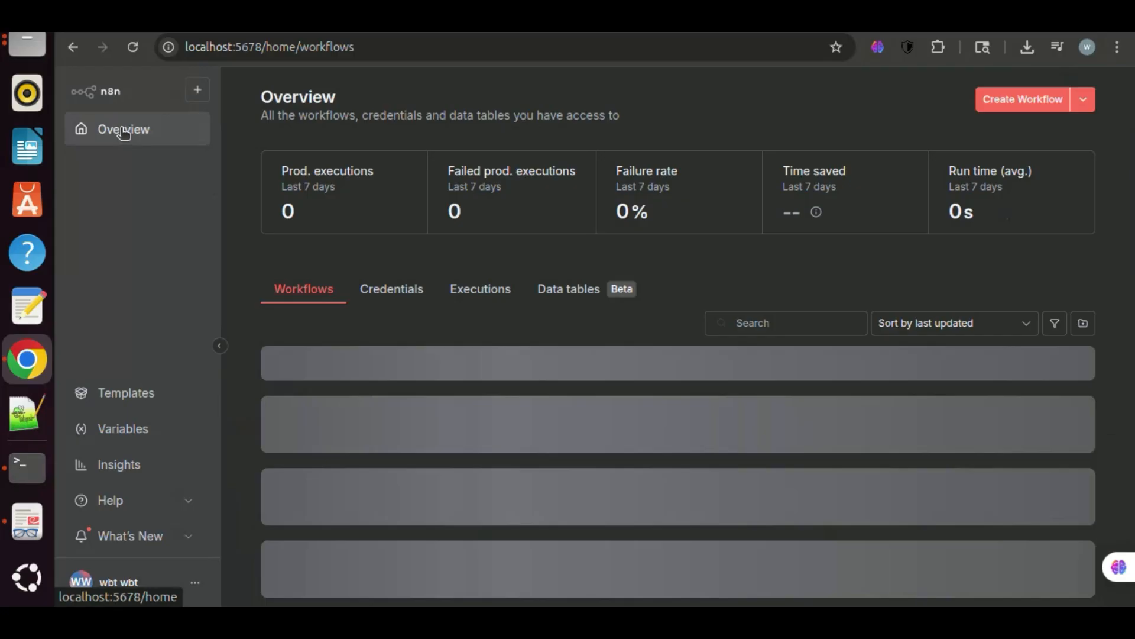
{"action": "mouse_move", "coordinate": [1024, 99]}
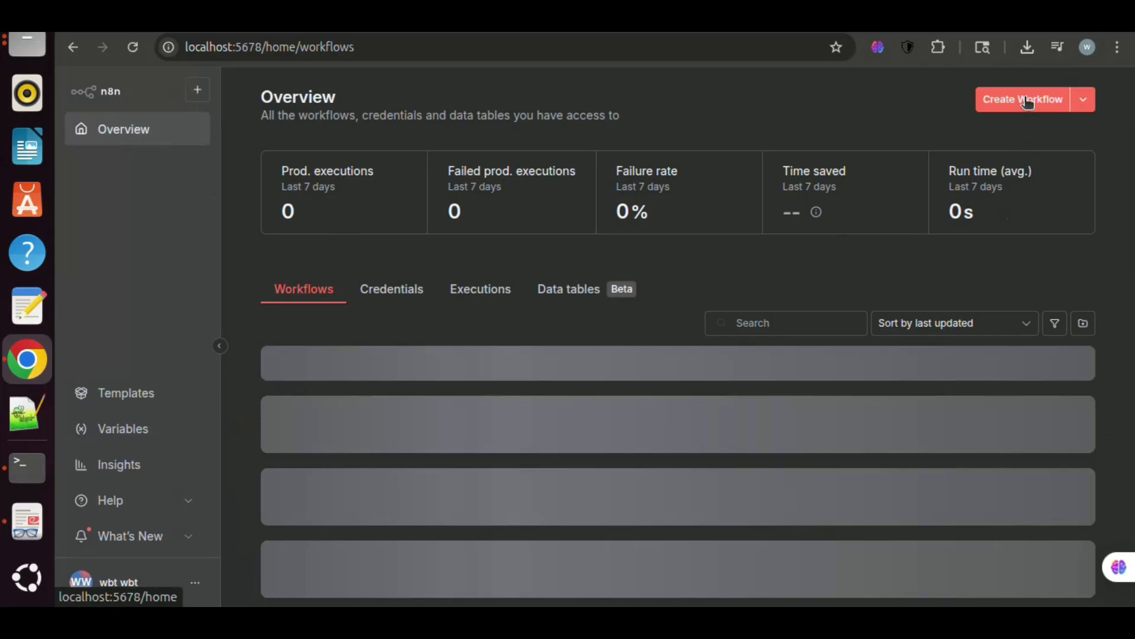
{"action": "left_click", "coordinate": [1022, 100]}
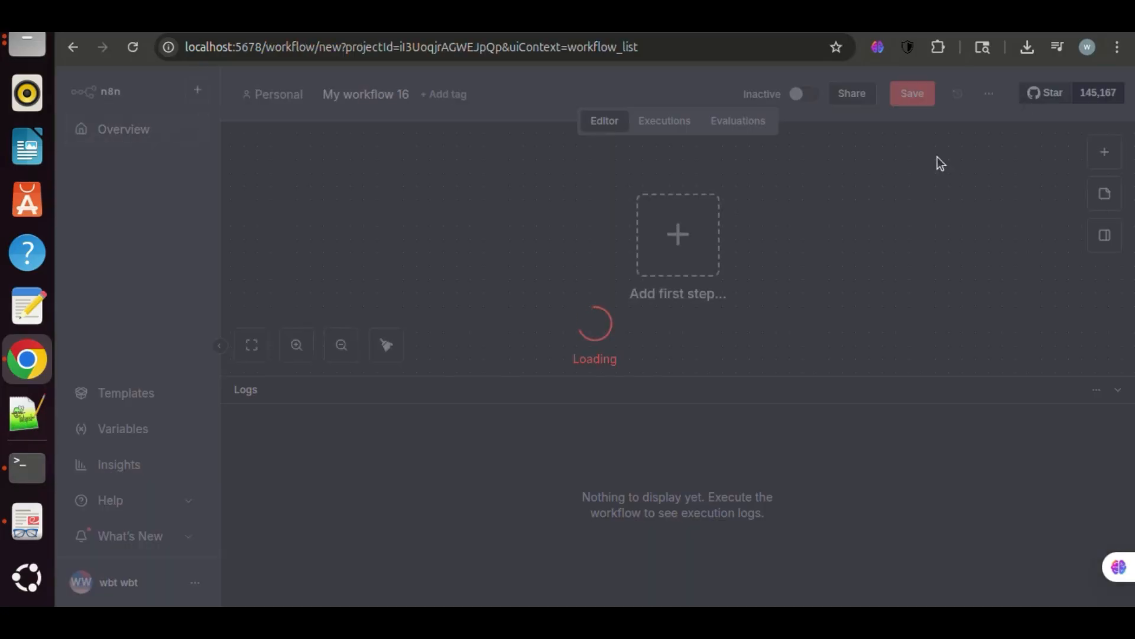
Add an AI Agent as the first step (searching 'agent'), which also adds a chat message trigger.
{"action": "left_click", "coordinate": [676, 234]}
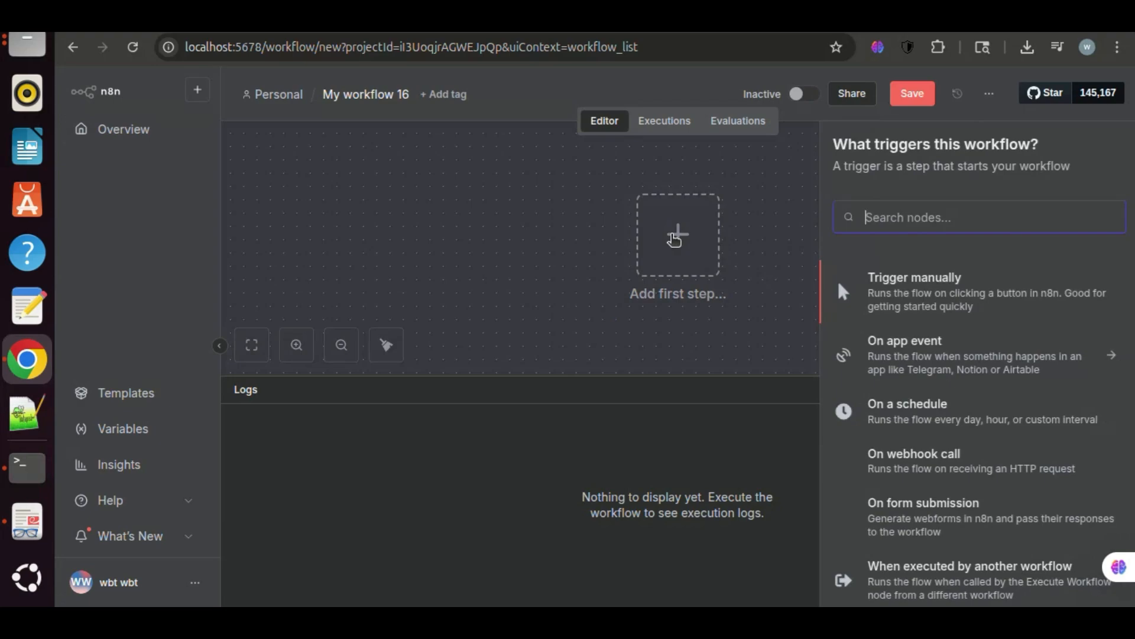
{"action": "type", "text": "agent"}
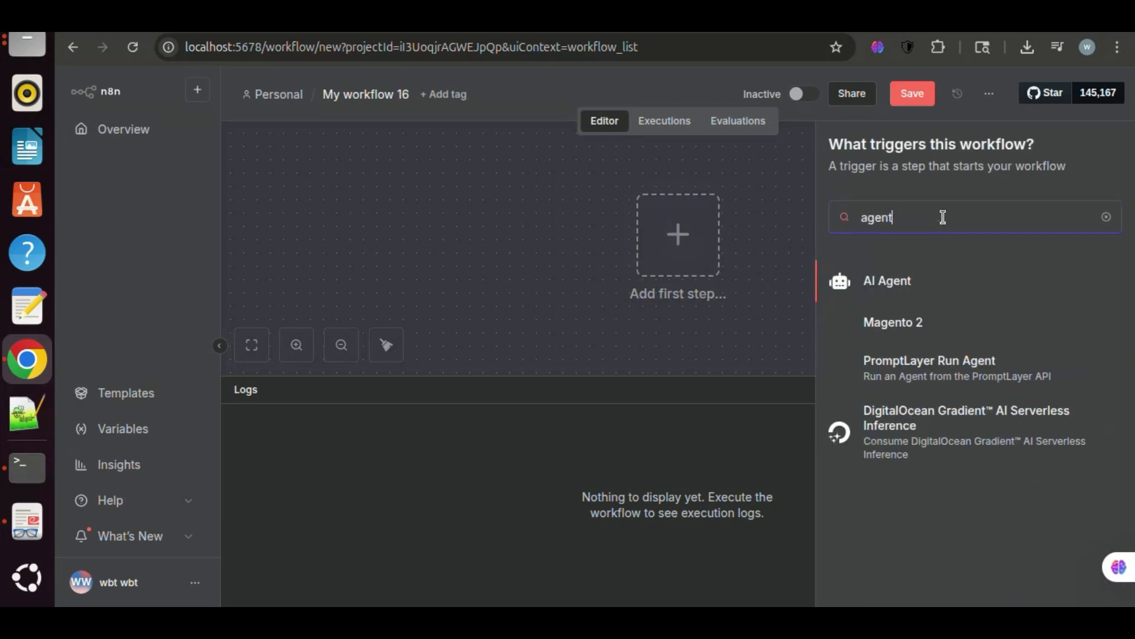
{"action": "left_click", "coordinate": [886, 282]}
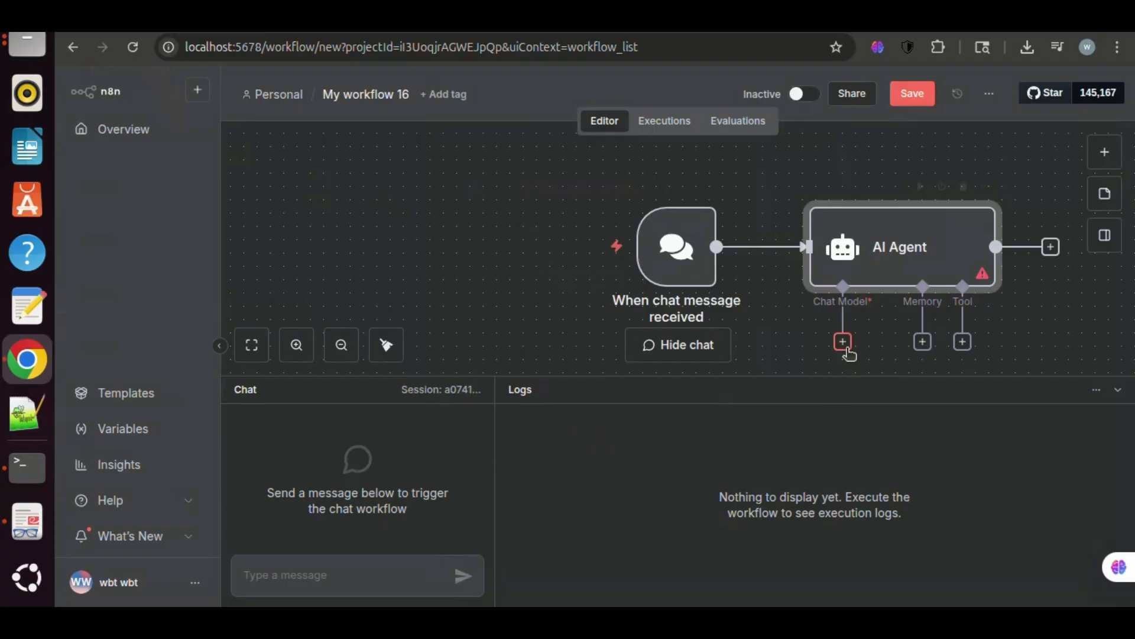
Attach an Ollama Chat Model (searched 'oll') to the AI Agent and set its model to gemma3:1b.
{"action": "left_click", "coordinate": [842, 341]}
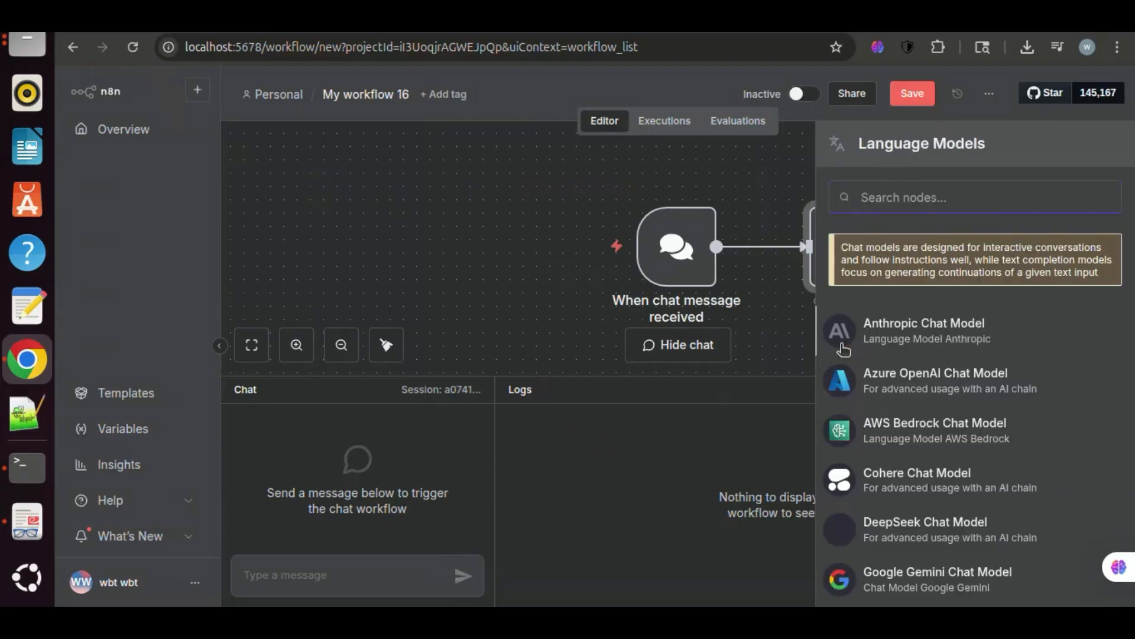
{"action": "type", "text": "o"}
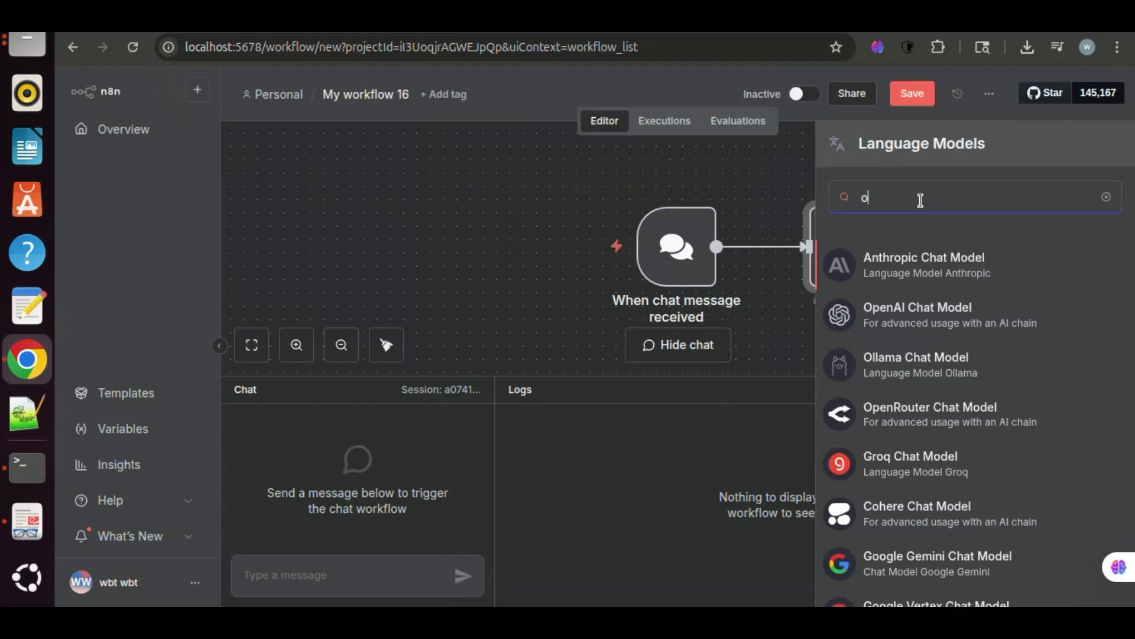
{"action": "type", "text": "ll"}
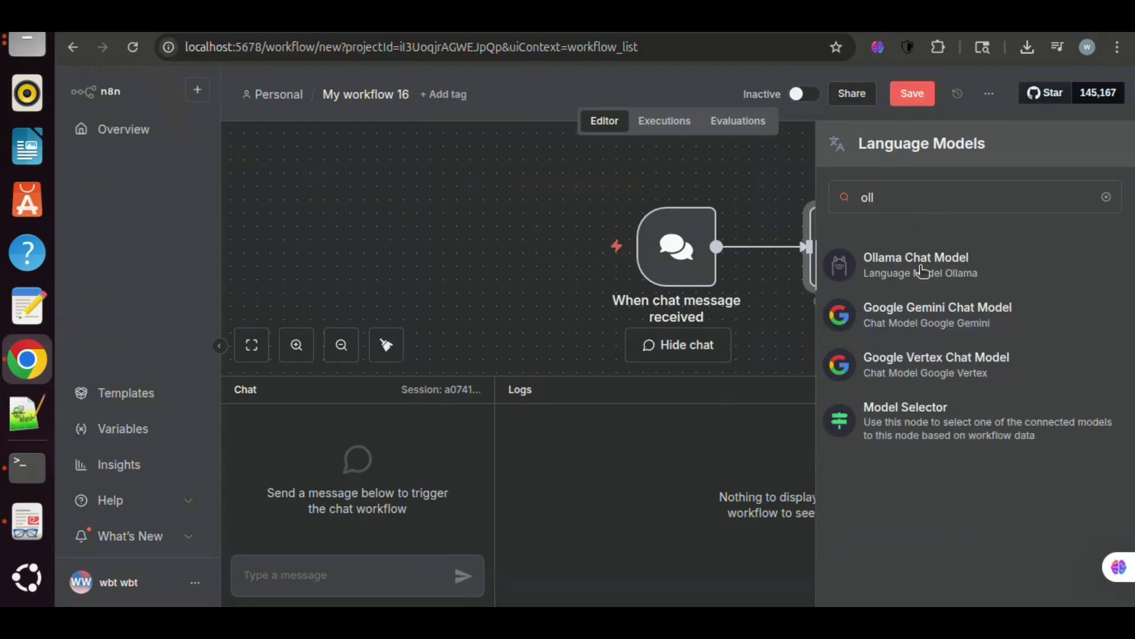
{"action": "left_click", "coordinate": [915, 257]}
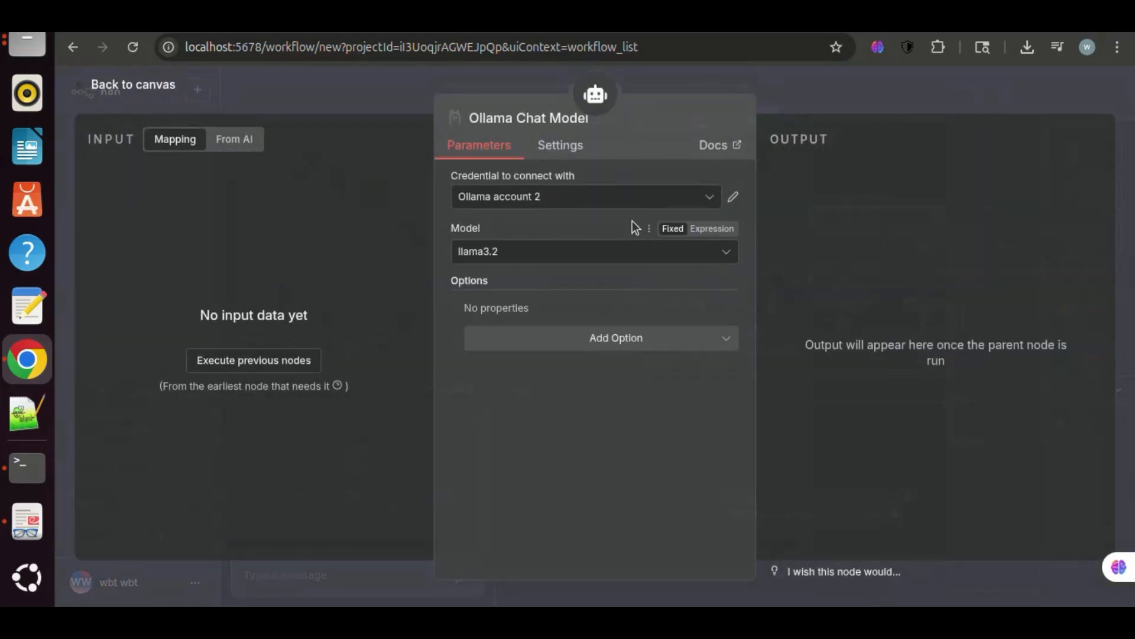
{"action": "left_click", "coordinate": [594, 251]}
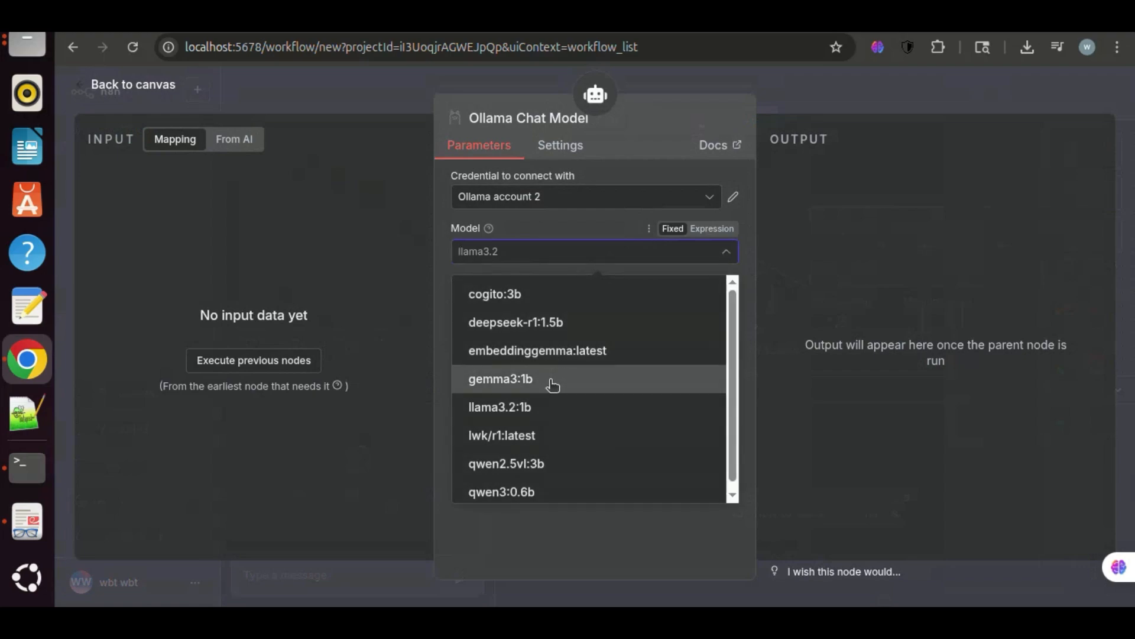
{"action": "left_click", "coordinate": [499, 378]}
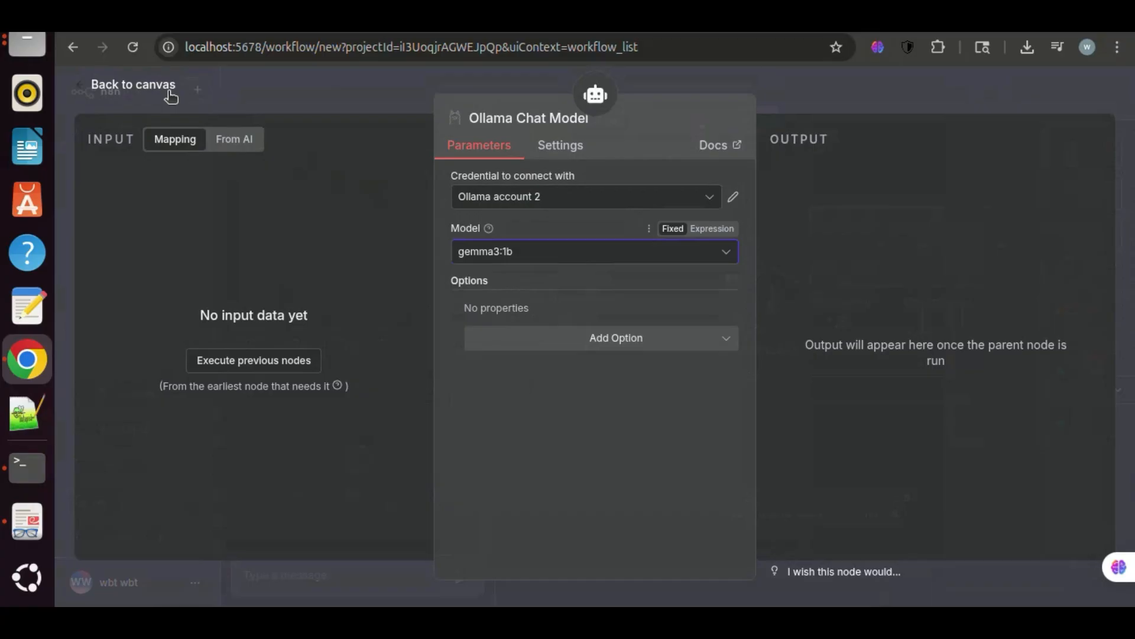
{"action": "left_click", "coordinate": [132, 84]}
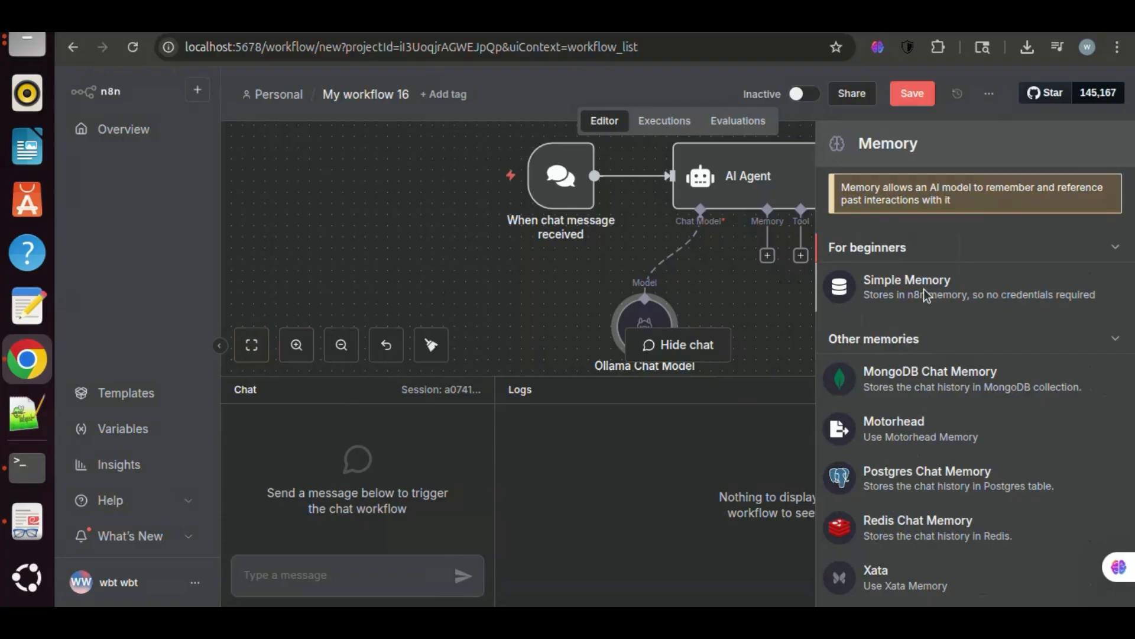
Give the AI Agent a Simple Memory node with the default 5-interaction context window.
{"action": "left_click", "coordinate": [907, 286]}
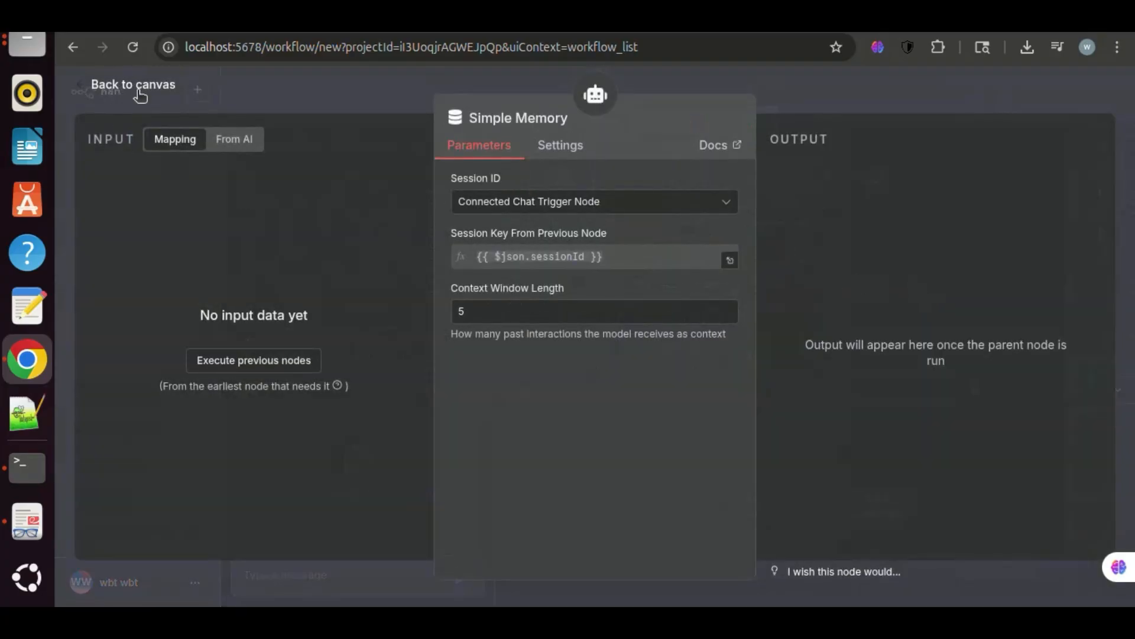
{"action": "left_click", "coordinate": [133, 84]}
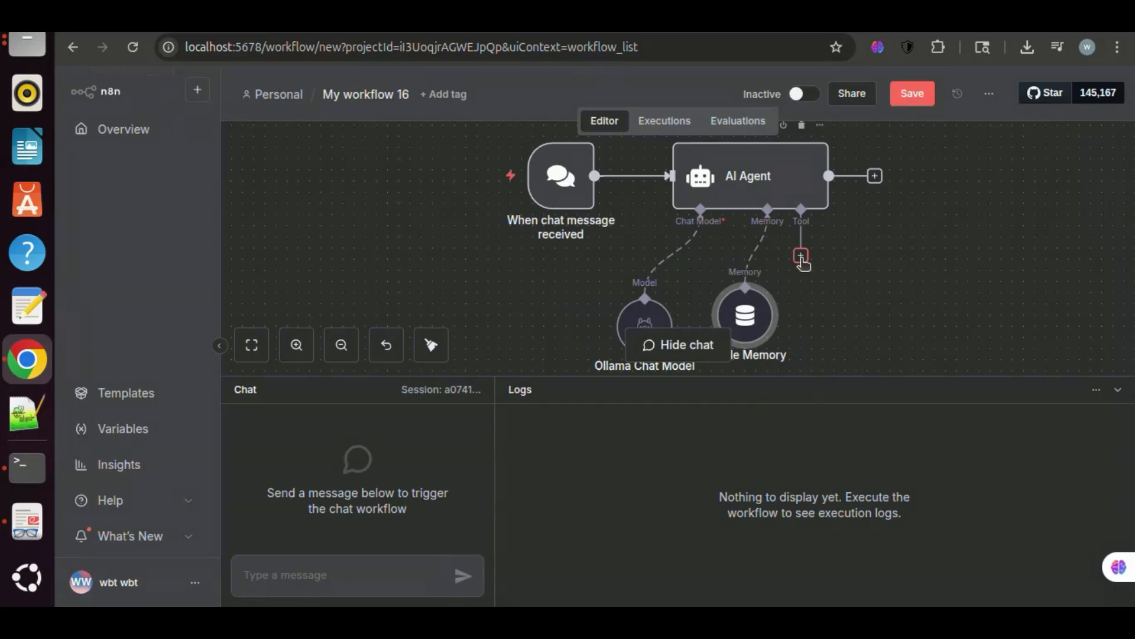
Add a Qdrant Vector Store (searched 'qdr') as the AI Agent's tool.
{"action": "type", "text": "qd"}
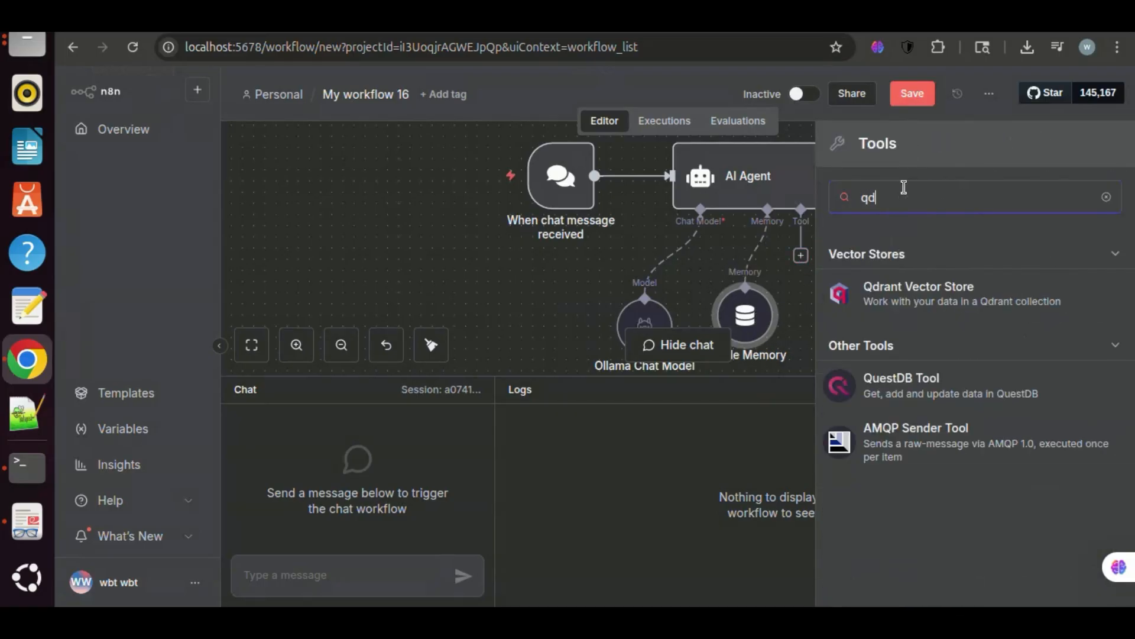
{"action": "type", "text": "r"}
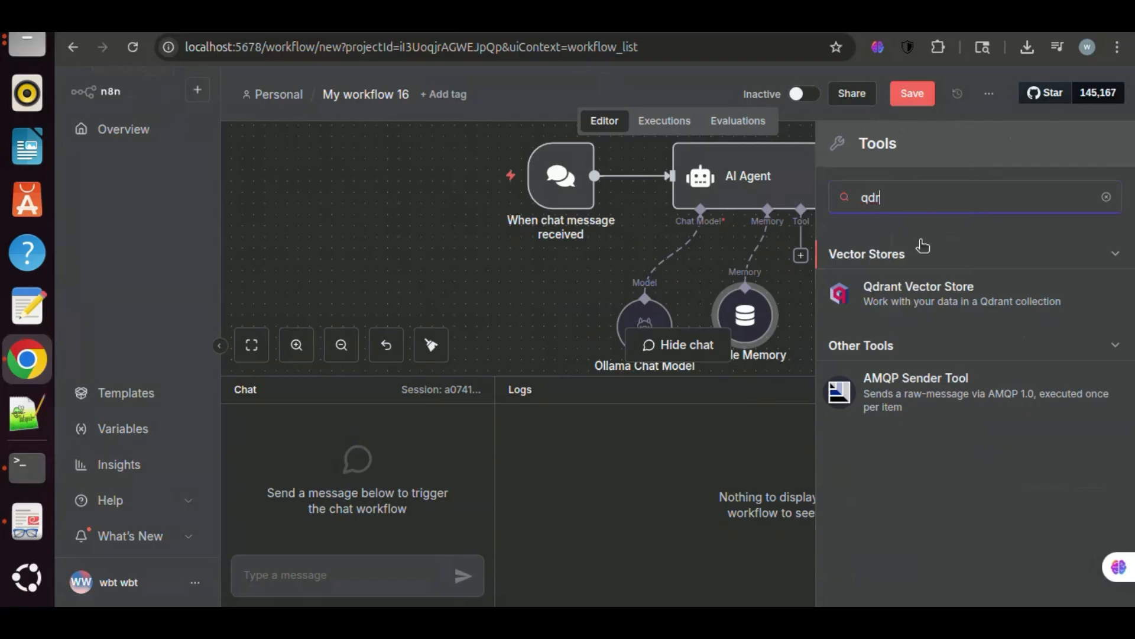
{"action": "mouse_move", "coordinate": [931, 308]}
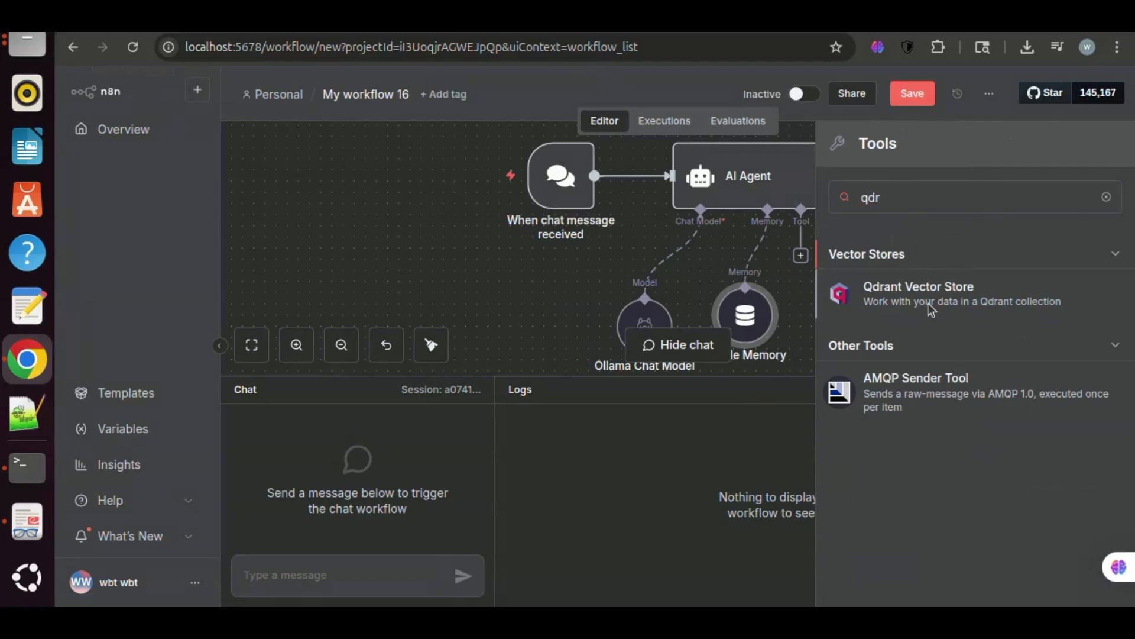
{"action": "left_click", "coordinate": [918, 293]}
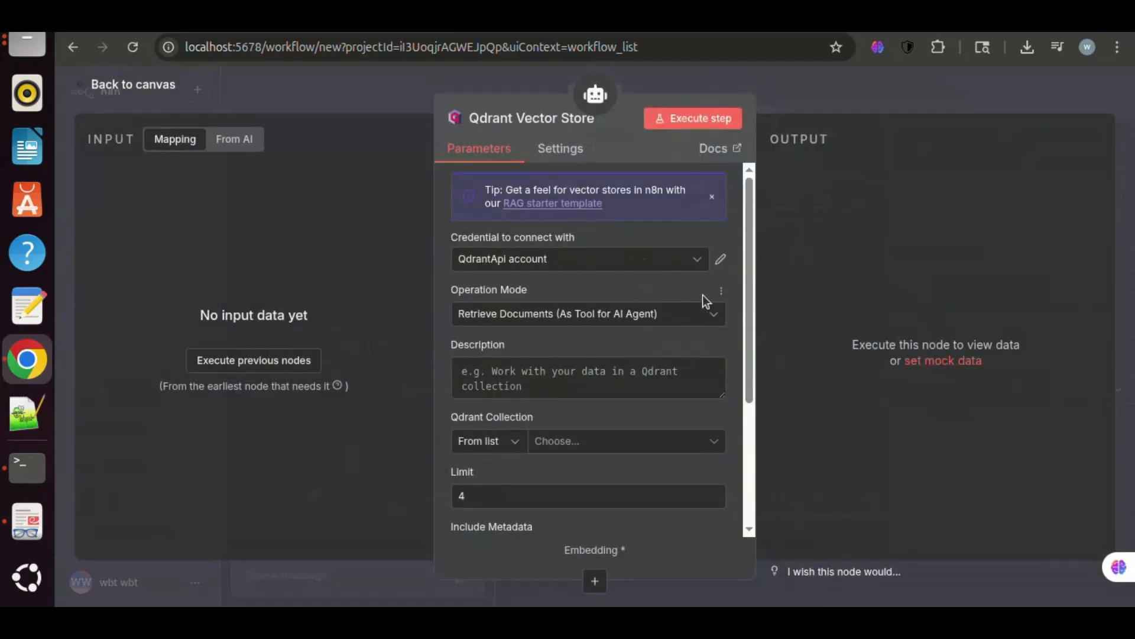
{"action": "mouse_move", "coordinate": [594, 330]}
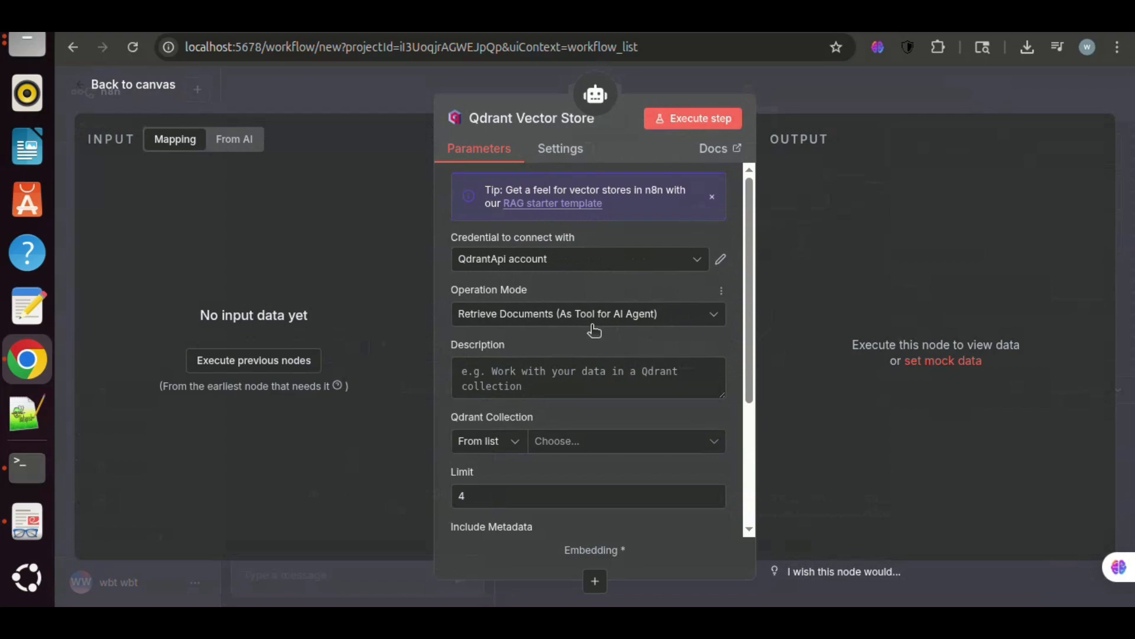
{"action": "mouse_move", "coordinate": [648, 326]}
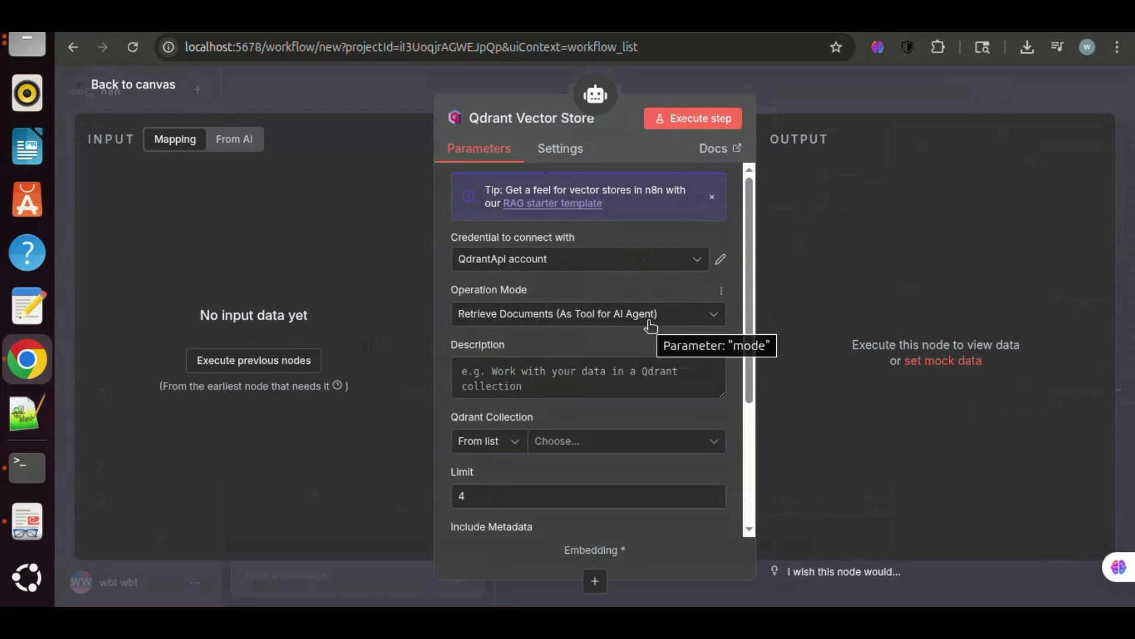
{"action": "mouse_move", "coordinate": [719, 318]}
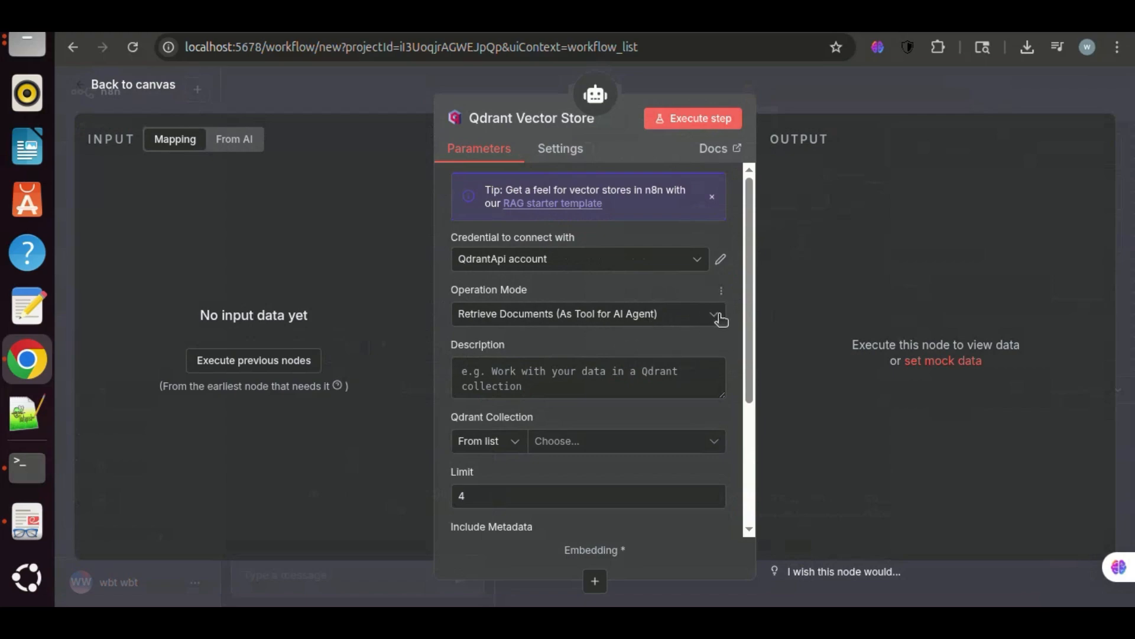
Set the tool's Qdrant Collection By ID to qdrant_database, keeping the retrieval limit of 4.
{"action": "scroll", "scroll_direction": "down", "scroll_amount": 3}
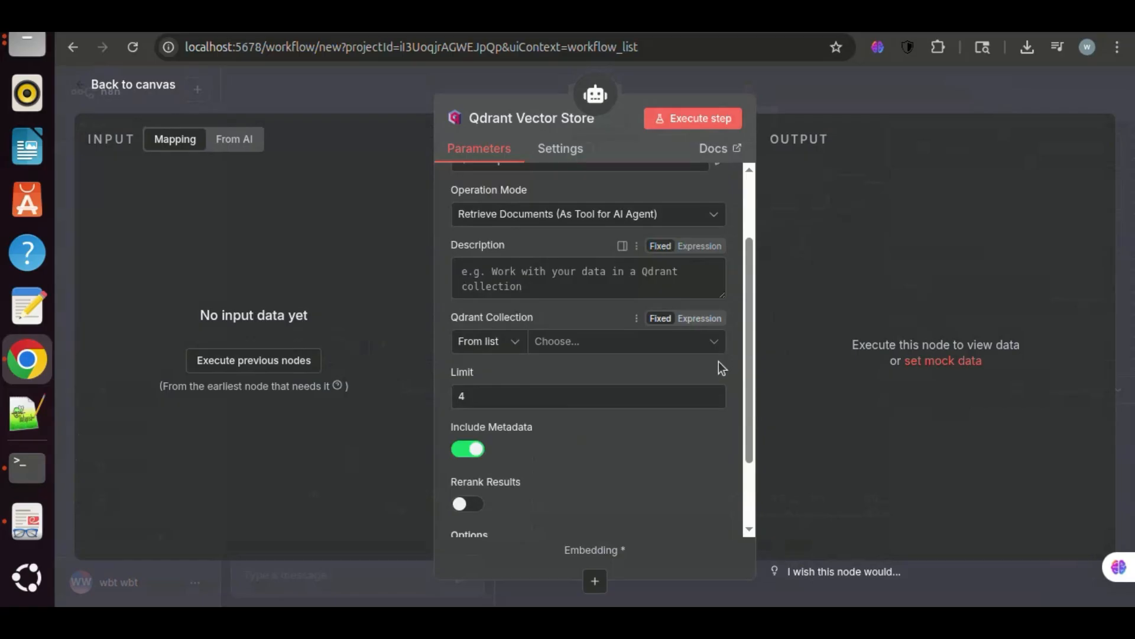
{"action": "left_click", "coordinate": [488, 340]}
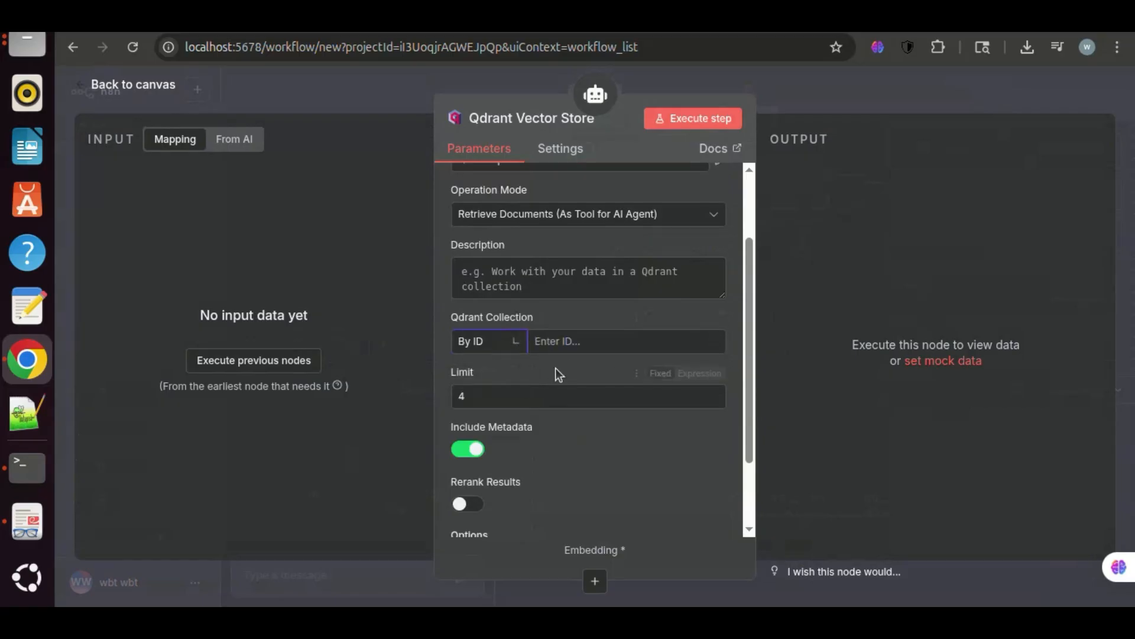
{"action": "type", "text": "qdrant_database"}
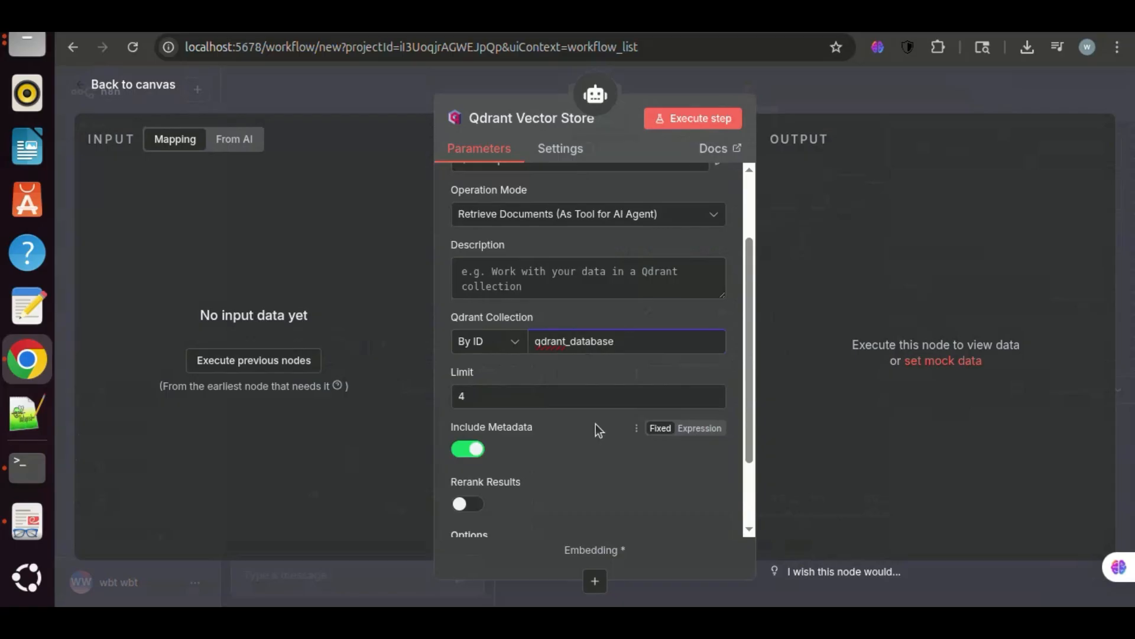
{"action": "scroll", "scroll_direction": "down", "scroll_amount": 3}
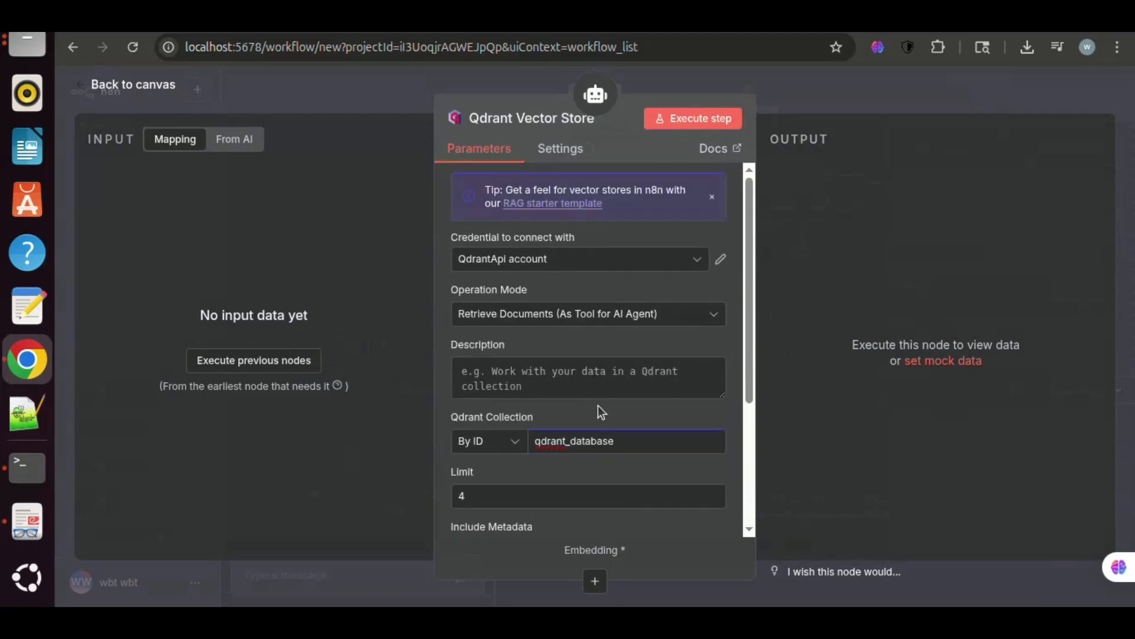
{"action": "left_click", "coordinate": [132, 84]}
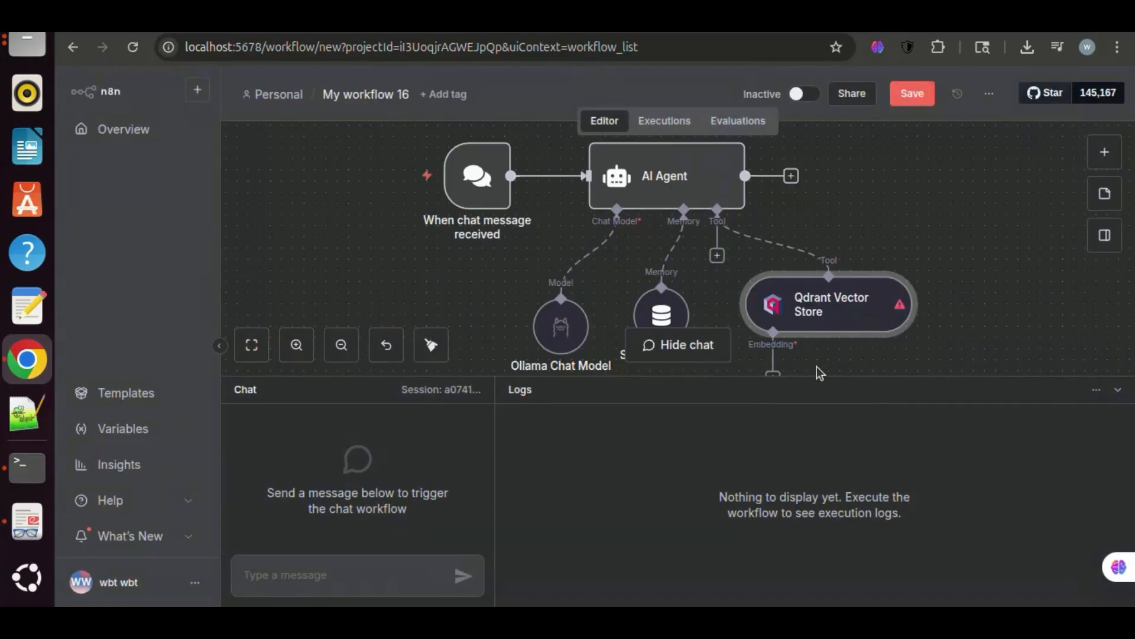
Attach an Embeddings Ollama node to the Qdrant tool and choose the embeddinggemma:latest model.
{"action": "left_click", "coordinate": [773, 372]}
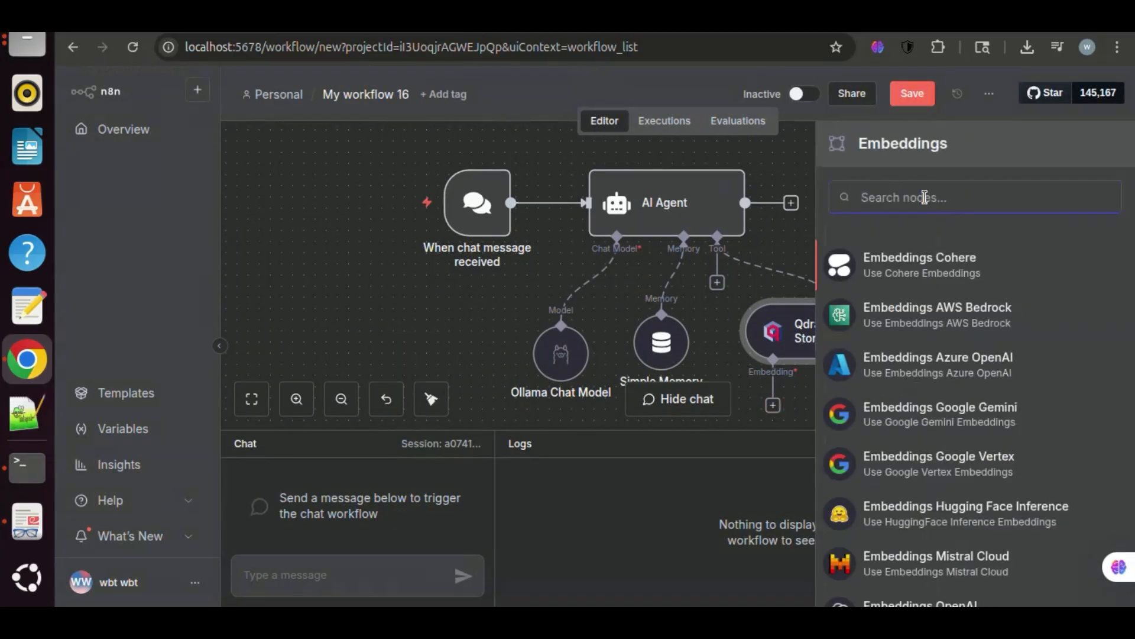
{"action": "scroll", "scroll_direction": "down", "scroll_amount": 3}
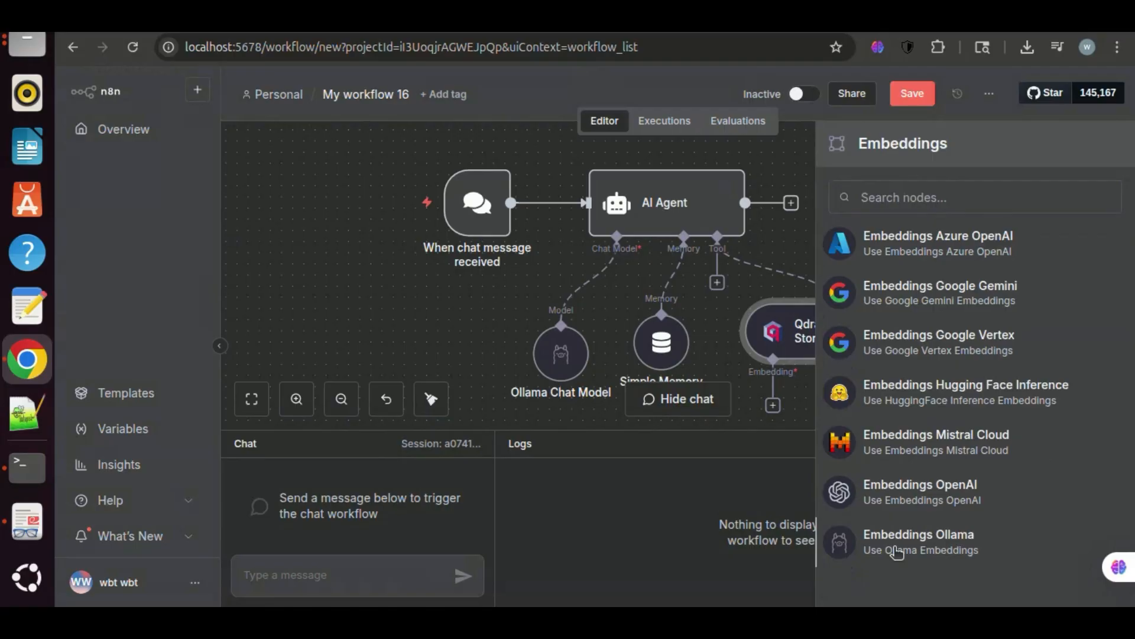
{"action": "left_click", "coordinate": [917, 540]}
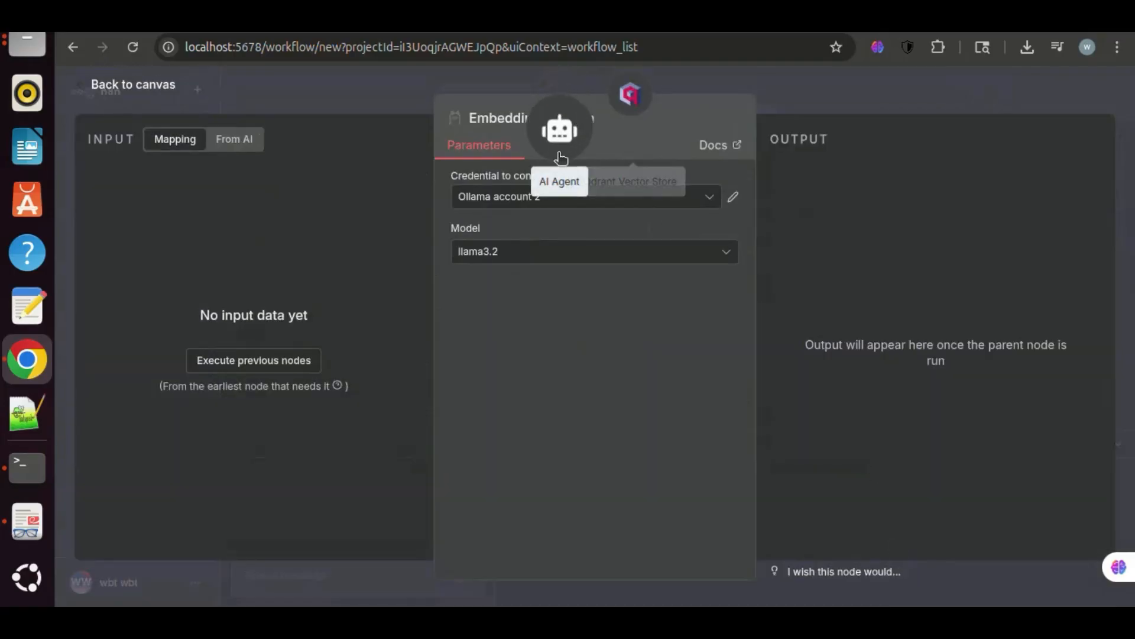
{"action": "left_click", "coordinate": [593, 251]}
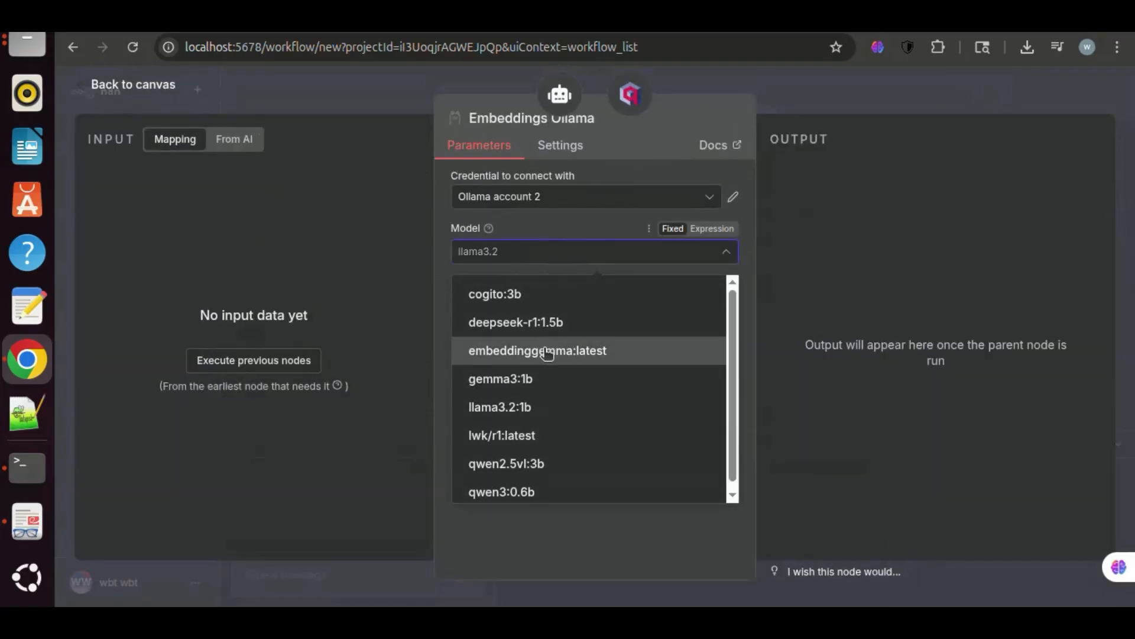
{"action": "left_click", "coordinate": [537, 350]}
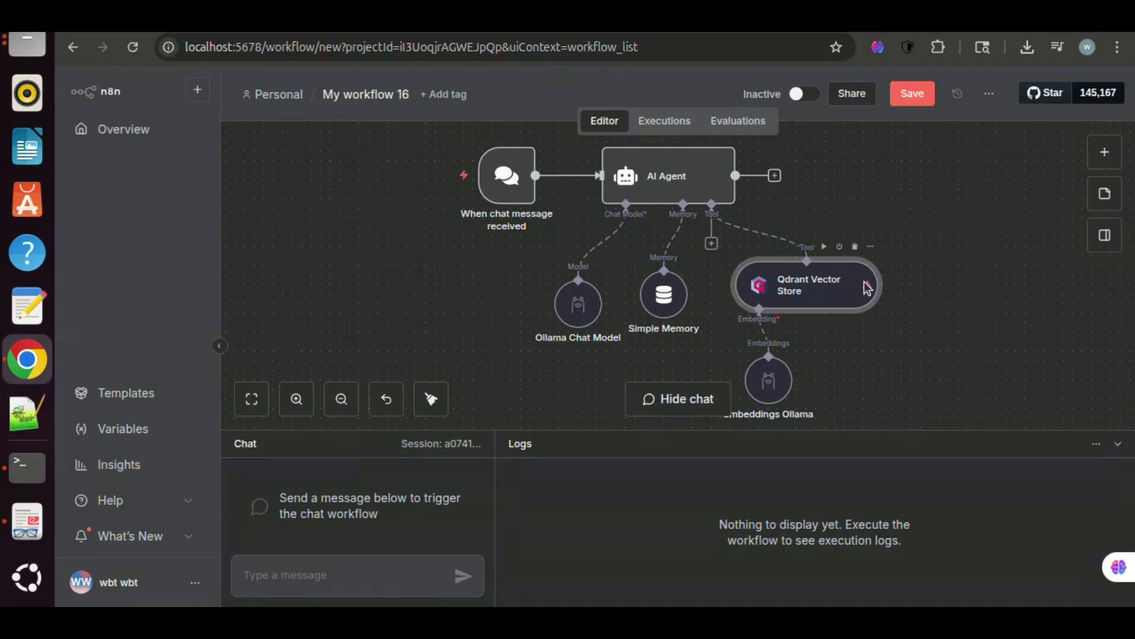
{"action": "mouse_move", "coordinate": [866, 285]}
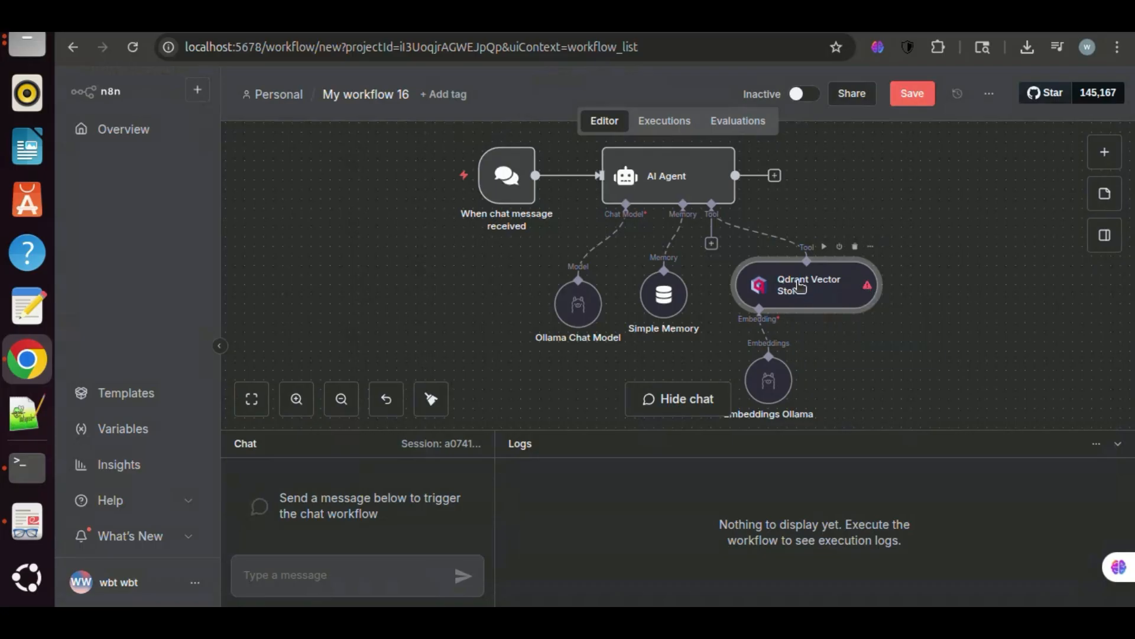
Give the Qdrant Vector Store tool the description 'Retrieve data from the Qd…' and return to the canvas.
{"action": "double_click", "coordinate": [805, 285]}
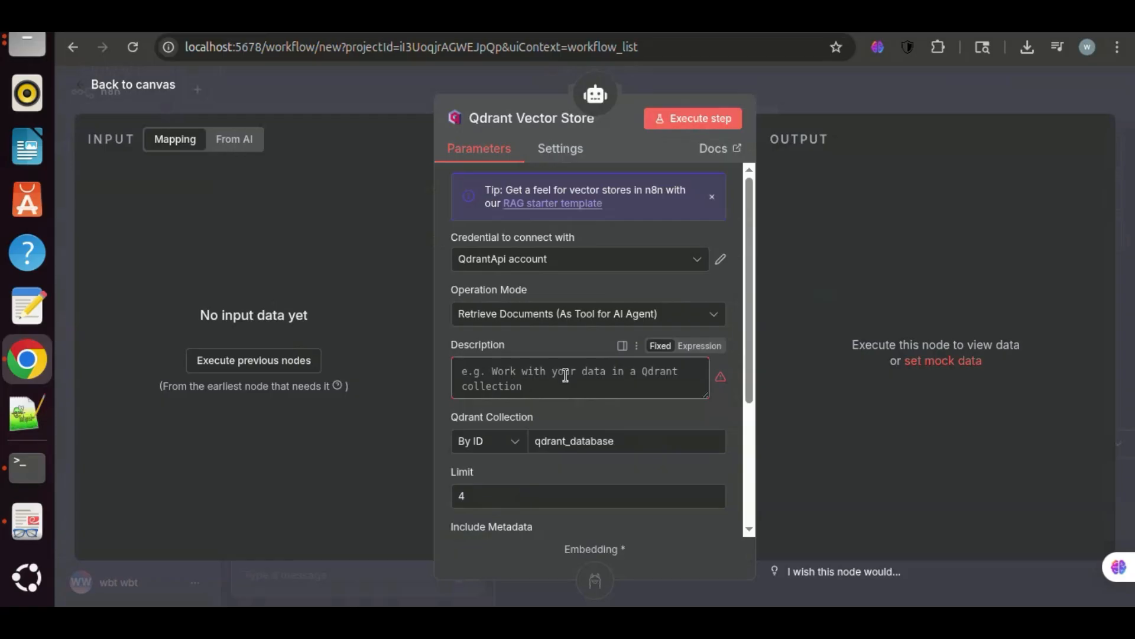
{"action": "type", "text": "Retrieve data from the Qd"}
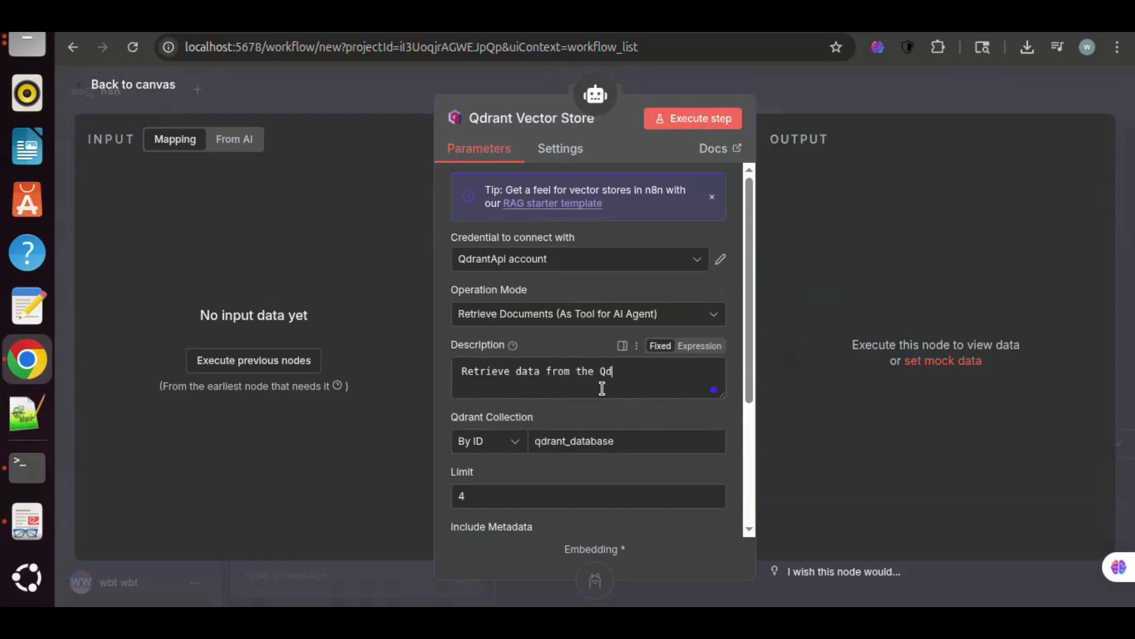
{"action": "left_click", "coordinate": [133, 84]}
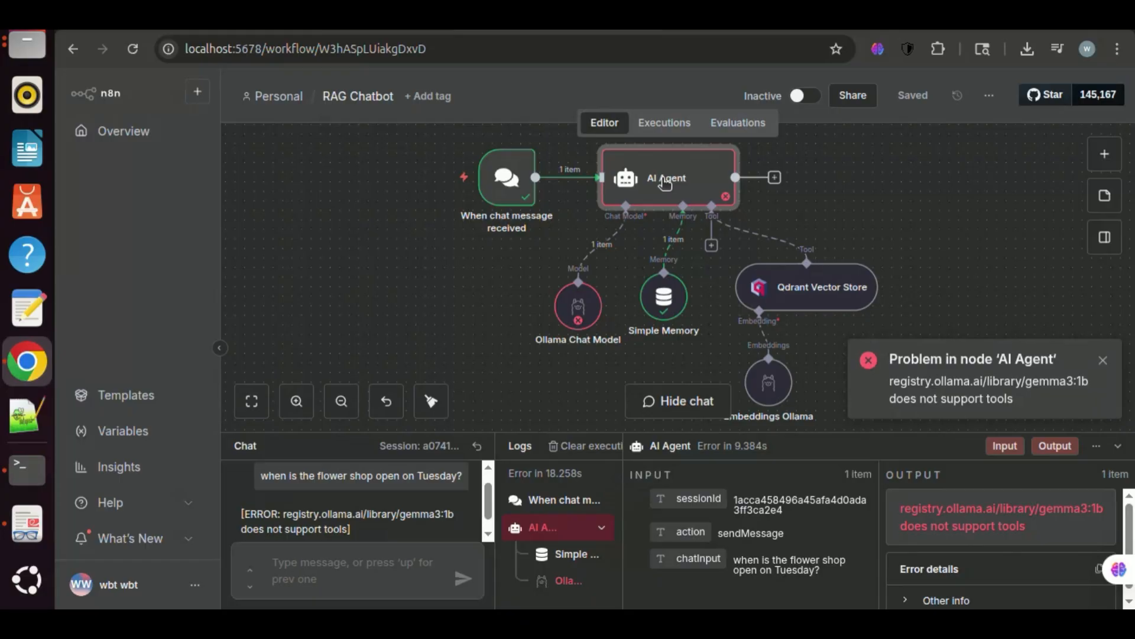
Reload the workflow to clear the failed run and reach the AI Agent settings.
{"action": "left_click", "coordinate": [132, 49]}
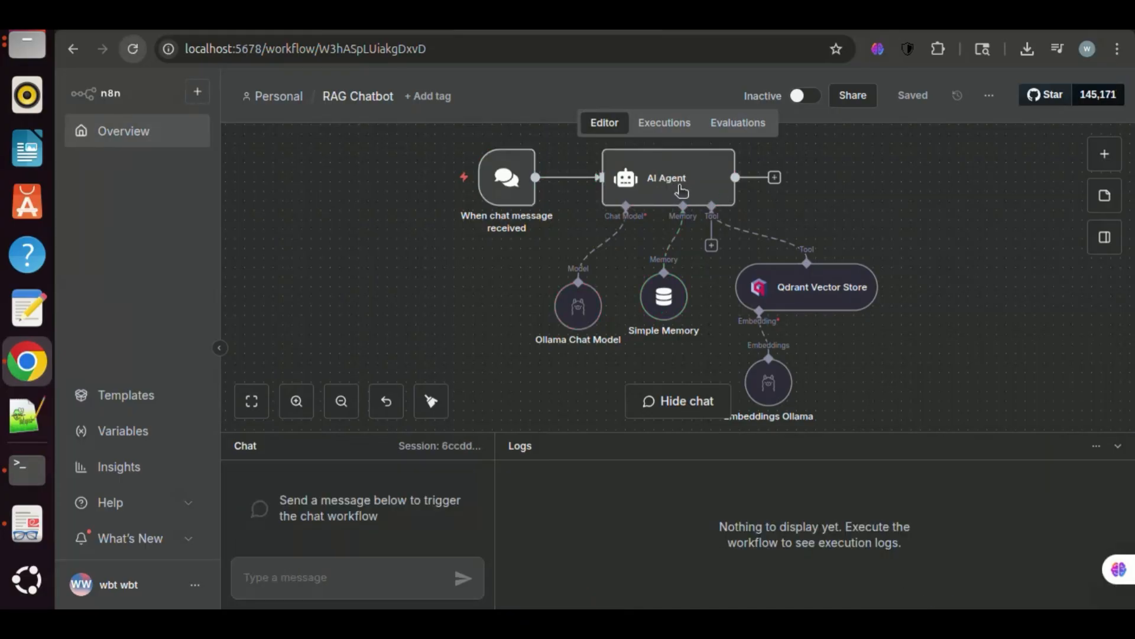
{"action": "left_click", "coordinate": [666, 177]}
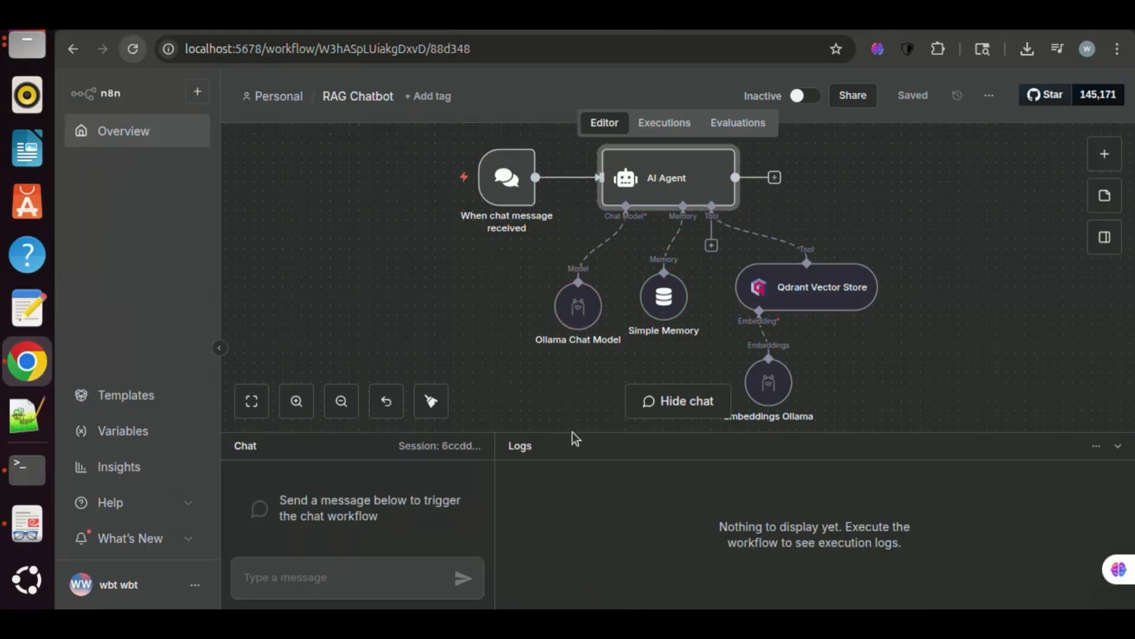
{"action": "double_click", "coordinate": [666, 177]}
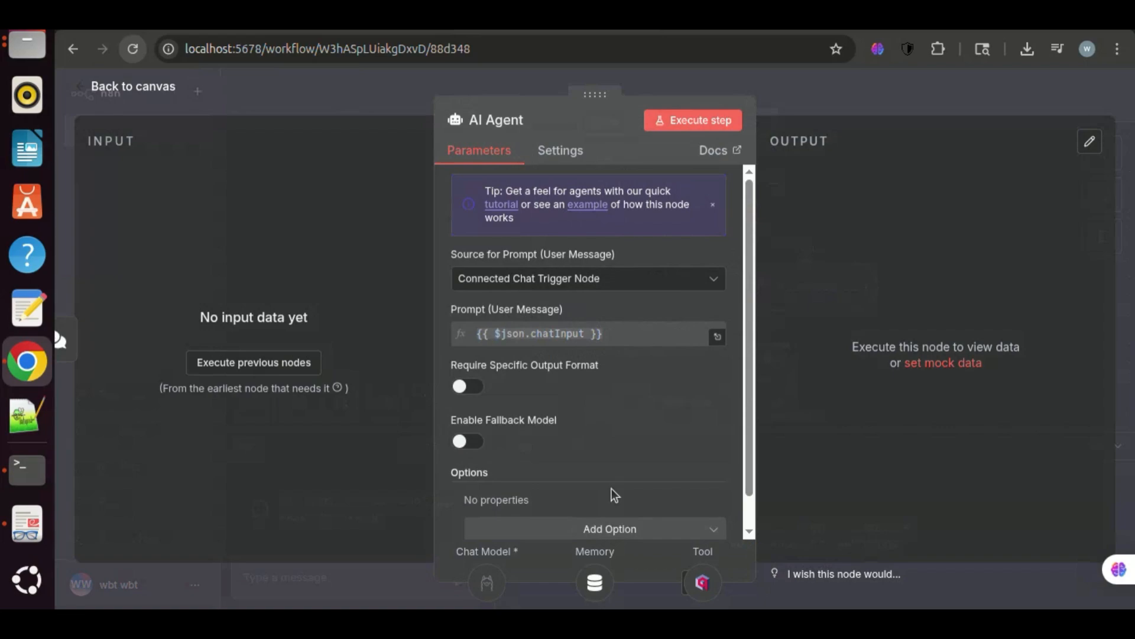
Add a system message: 'Please use the Qdrant Vector Store tool to answer the user question.'.
{"action": "left_click", "coordinate": [609, 529]}
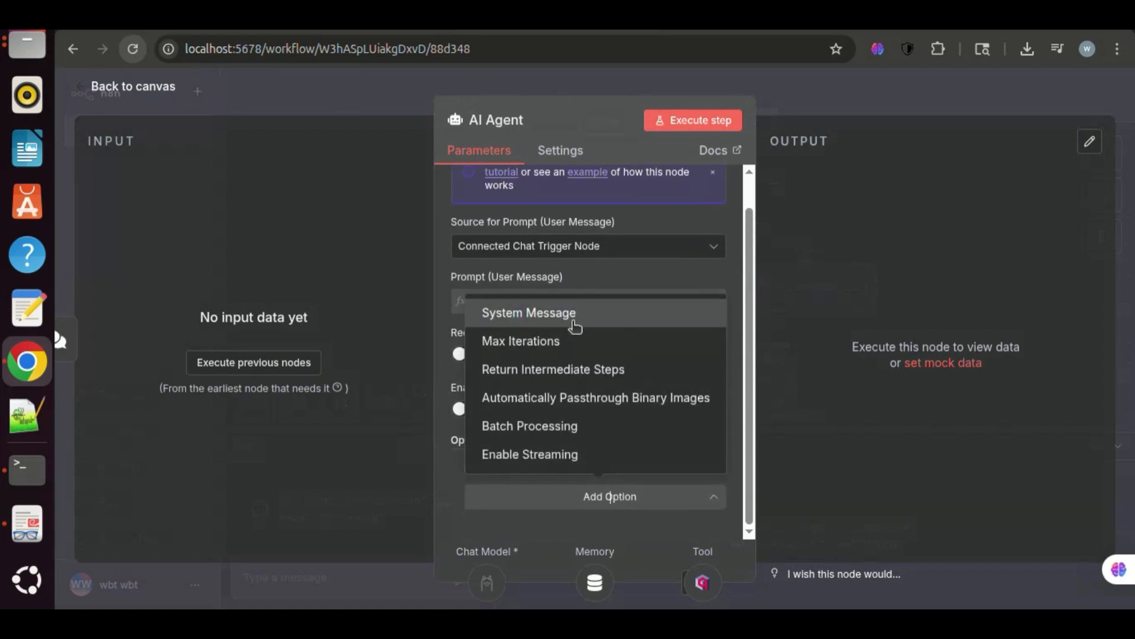
{"action": "left_click", "coordinate": [527, 313]}
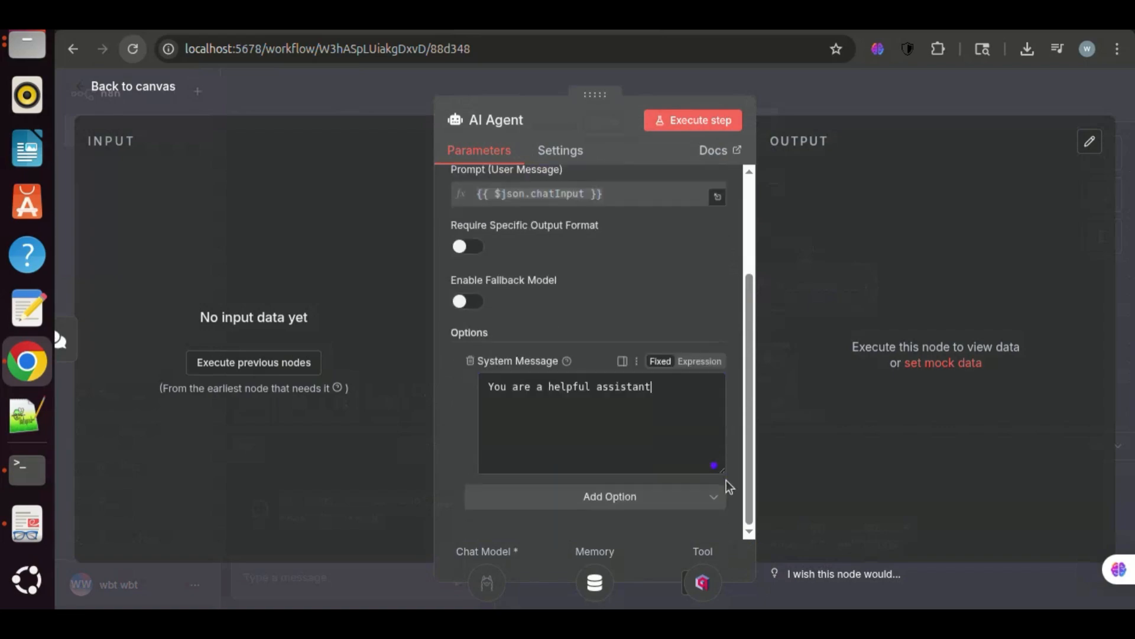
{"action": "type", "text": ". Please use the"}
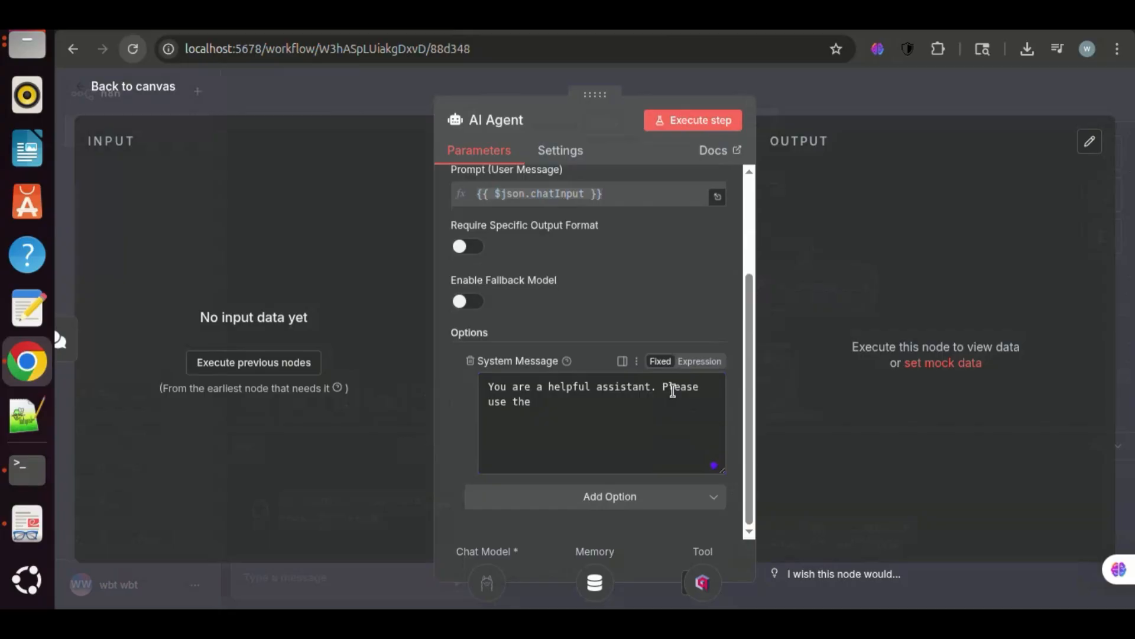
{"action": "type", "text": "Qdrant Vector Store tool to answer the user question."}
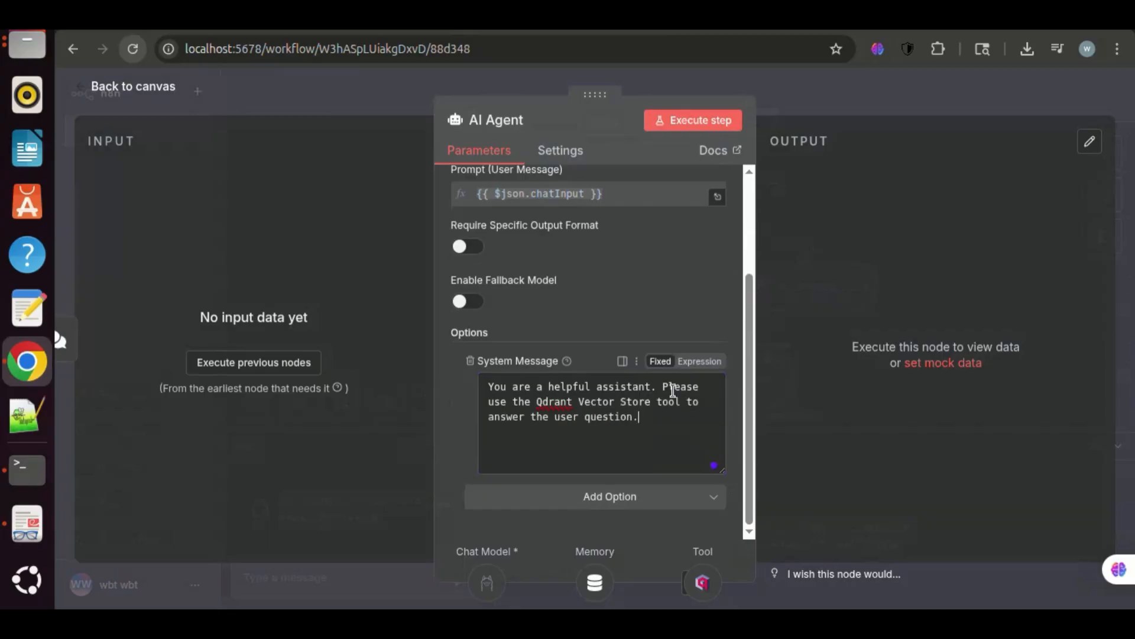
{"action": "left_click", "coordinate": [132, 86]}
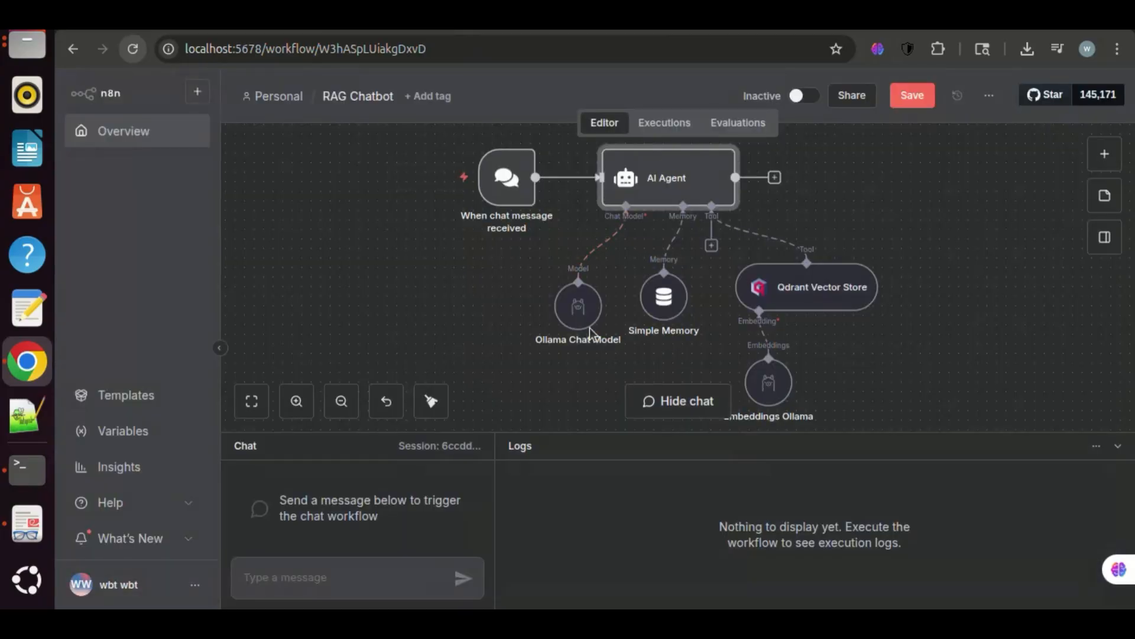
Switch the Ollama Chat Model from gemma3:1b to llama3.2:1b.
{"action": "double_click", "coordinate": [578, 306]}
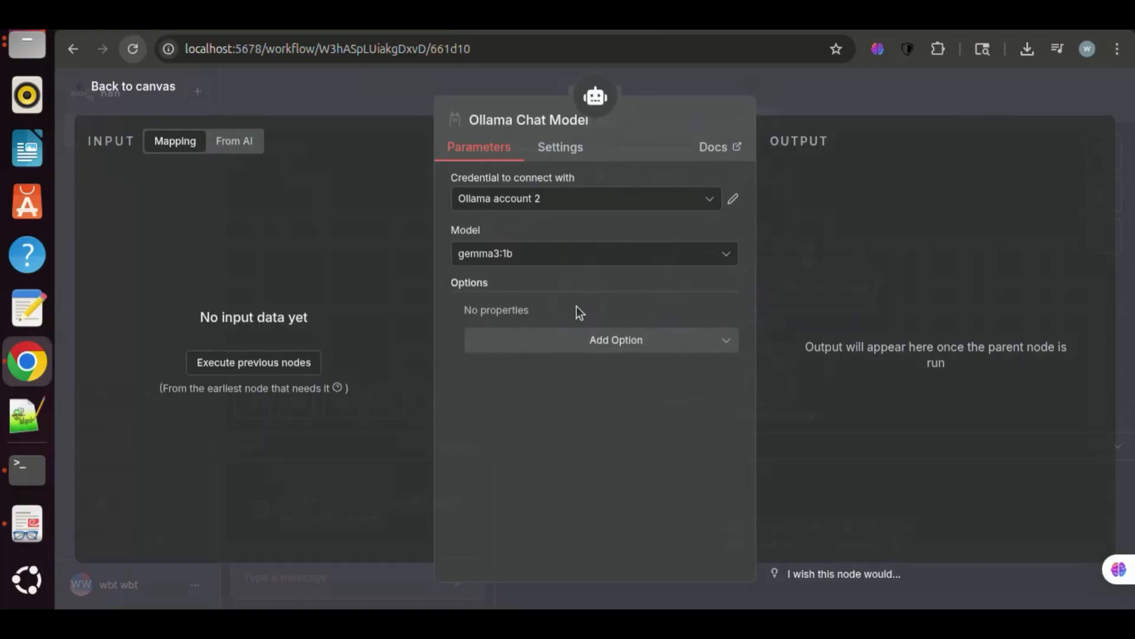
{"action": "left_click", "coordinate": [592, 253]}
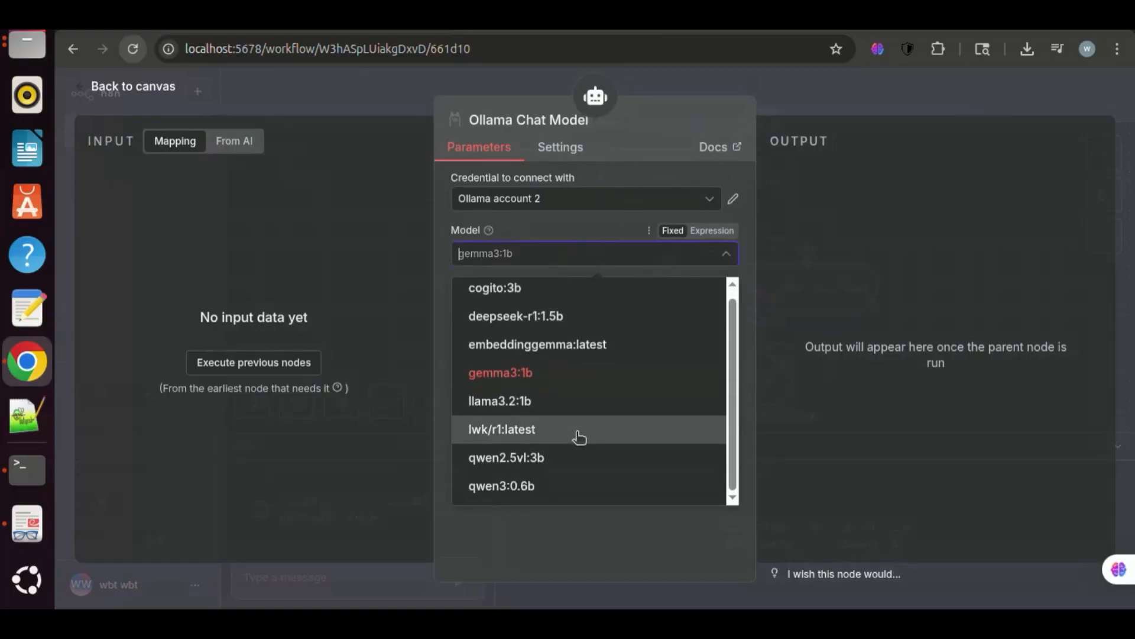
{"action": "mouse_move", "coordinate": [557, 372]}
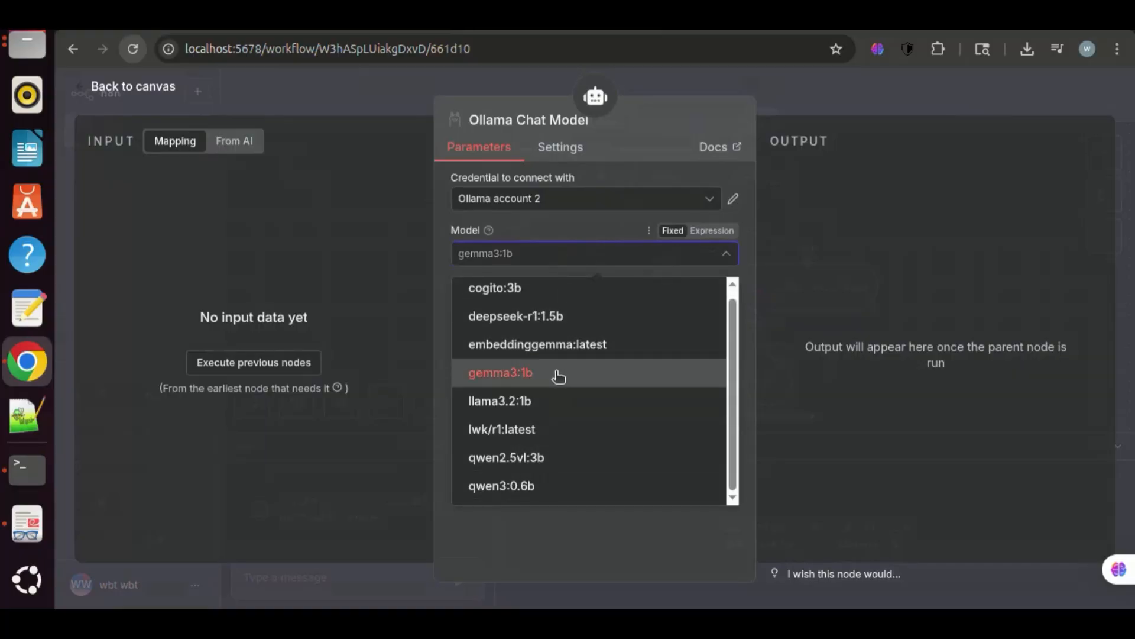
{"action": "left_click", "coordinate": [499, 400]}
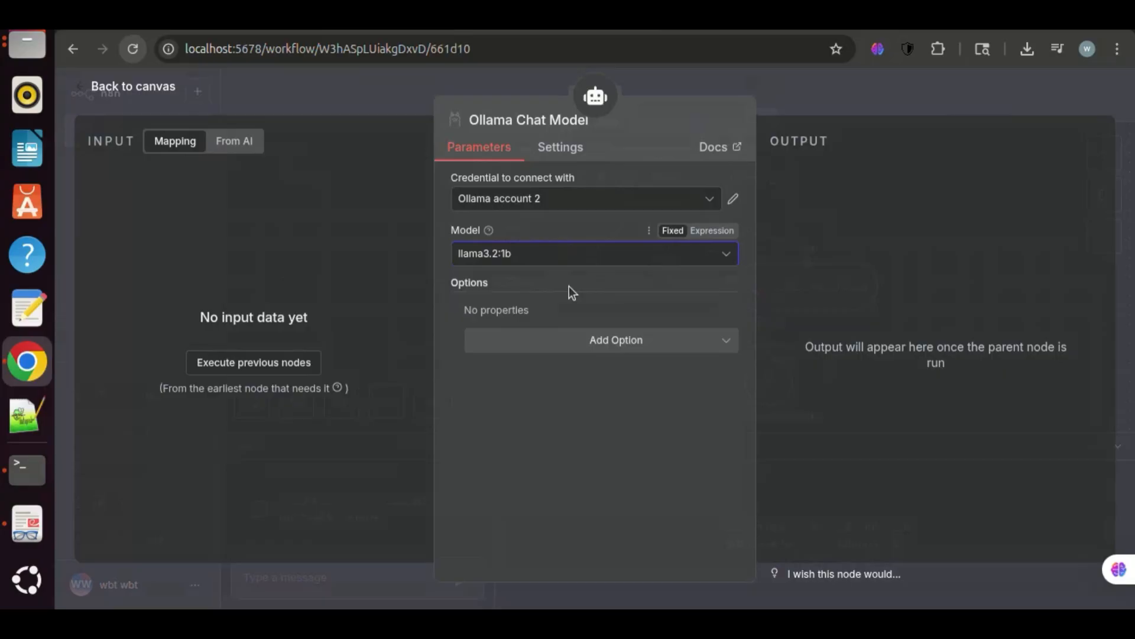
{"action": "left_click", "coordinate": [133, 85]}
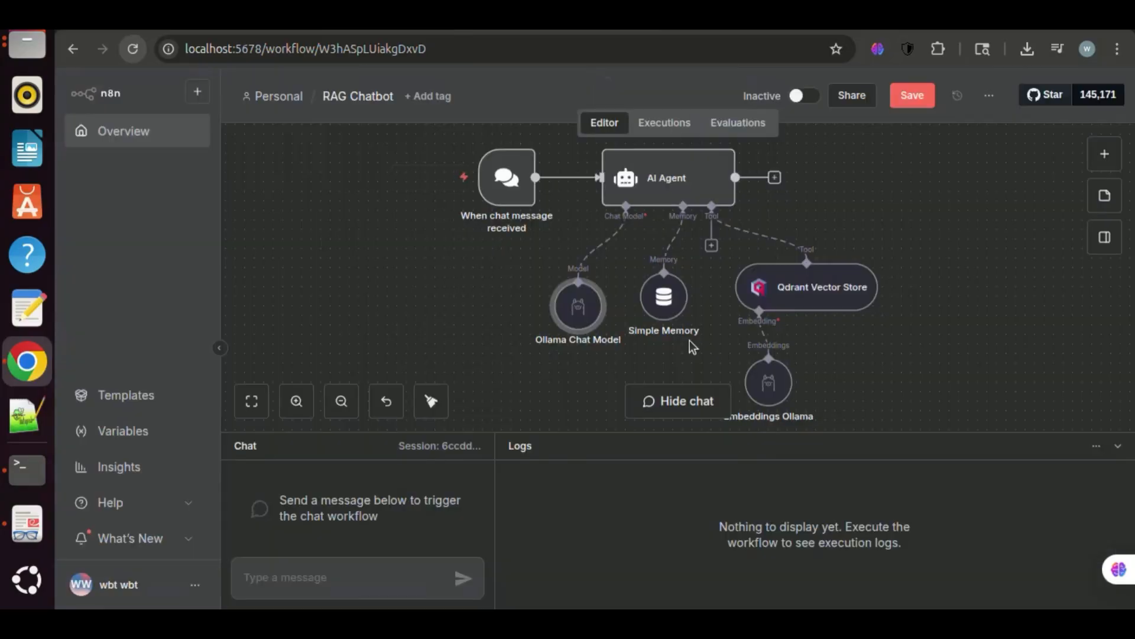
Send the chatbot 'when is the flower shop open on Monday?' and let the workflow run.
{"action": "type", "text": "w"}
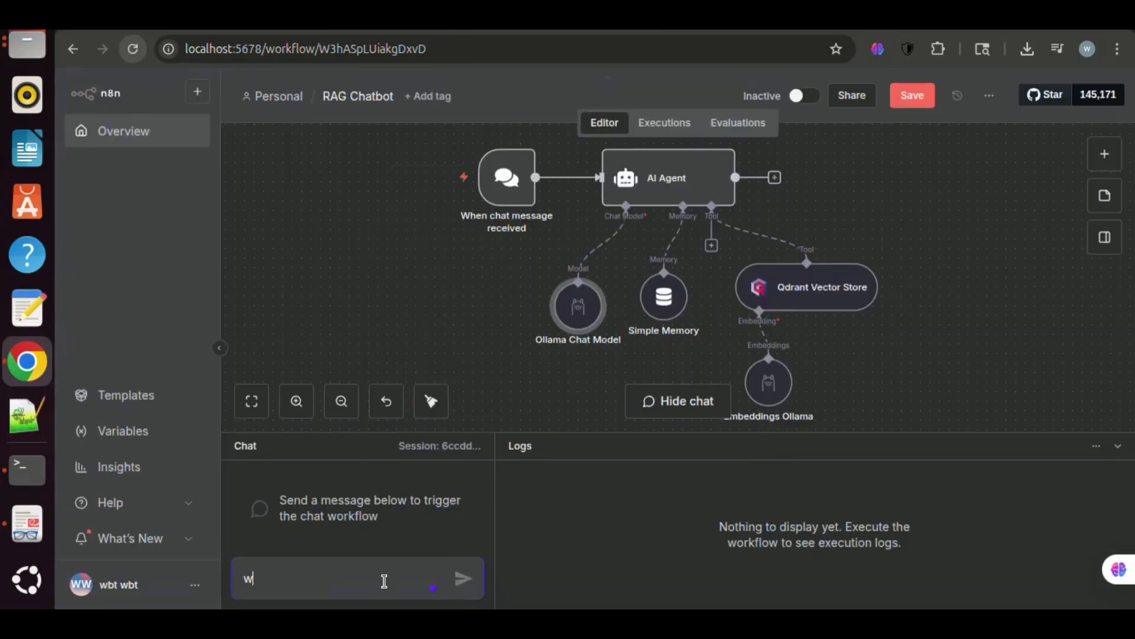
{"action": "type", "text": "when is the flower shop open on Monday?"}
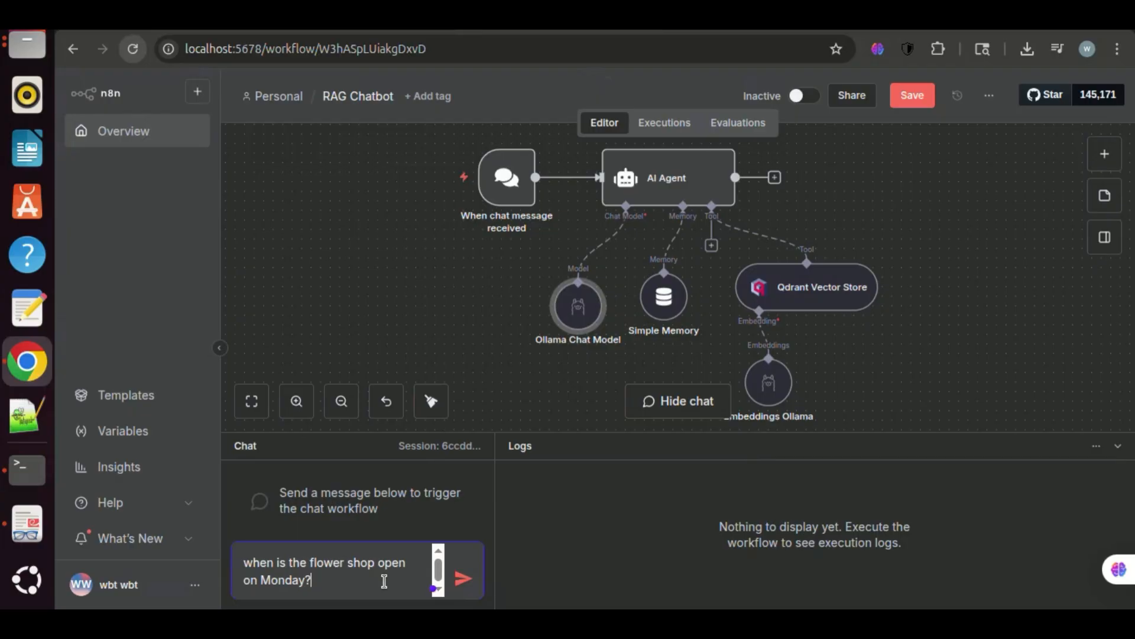
{"action": "left_click", "coordinate": [462, 579]}
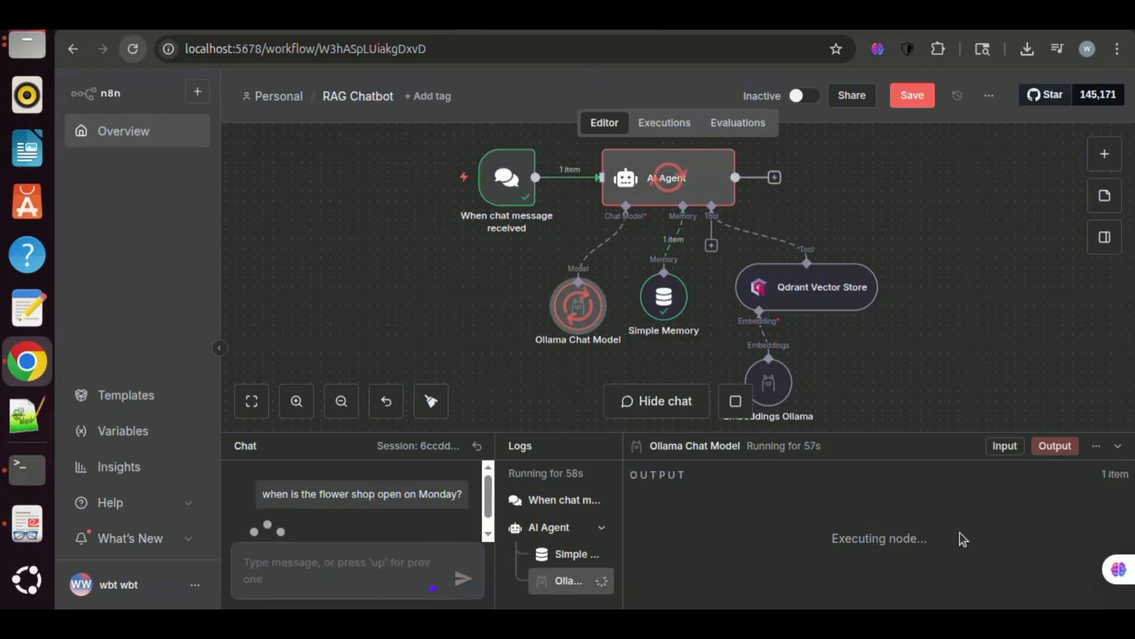